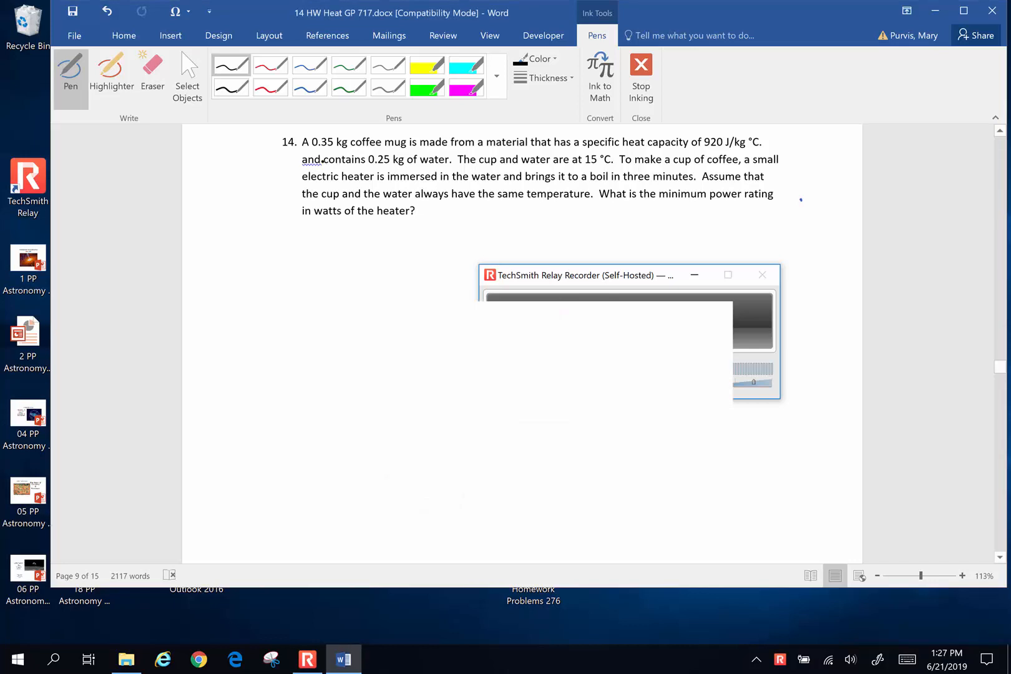
Step: Ink an underline beneath 'the cup and the water' in problem 14
left_click(416, 211)
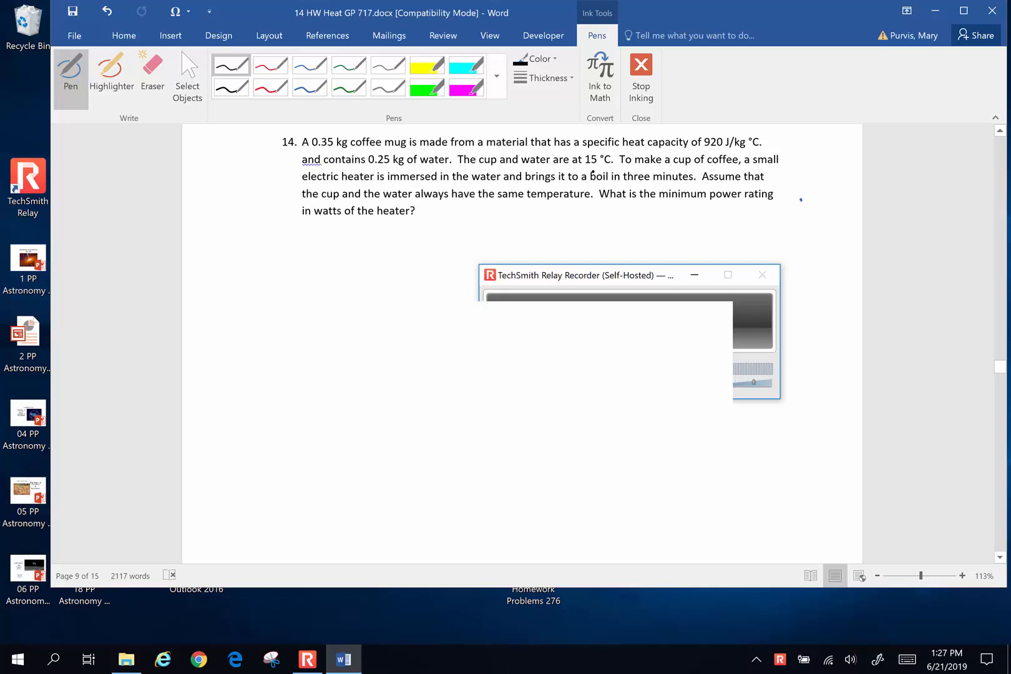
left_click(416, 211)
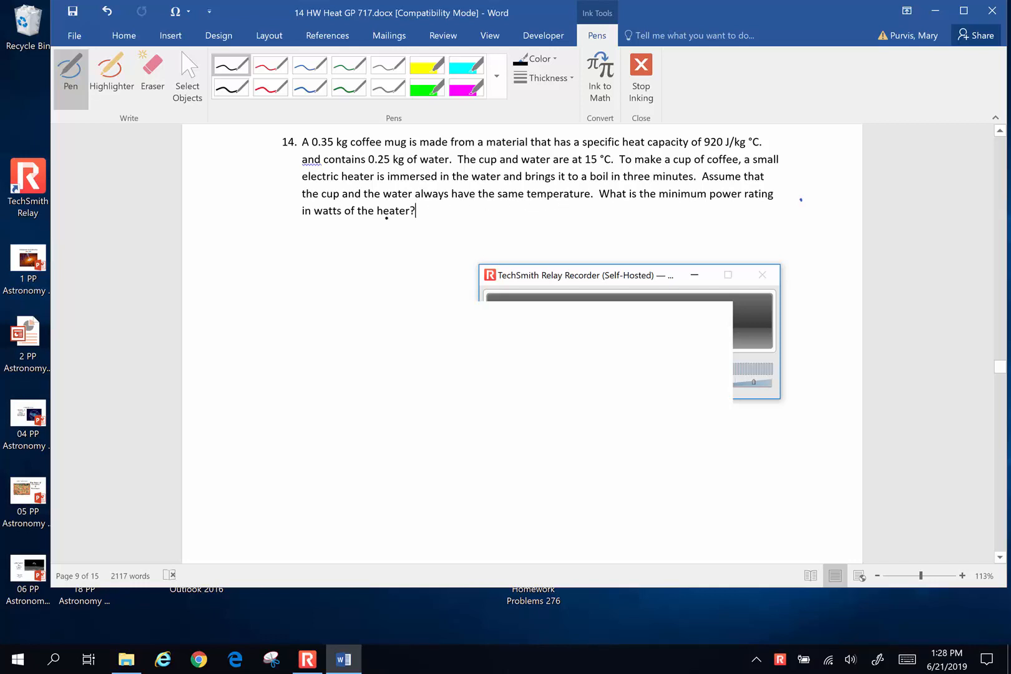
left_click_drag(314, 206, 422, 204)
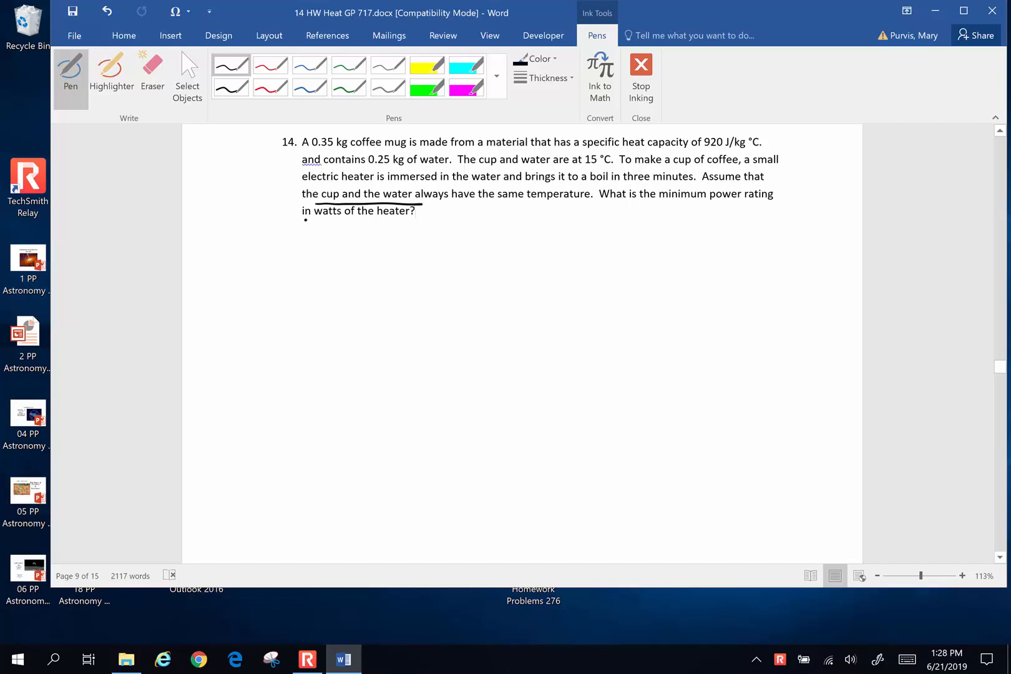
Step: Handwrite P = W/time beside the heater question
left_click_drag(576, 208, 577, 240)
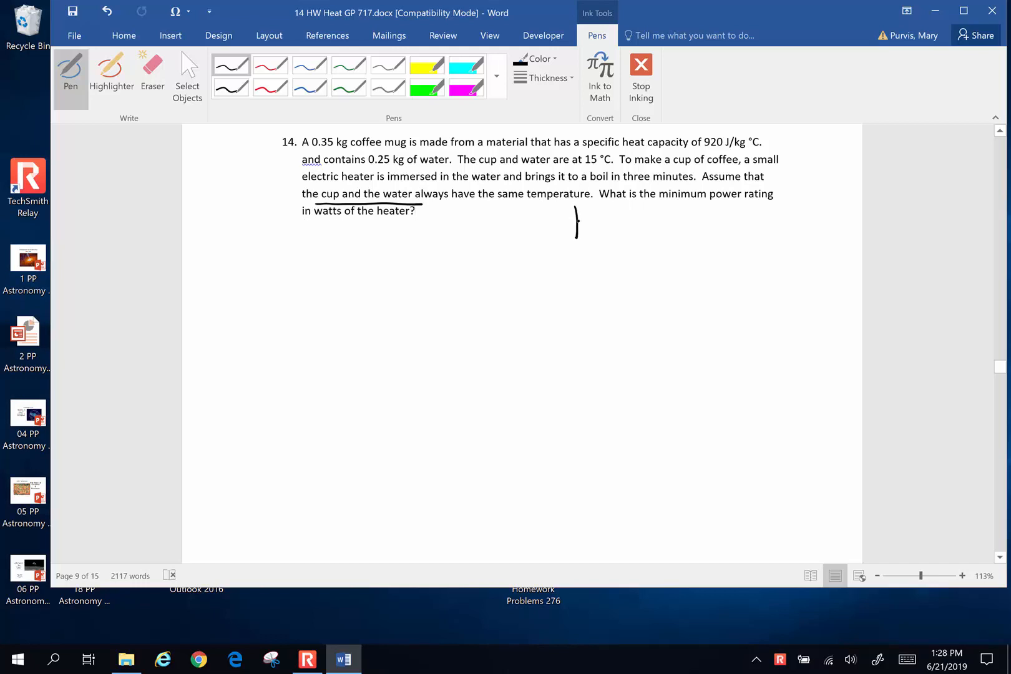
left_click_drag(568, 222, 606, 222)
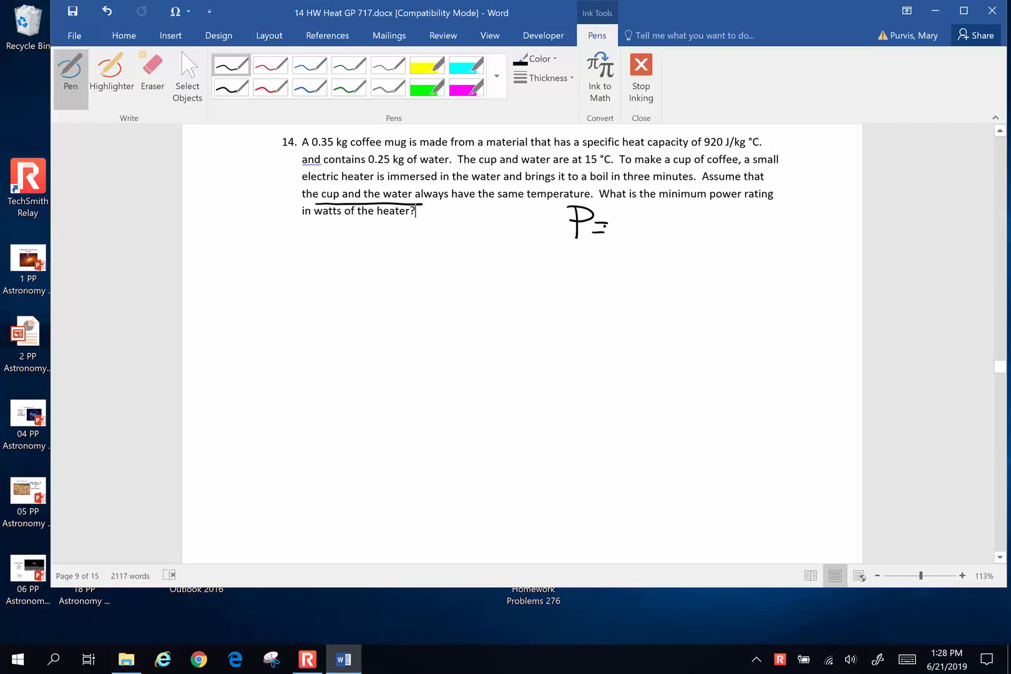
left_click(623, 217)
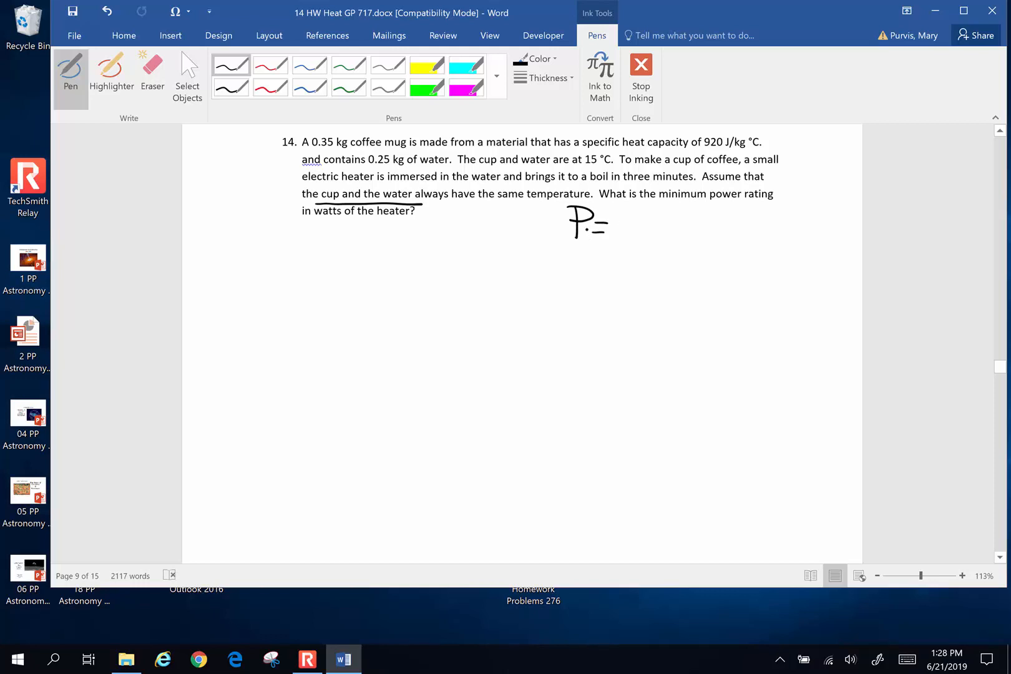
left_click_drag(594, 223, 626, 223)
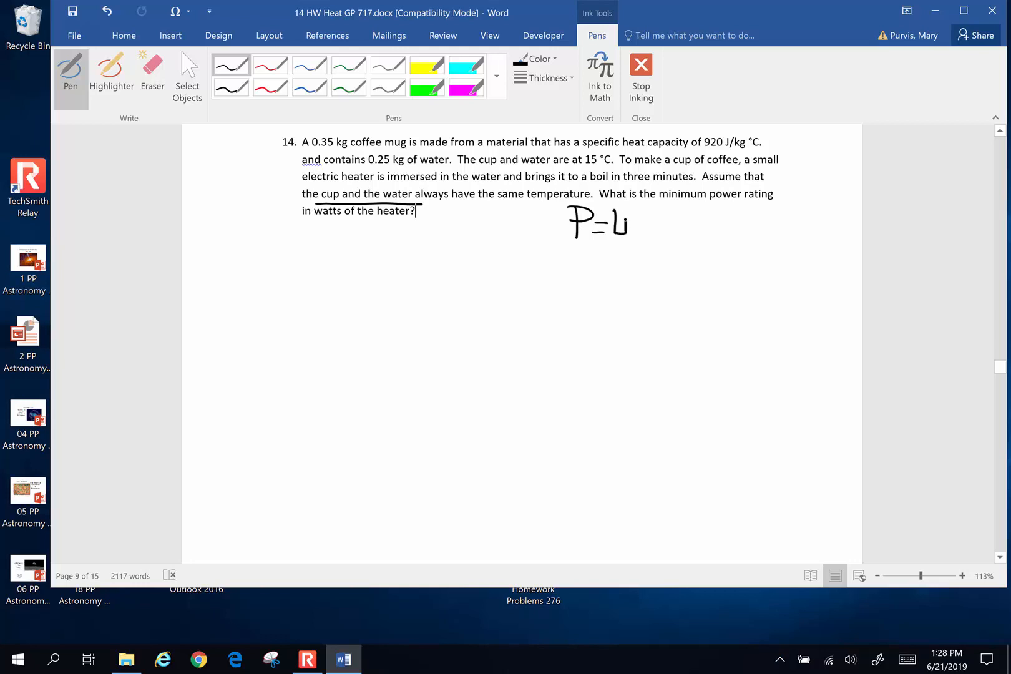
left_click_drag(607, 219, 626, 265)
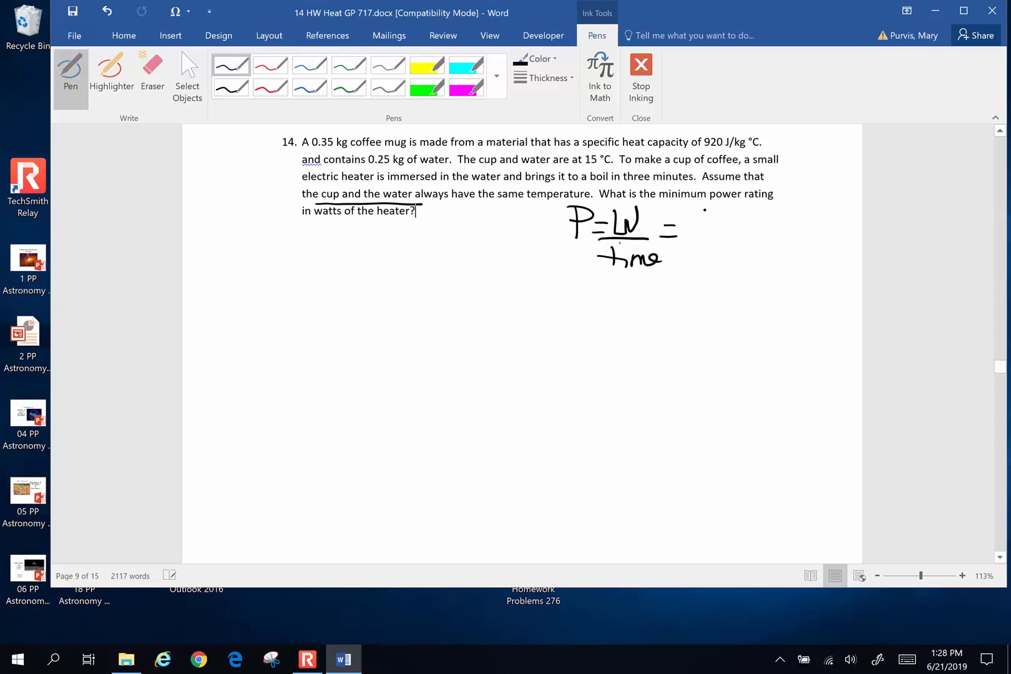
Step: Extend it with = Energy/time = Q/3 min, circling Energy
left_click_drag(690, 229, 758, 223)
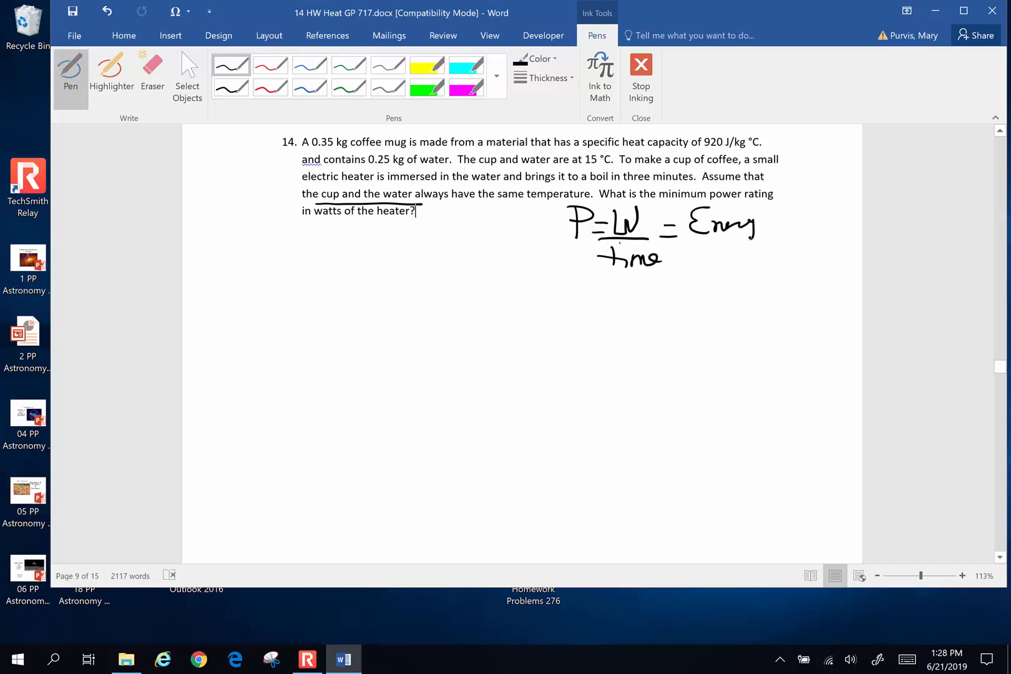
left_click_drag(735, 230, 722, 261)
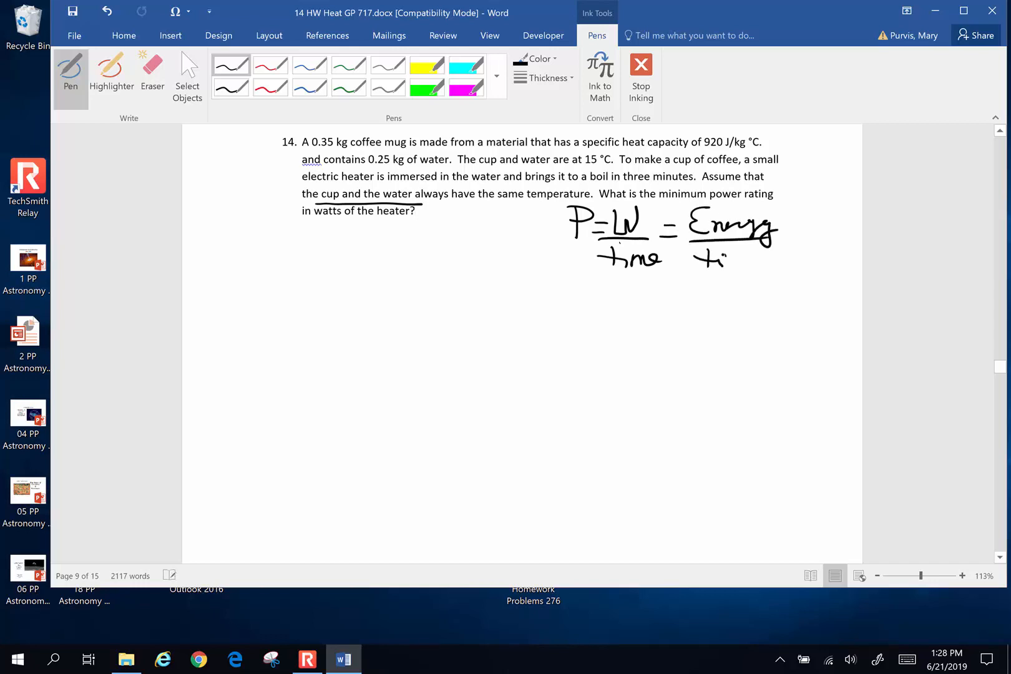
left_click_drag(700, 261, 775, 262)
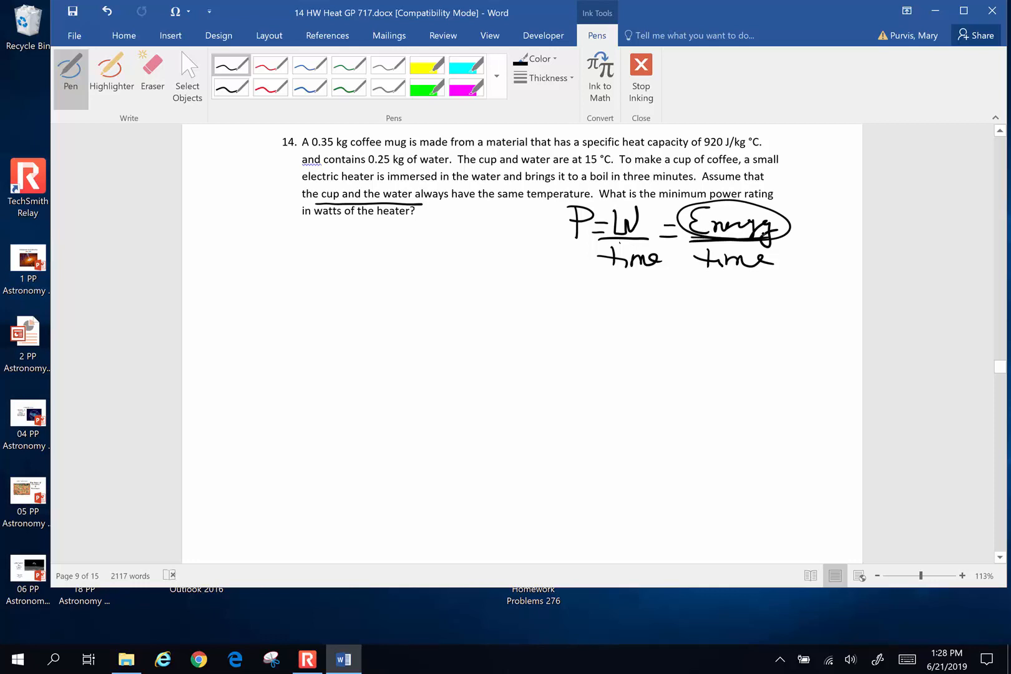
left_click_drag(797, 223, 838, 219)
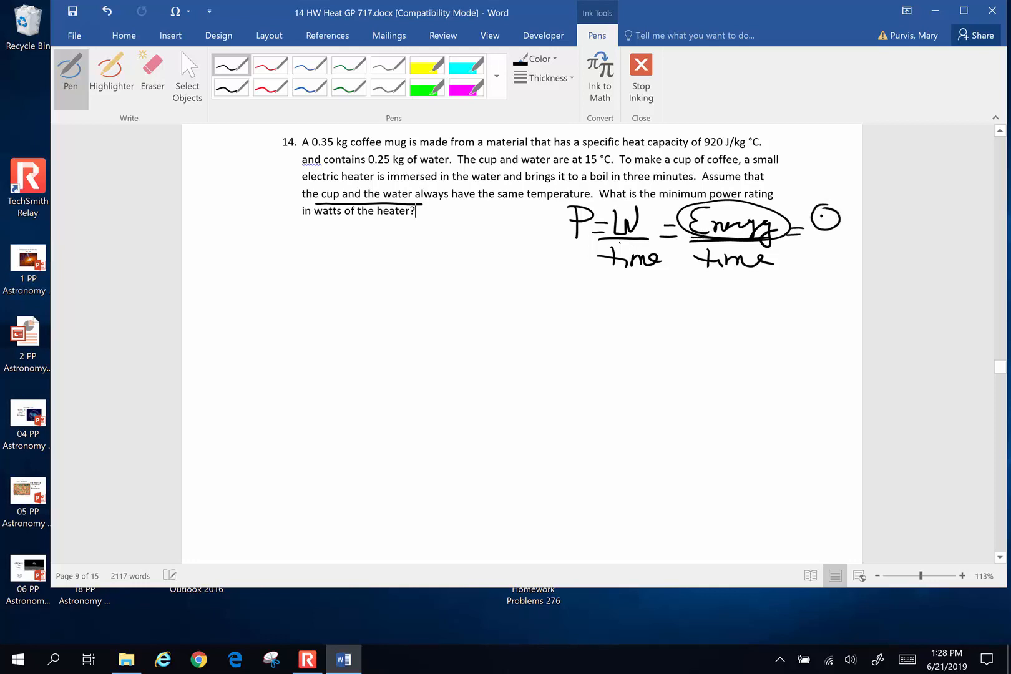
left_click_drag(819, 219, 826, 238)
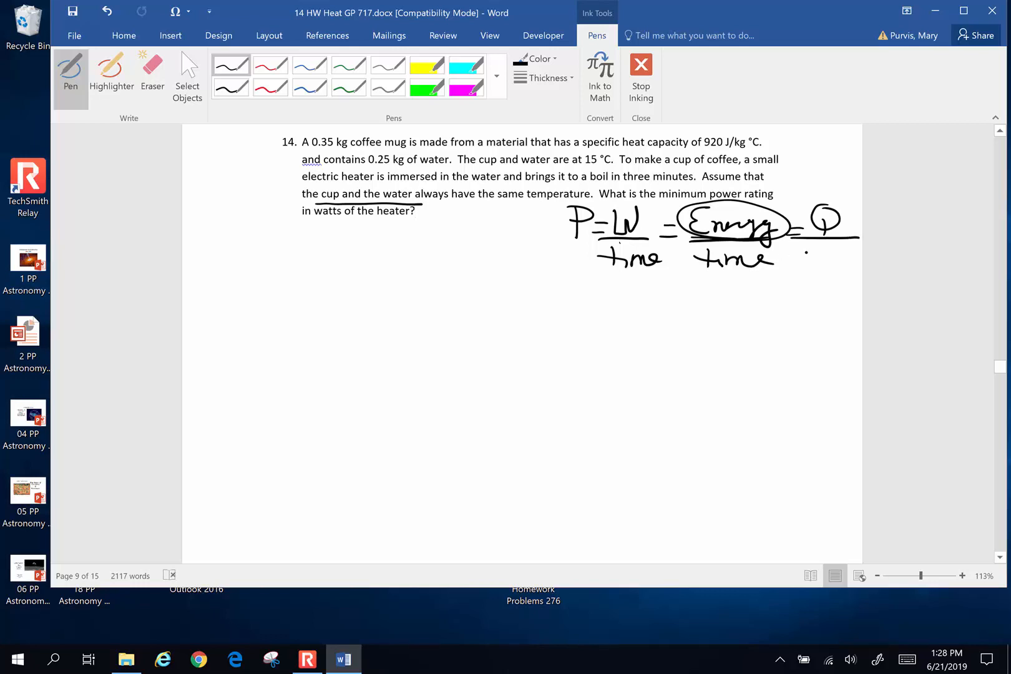
left_click_drag(793, 258, 844, 258)
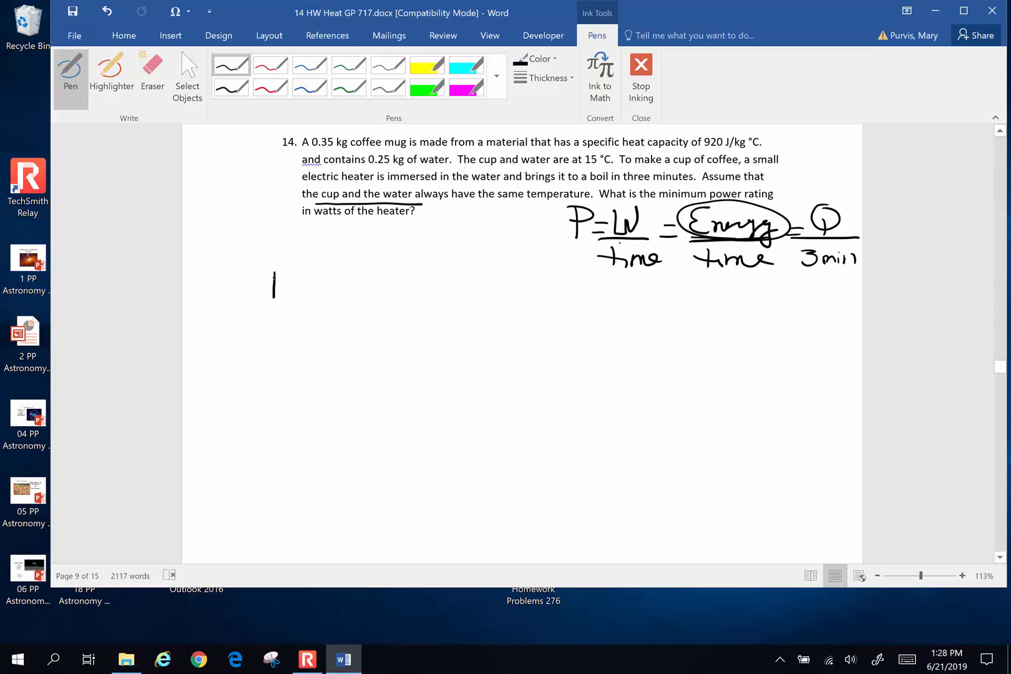
Step: Ink 'Find Q = cup + water' and note mcΔT in the left margin
left_click_drag(271, 271, 351, 296)
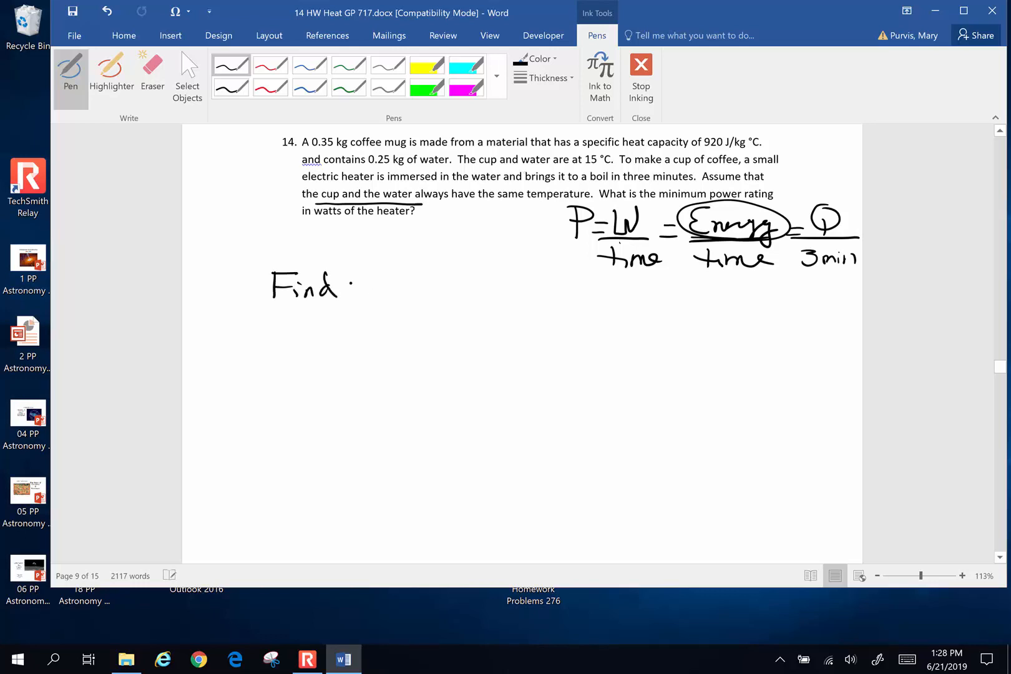
left_click_drag(362, 277, 400, 296)
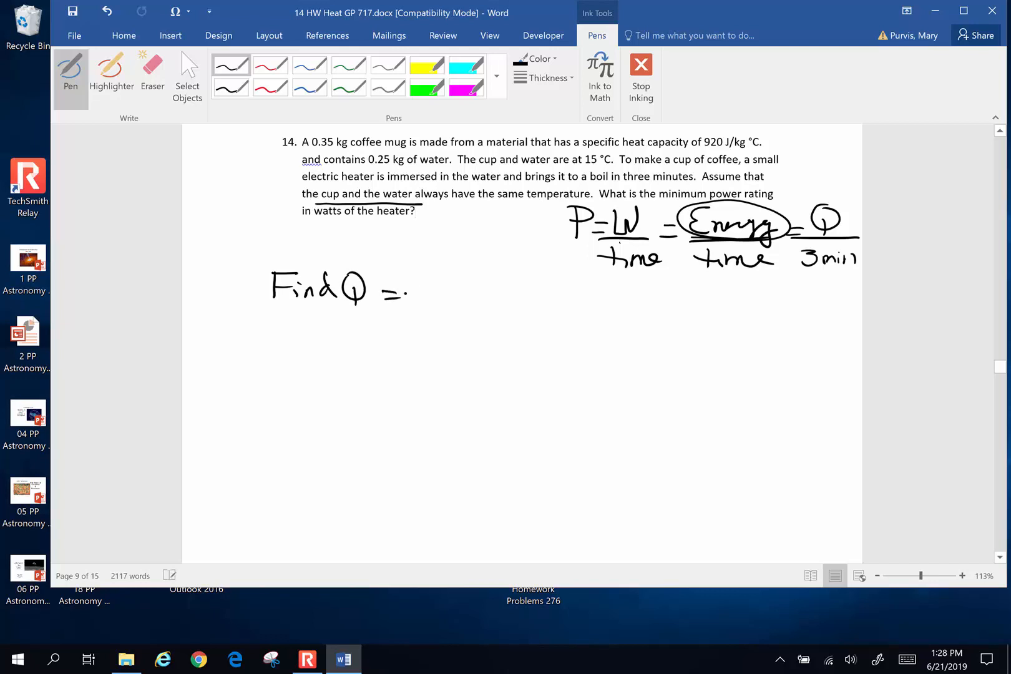
left_click_drag(419, 291, 529, 290)
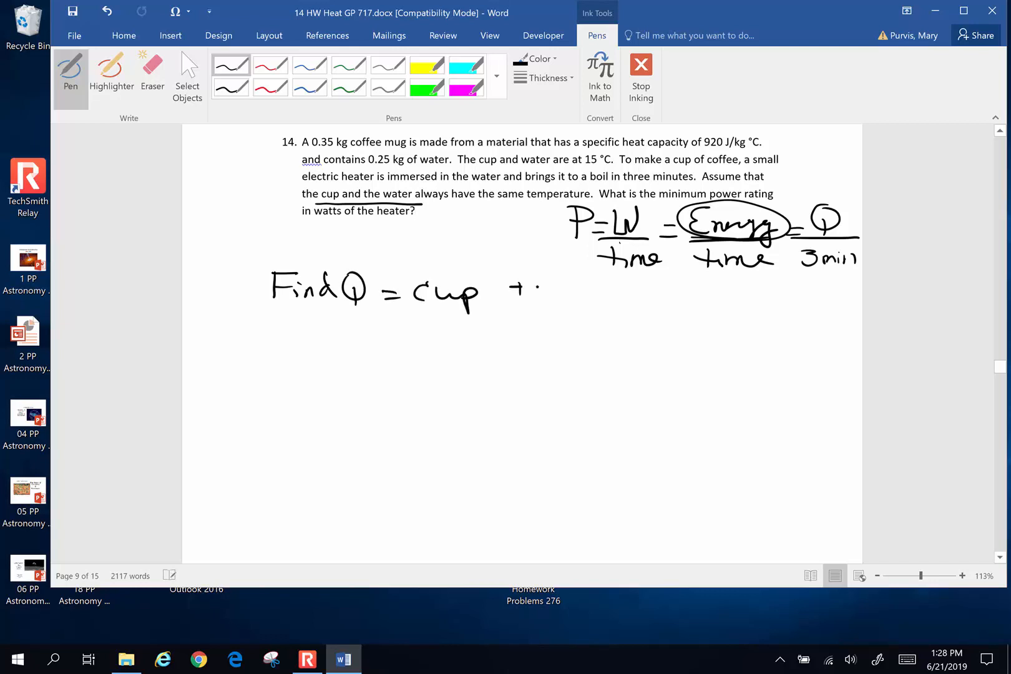
left_click_drag(575, 288, 670, 294)
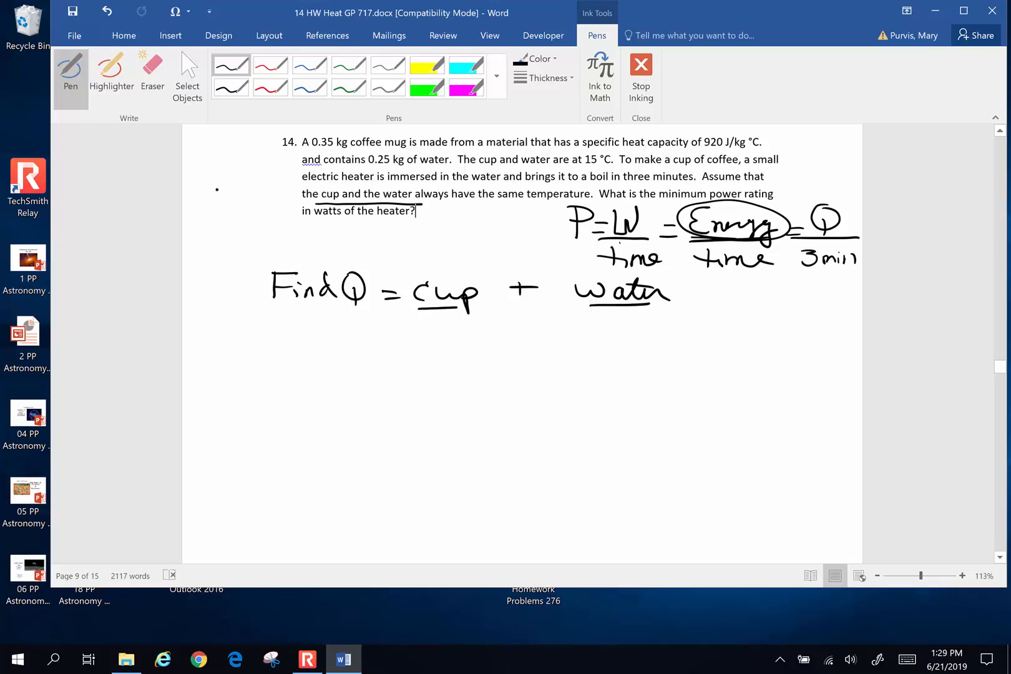
left_click_drag(210, 213, 265, 213)
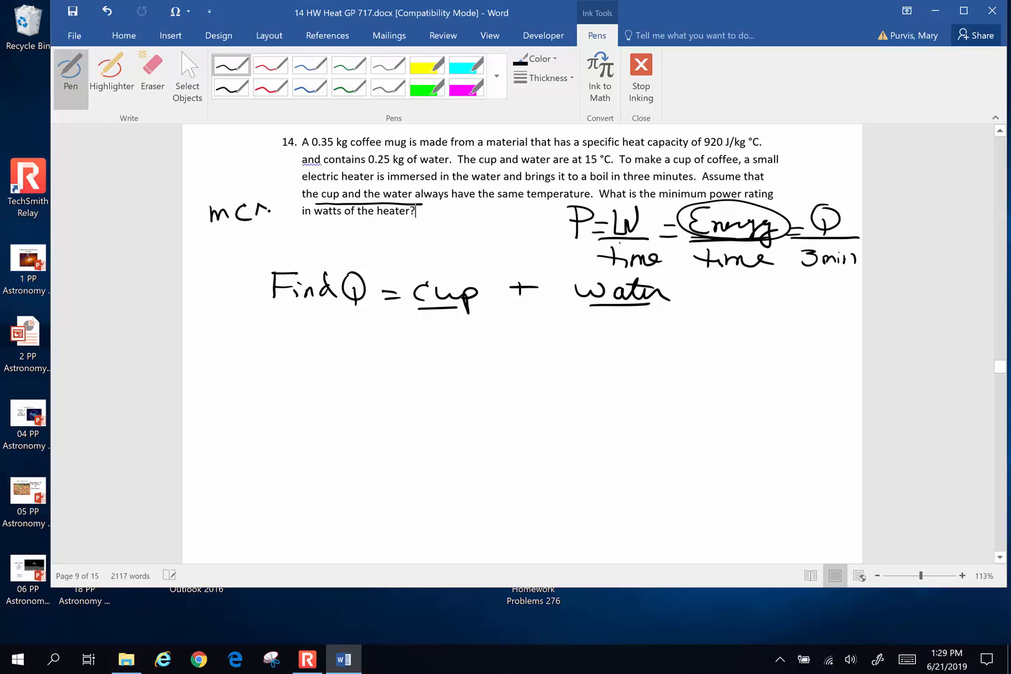
left_click_drag(252, 213, 284, 200)
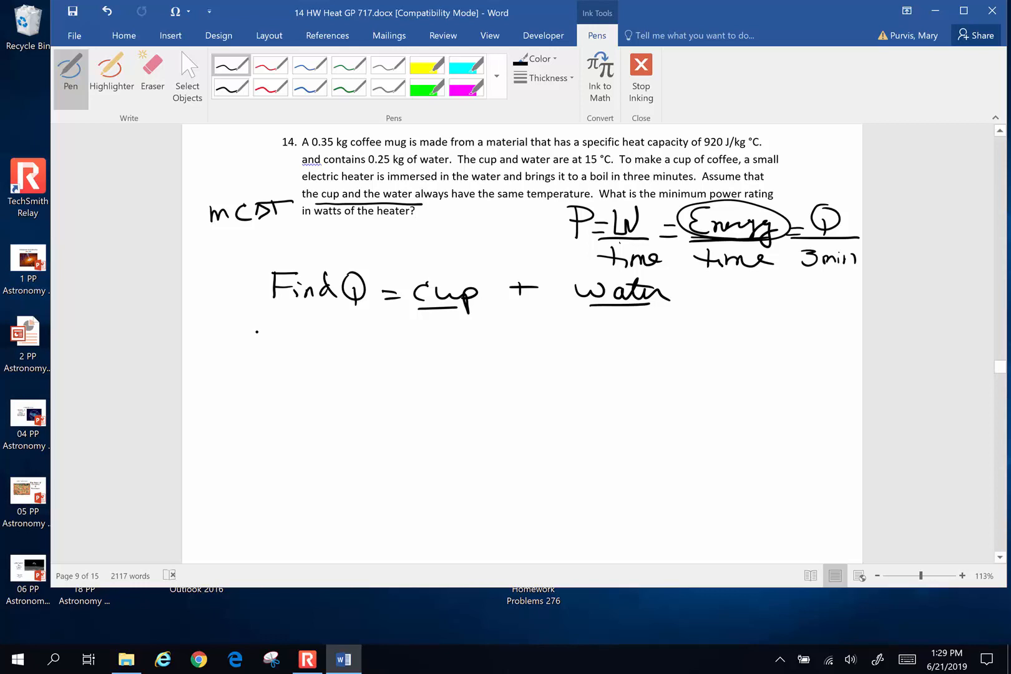
Step: Write the expansion m_c C_c ΔT_c + m_w C_w ΔT_w below
left_click_drag(252, 342, 335, 329)
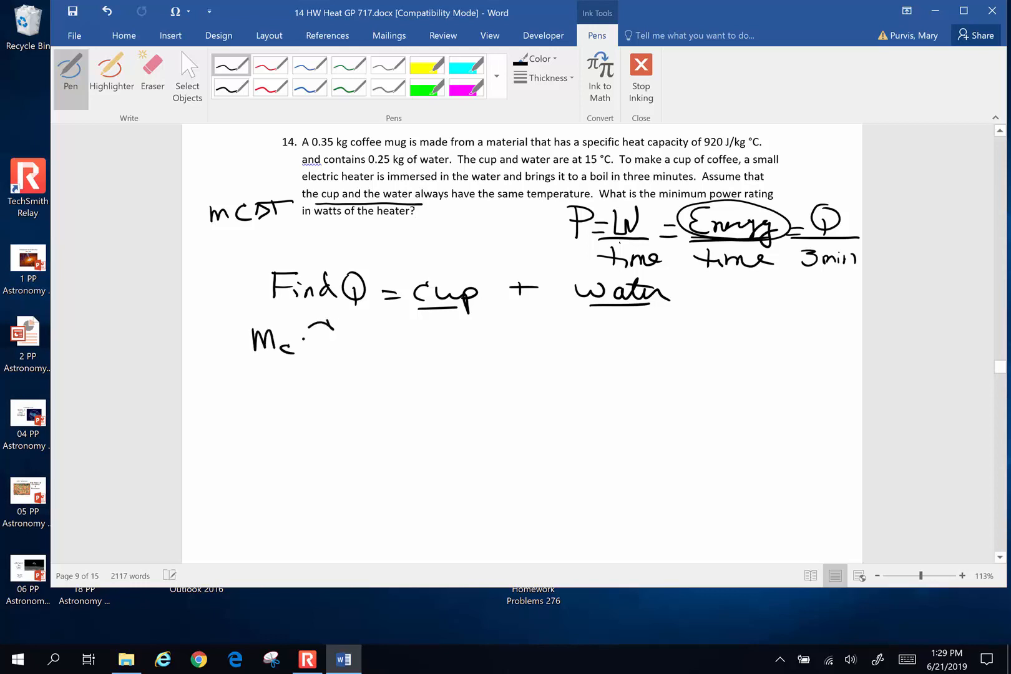
left_click_drag(310, 342, 407, 346)
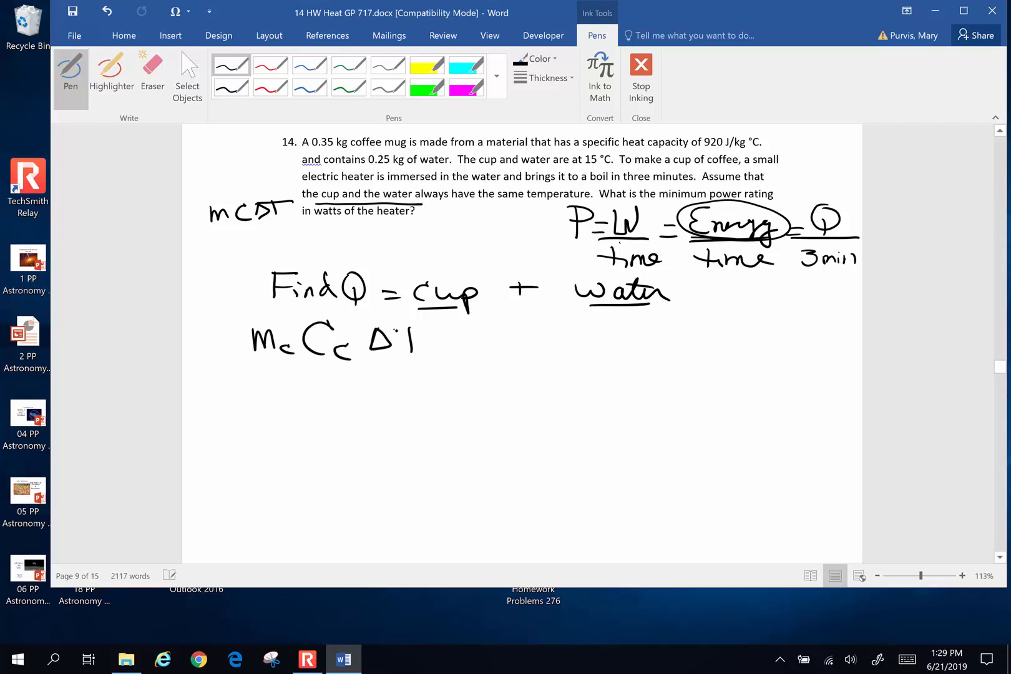
left_click_drag(419, 342, 528, 342)
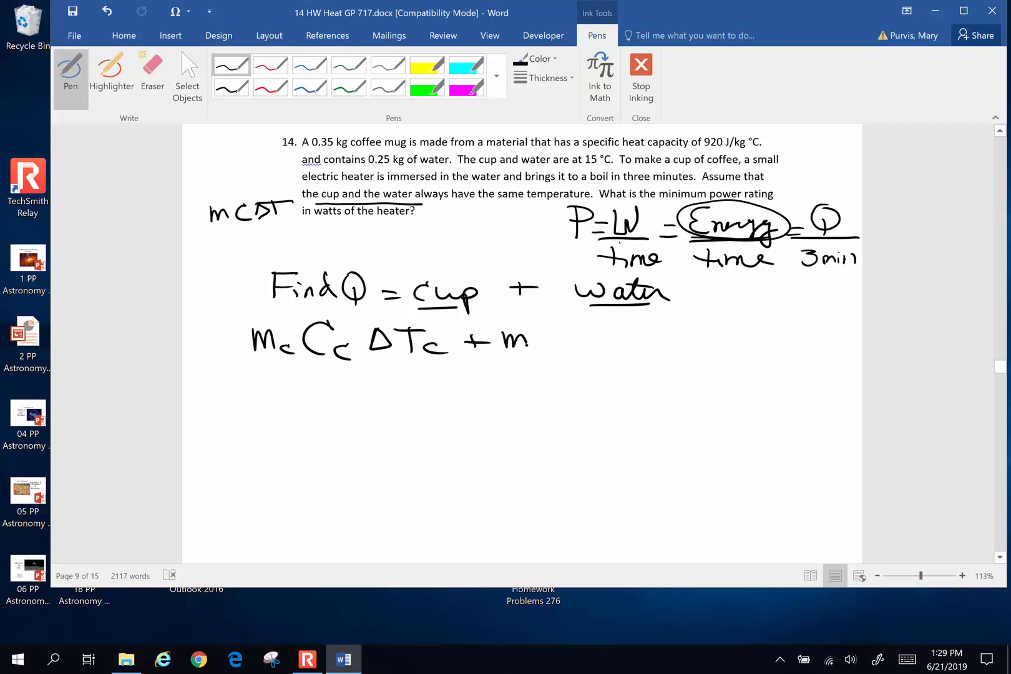
left_click_drag(500, 339, 623, 342)
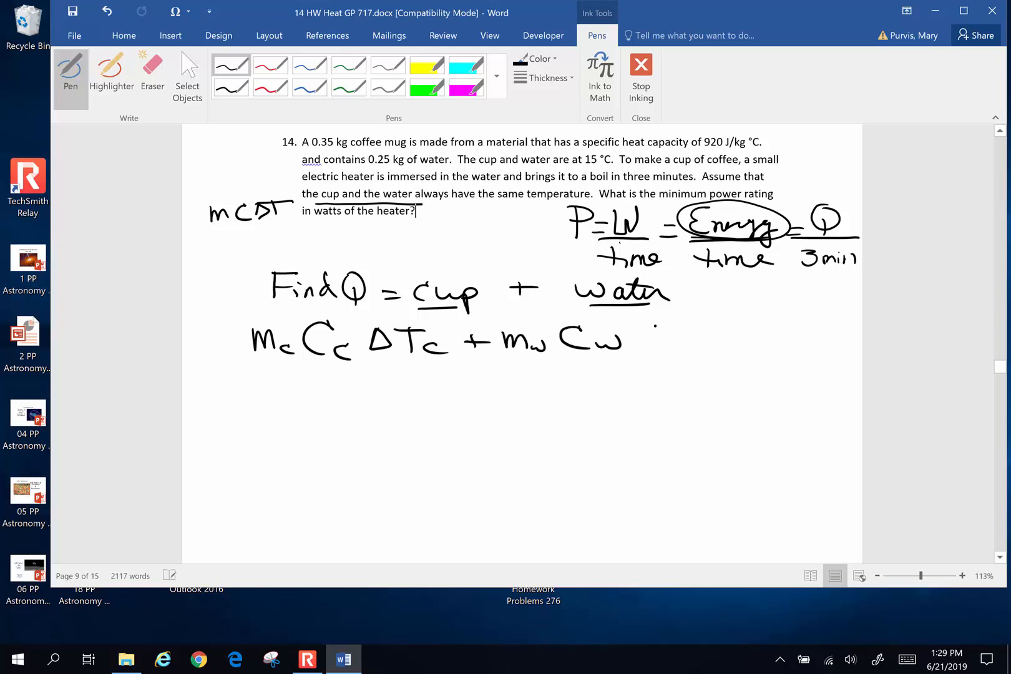
left_click_drag(645, 349, 723, 329)
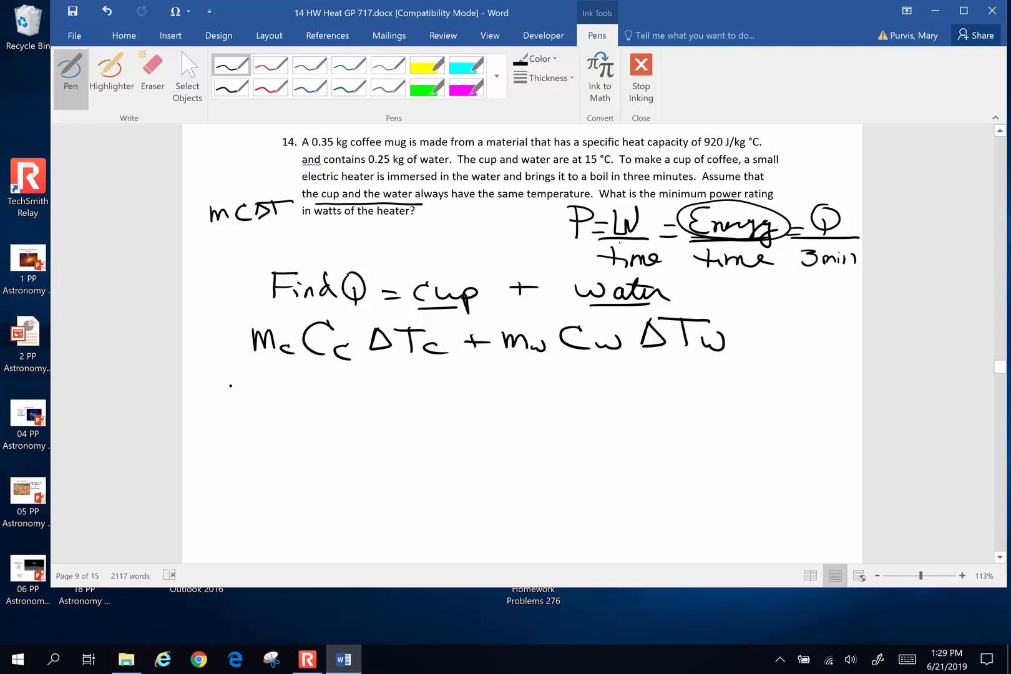
Step: Handwrite the cup term (0.35 kg)(920 J/kg°C)(100−15°C) followed by a plus
left_click_drag(222, 393, 303, 398)
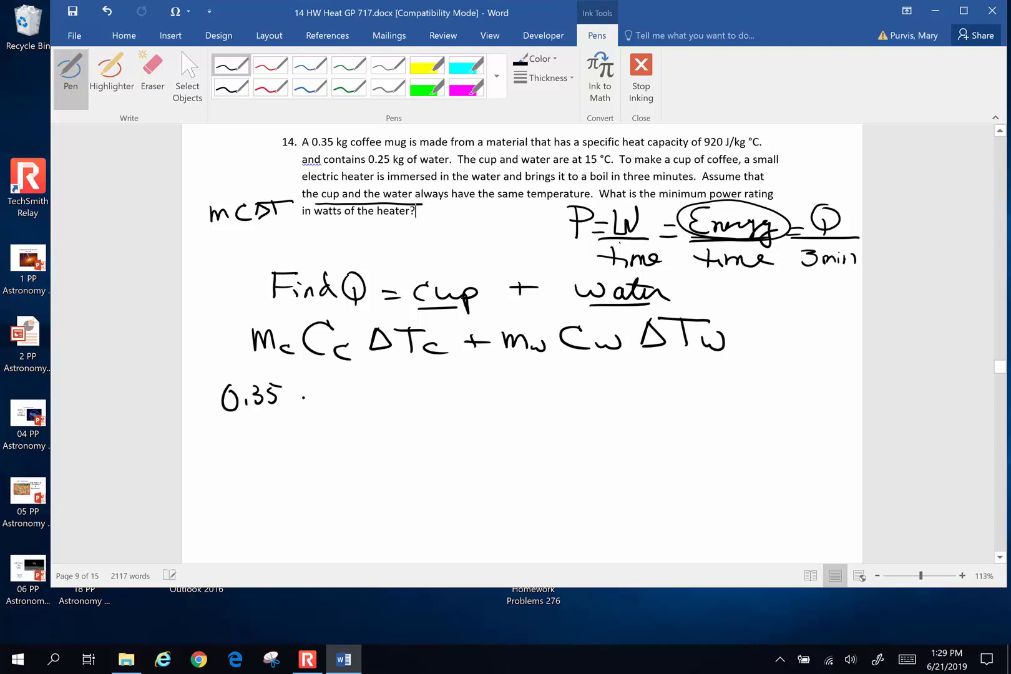
left_click_drag(290, 394, 323, 419)
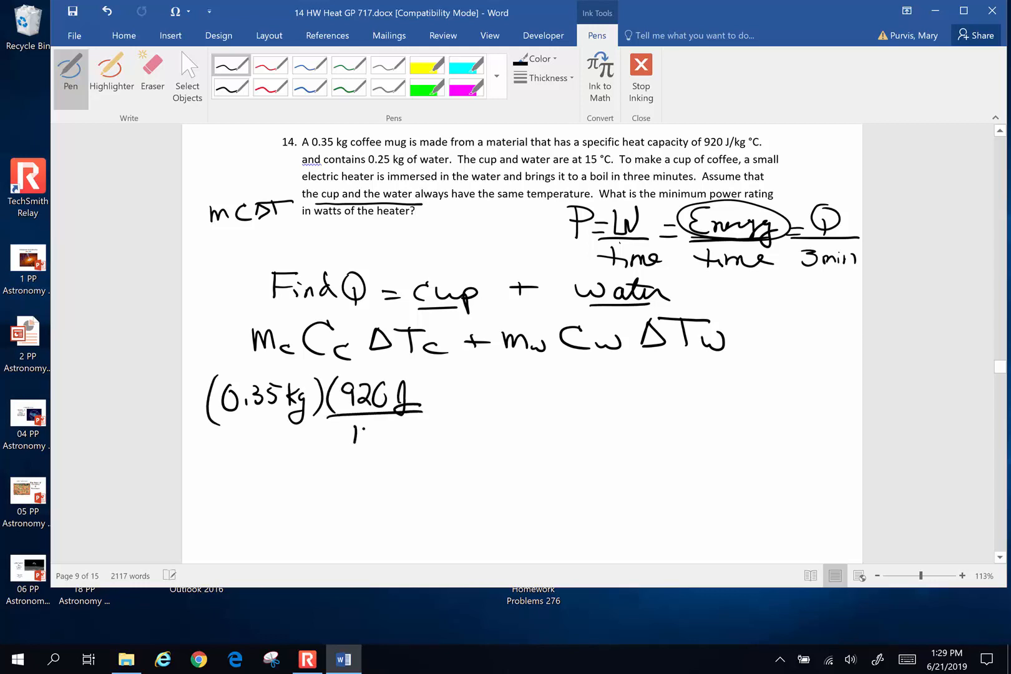
left_click_drag(352, 445, 416, 432)
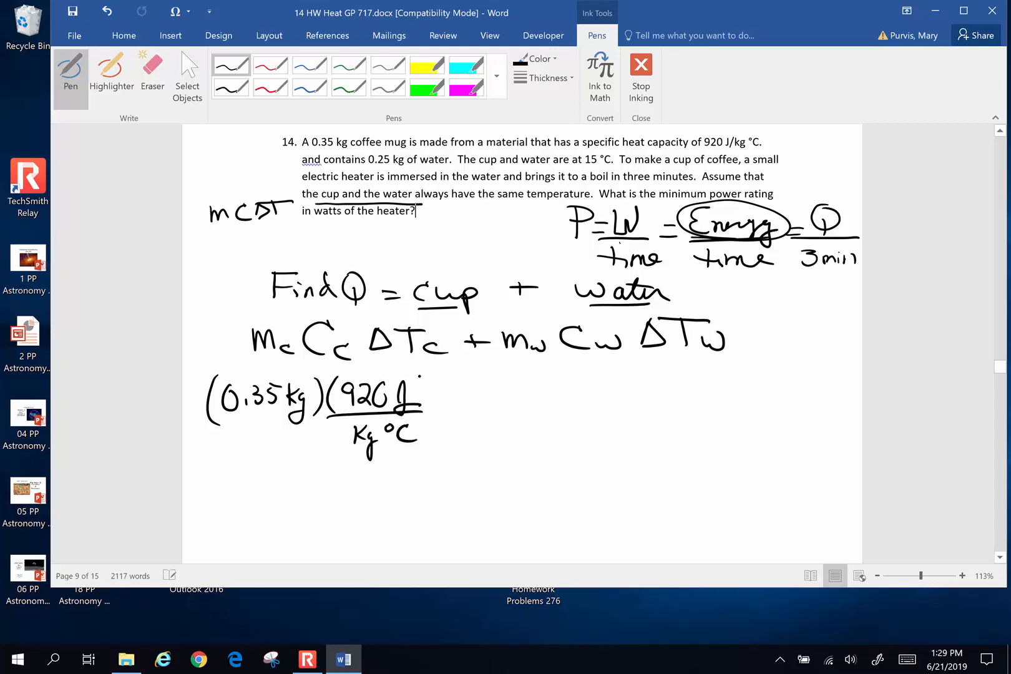
left_click_drag(416, 377, 426, 429)
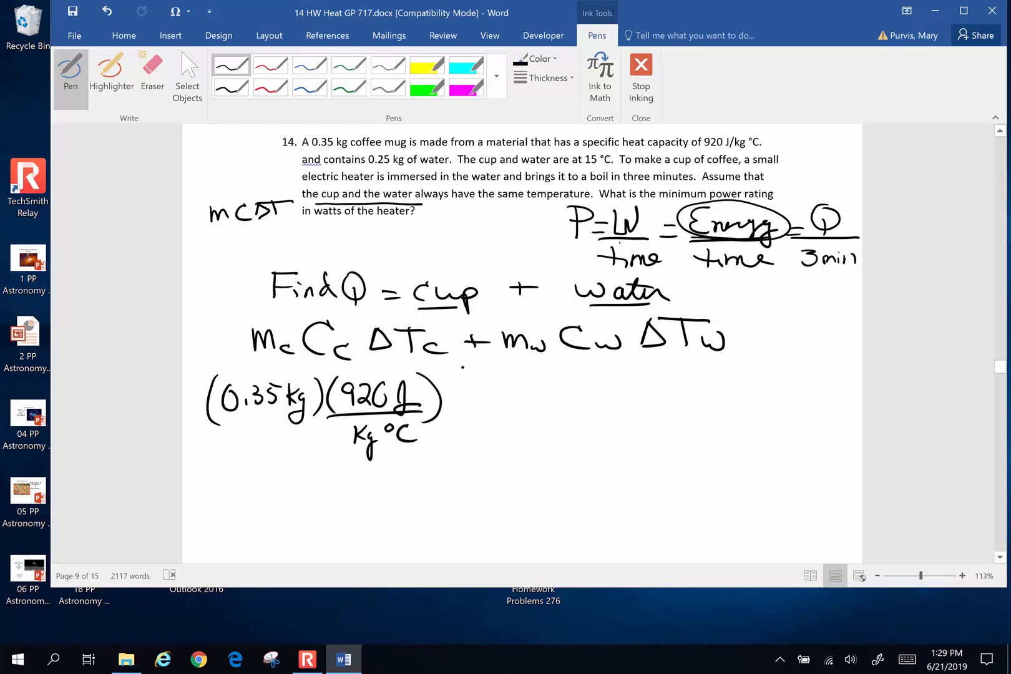
left_click_drag(425, 364, 478, 425)
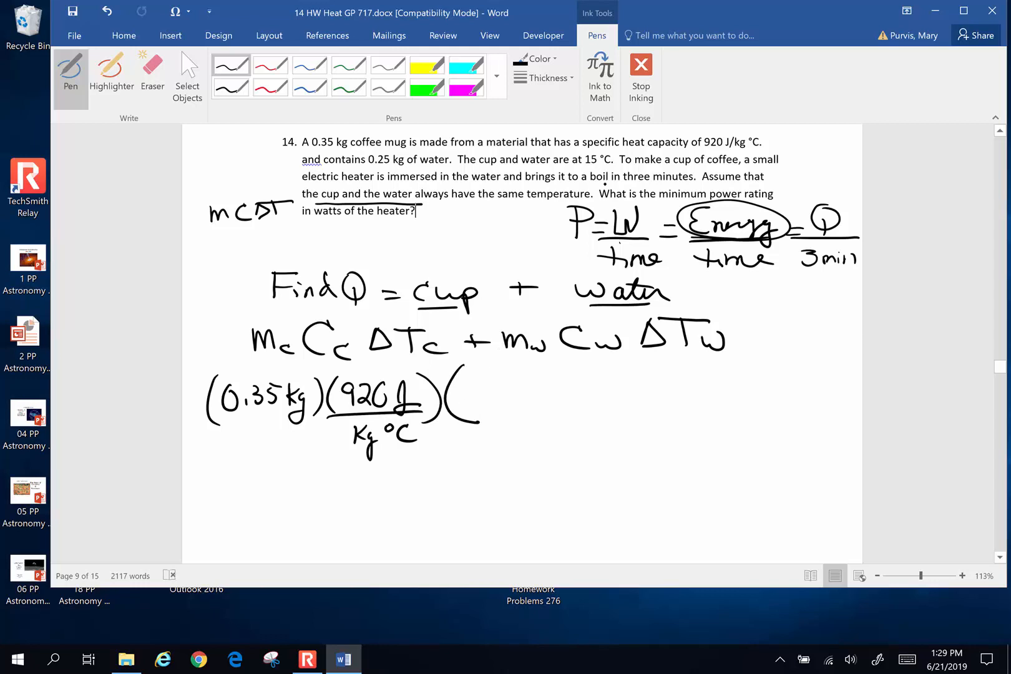
left_click_drag(458, 397, 501, 390)
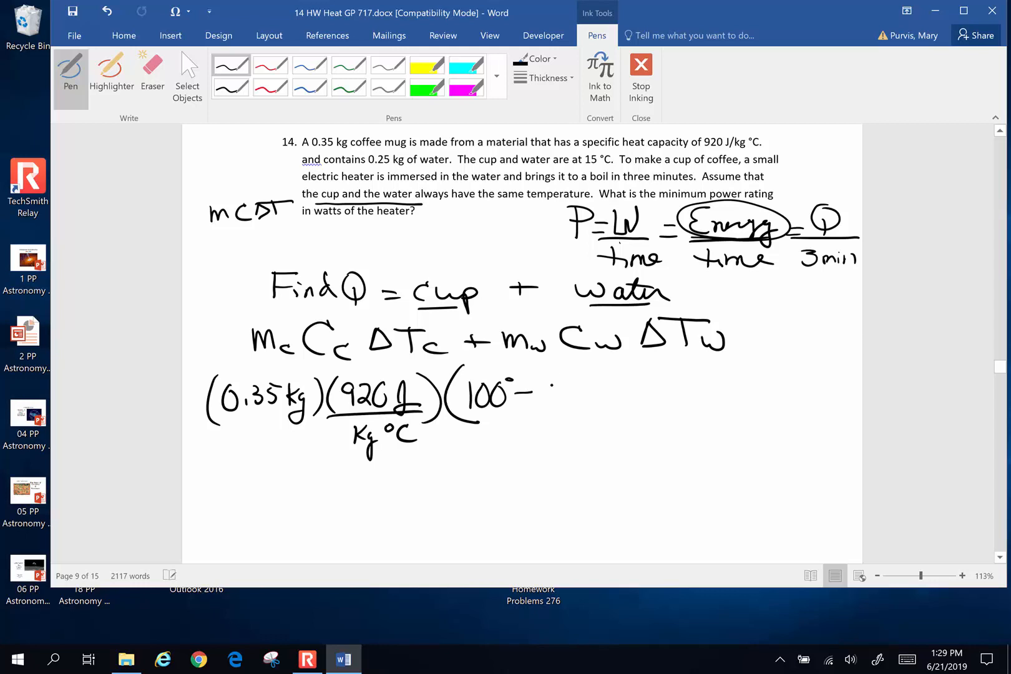
left_click_drag(535, 393, 578, 387)
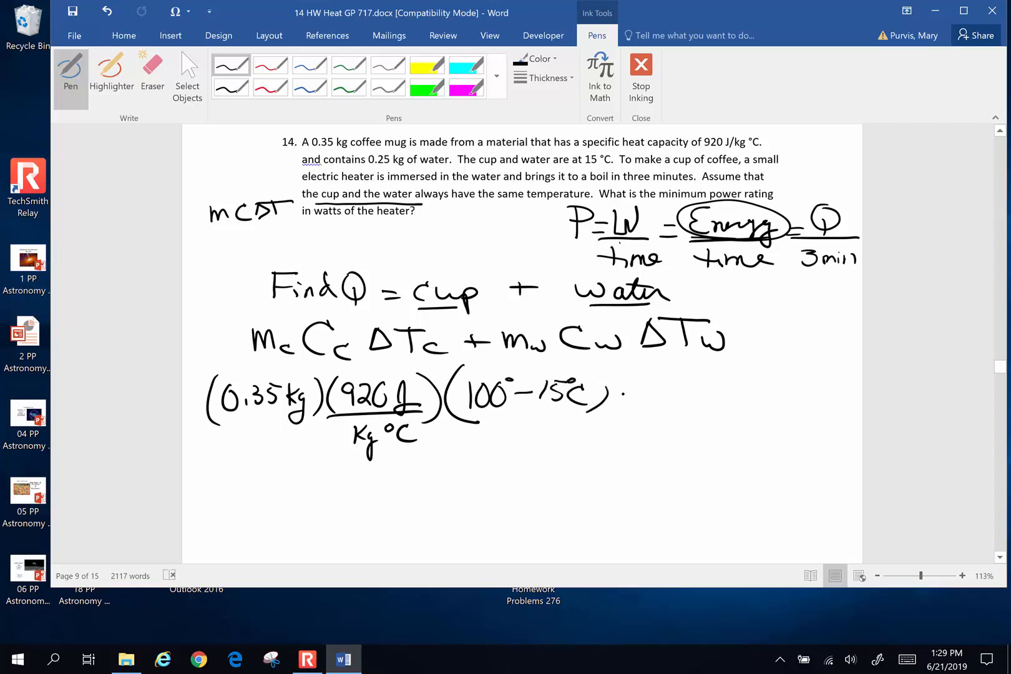
left_click_drag(619, 397, 639, 397)
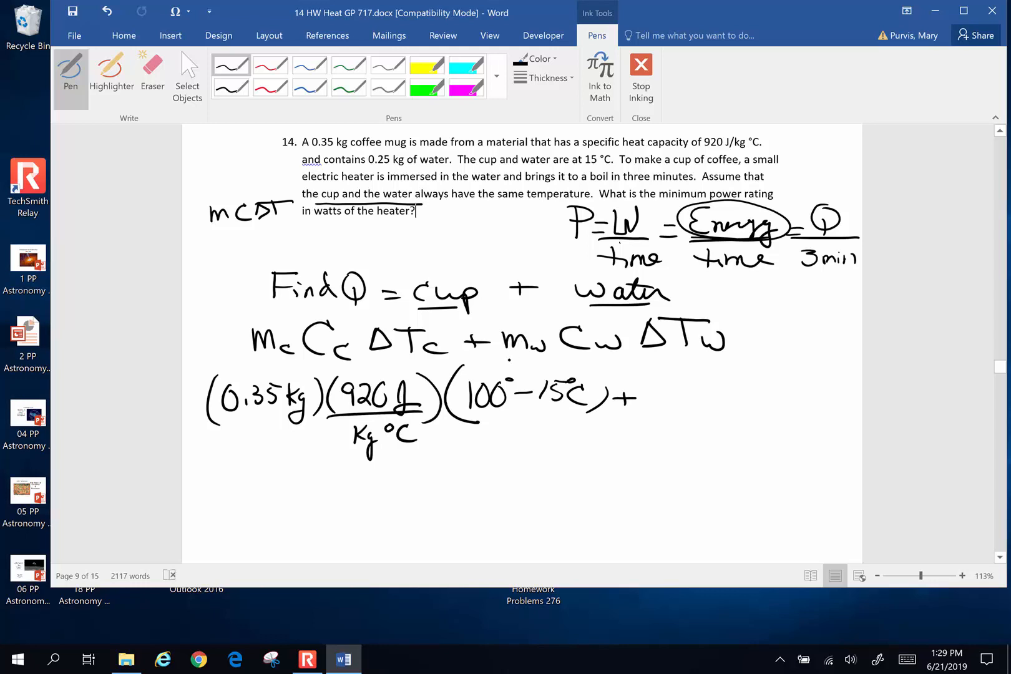
Step: Underline the water mass and write (0.25 kg)(4186 J/kg°C)(85°…) for the water
left_click_drag(366, 167, 439, 168)
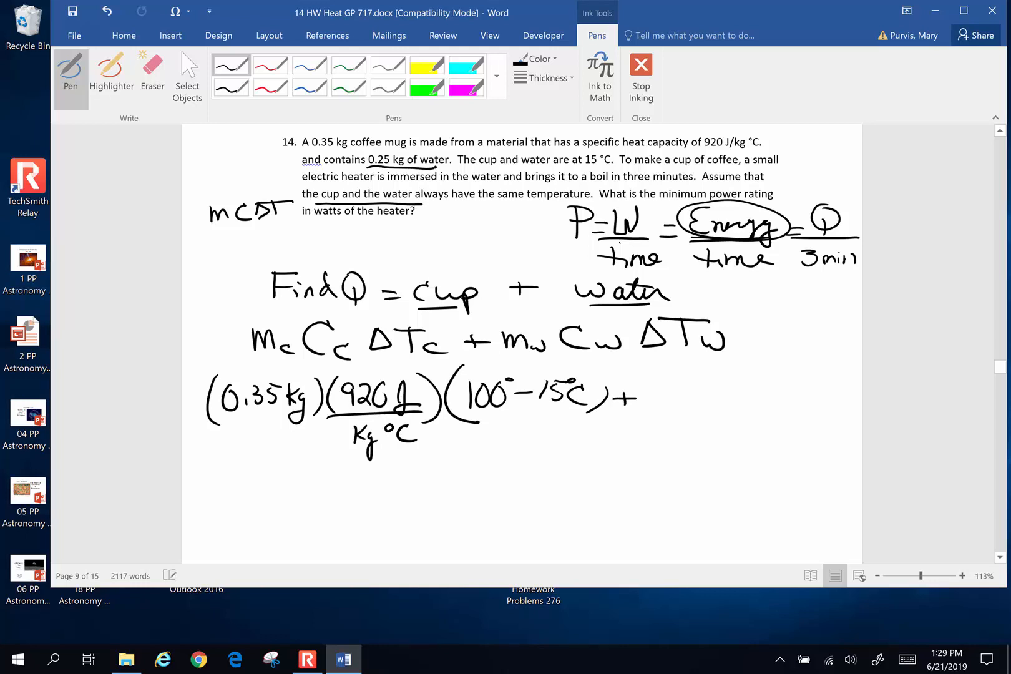
left_click_drag(642, 381, 677, 403)
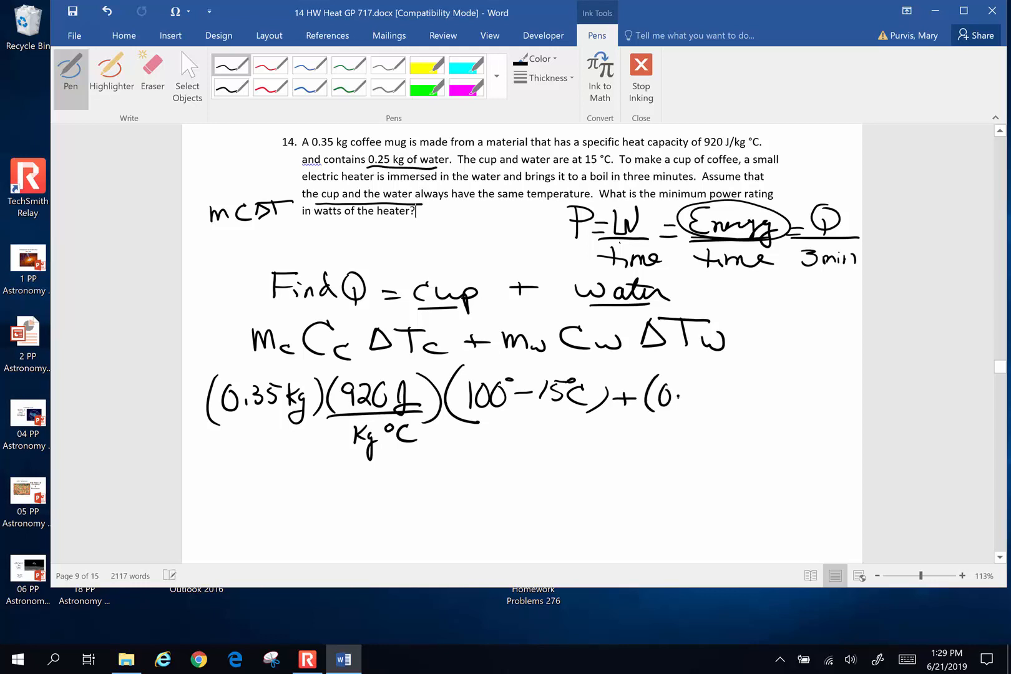
left_click_drag(652, 393, 728, 397)
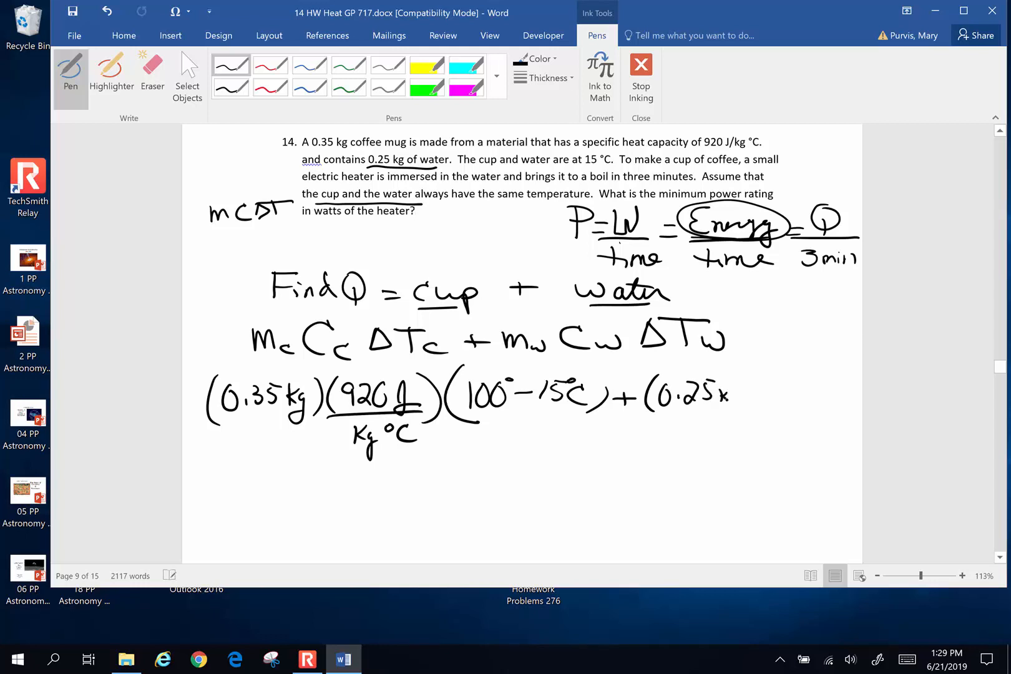
left_click_drag(729, 406, 761, 393)
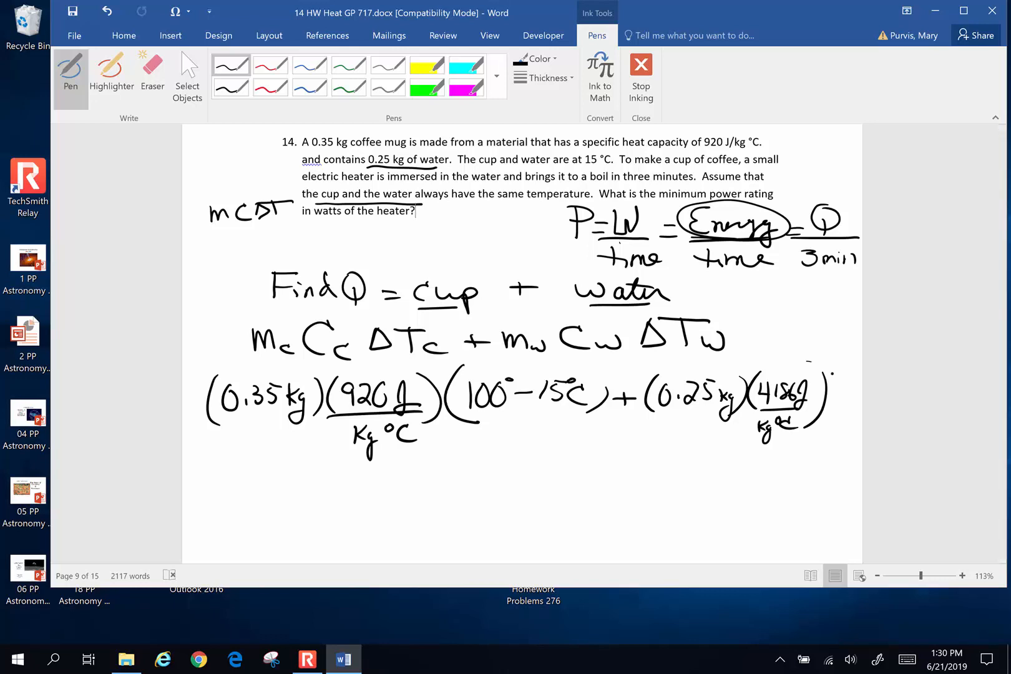
left_click_drag(832, 374, 851, 400)
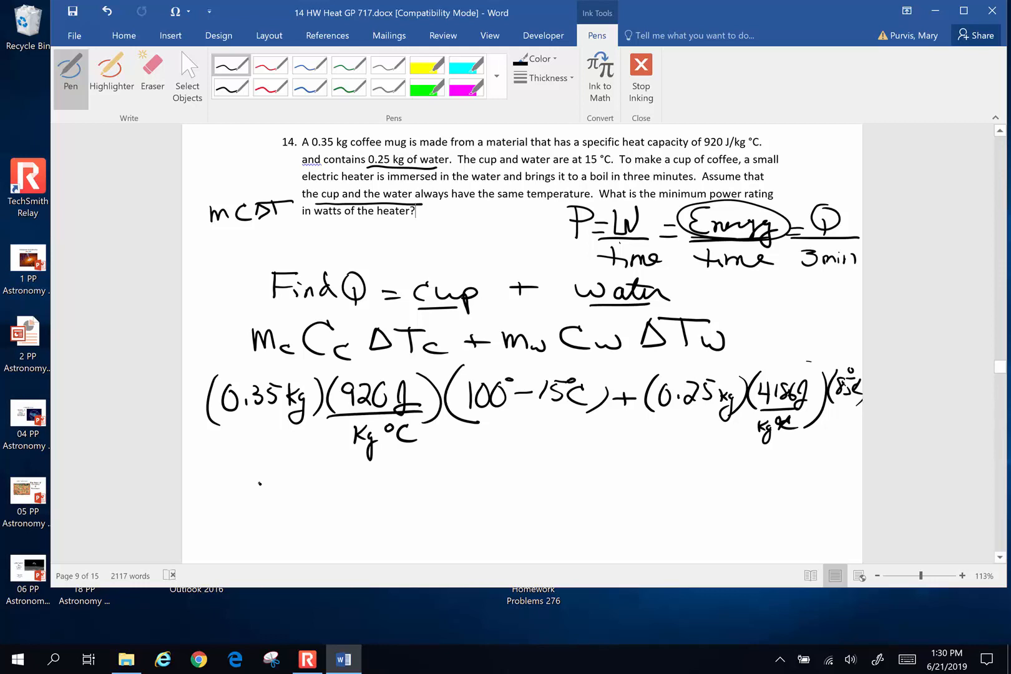
Step: Ink 27,370 J + 8895 J = 116,323 J as Q, then write P = ΔQ/t below
left_click_drag(257, 490, 351, 490)
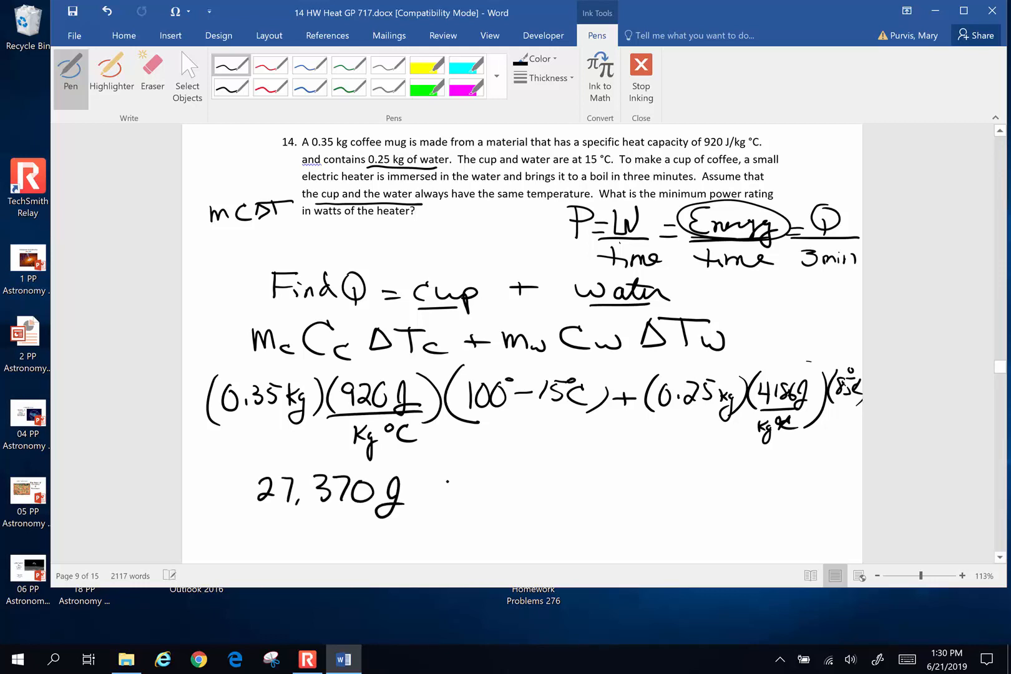
left_click_drag(426, 494, 458, 494)
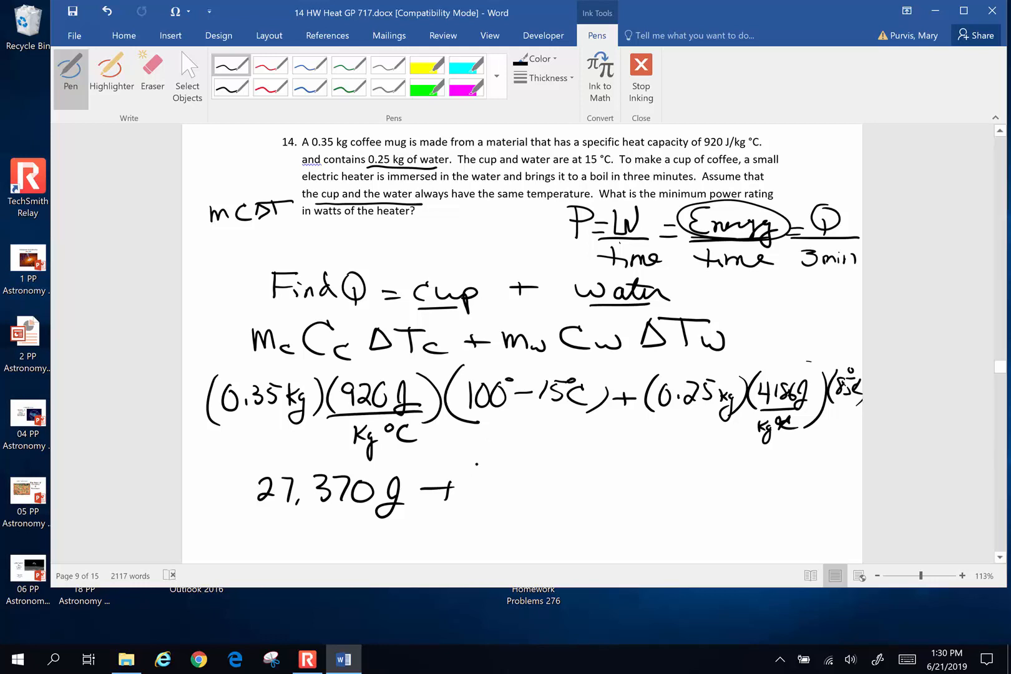
left_click_drag(481, 500, 548, 474)
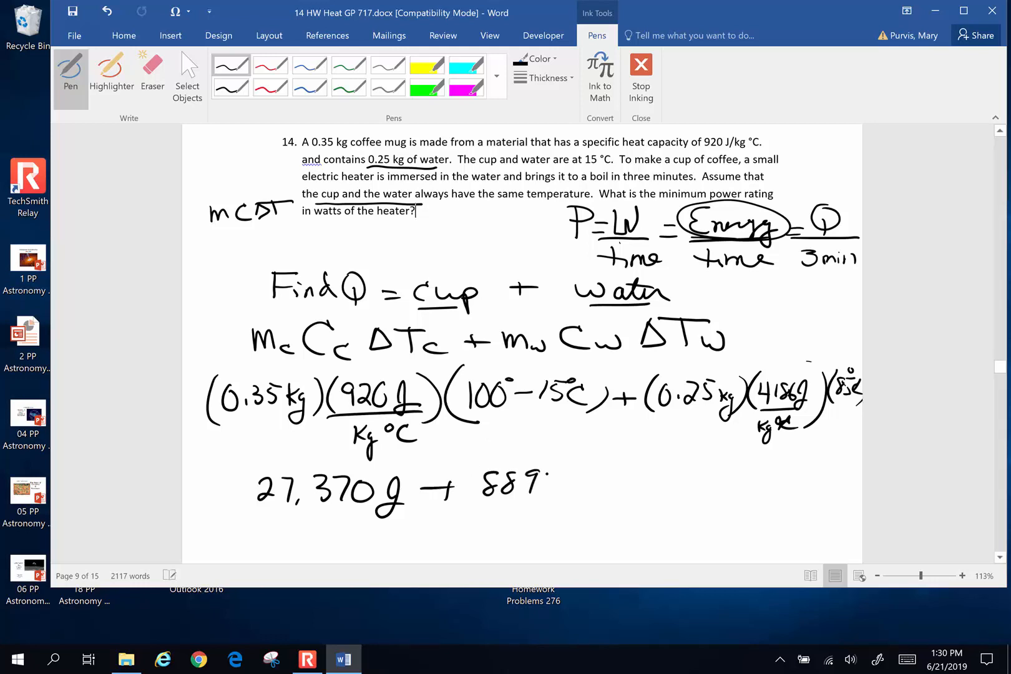
left_click_drag(522, 491, 583, 497)
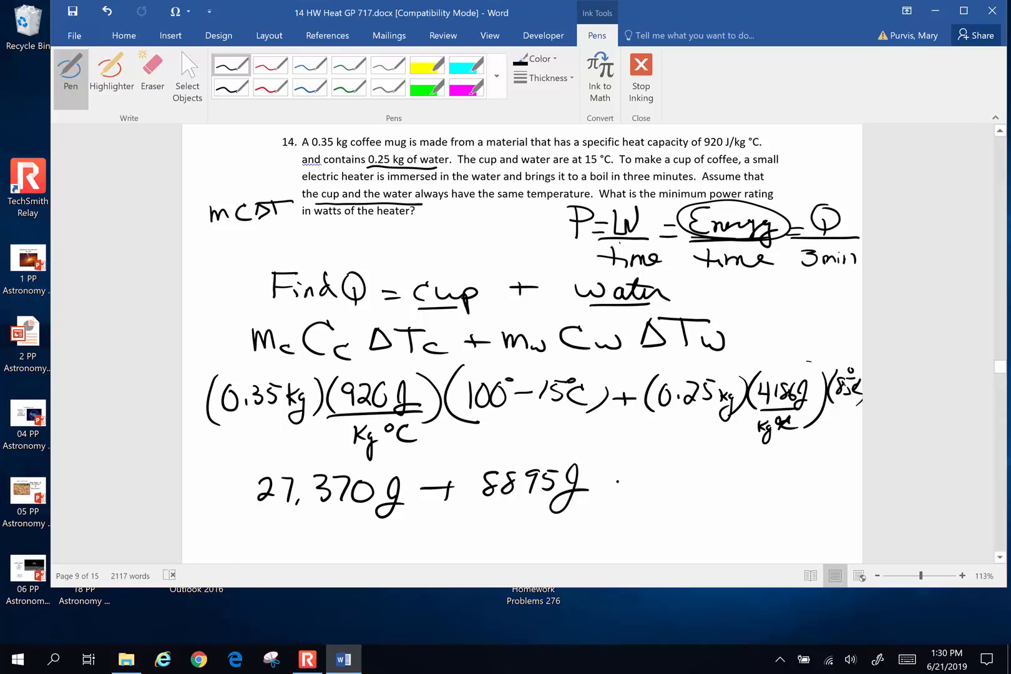
left_click_drag(607, 487, 696, 487)
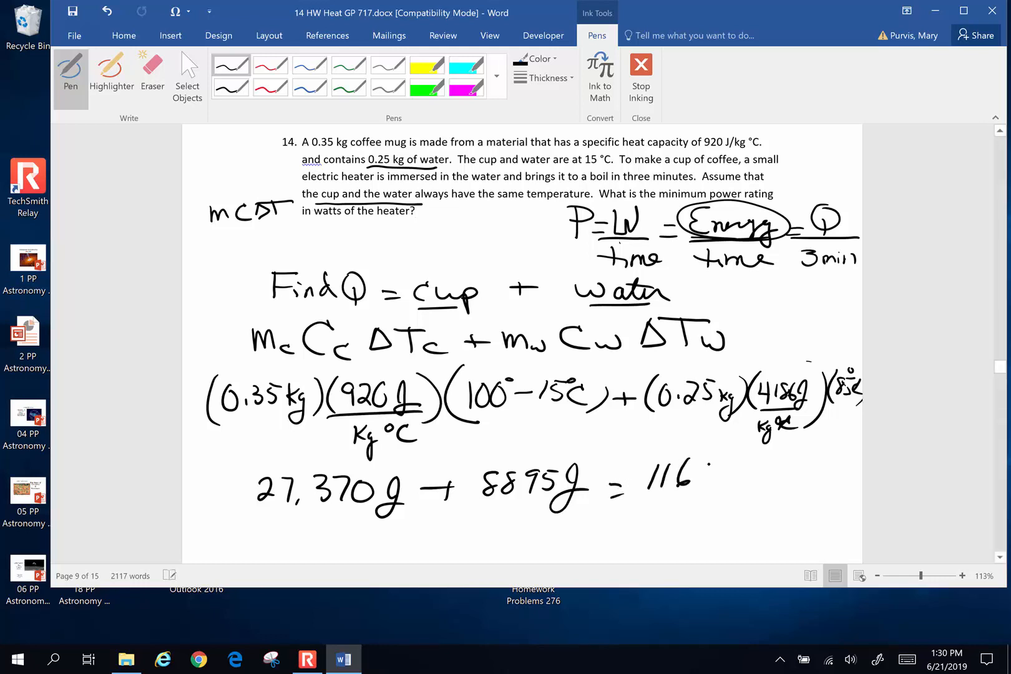
left_click_drag(710, 480, 771, 481)
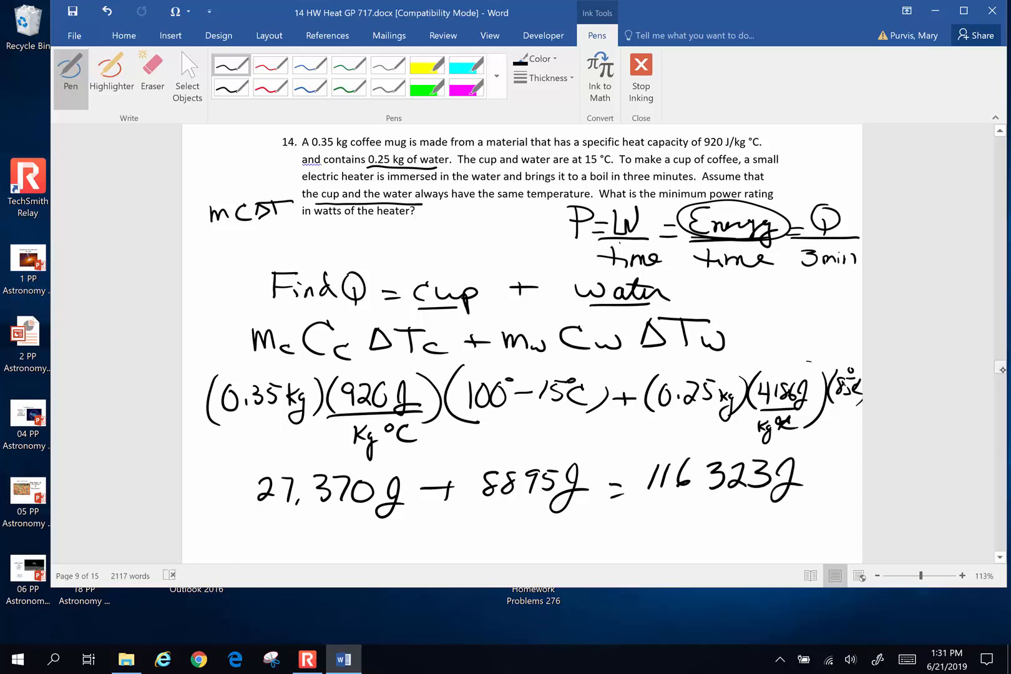
scroll("down", 3)
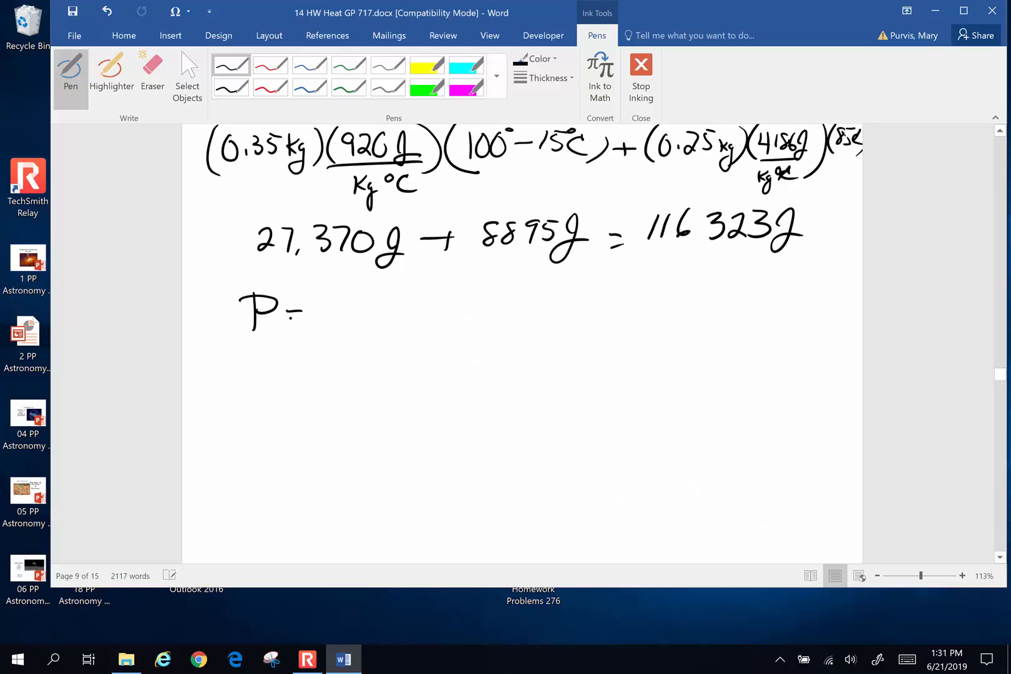
left_click_drag(310, 310, 368, 316)
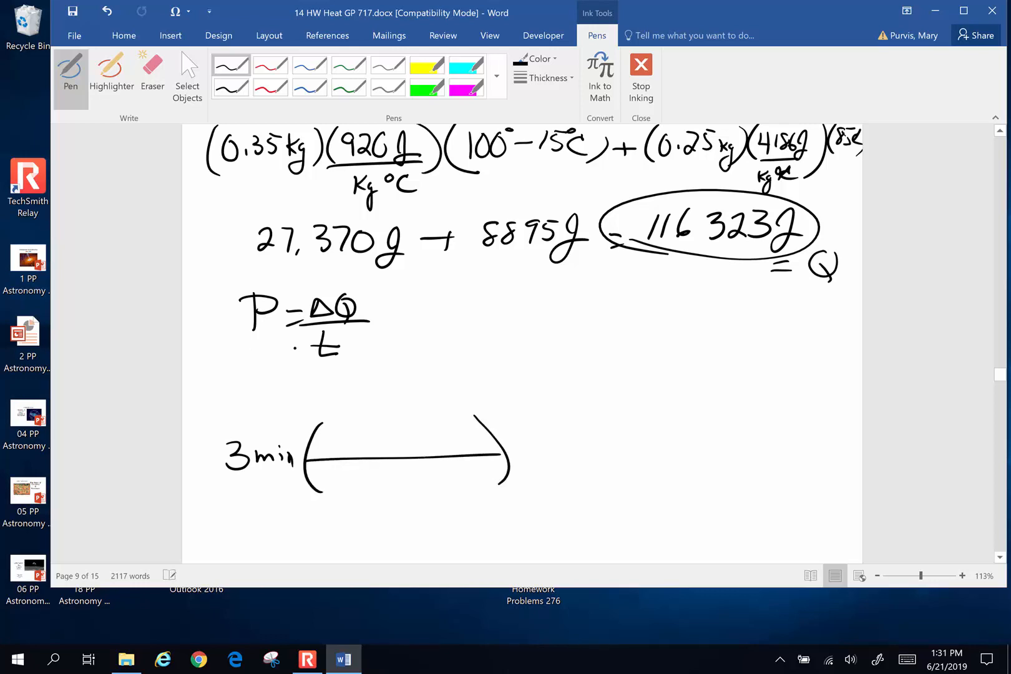
Step: Convert 3 min to 180 s in ink
left_click_drag(436, 471, 451, 478)
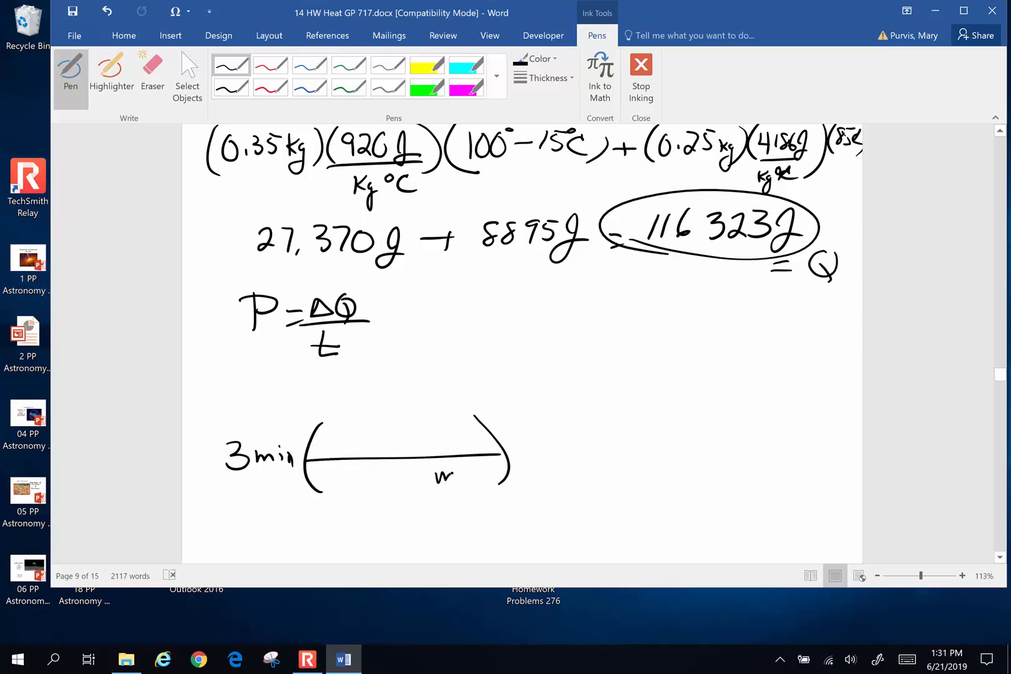
left_click_drag(413, 459, 478, 474)
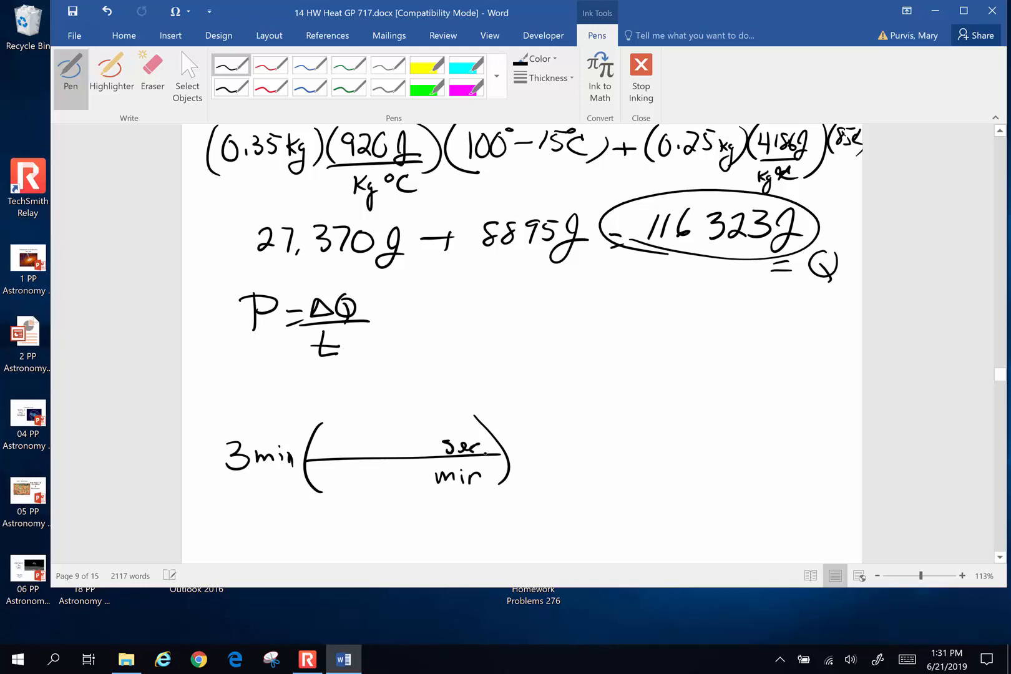
left_click_drag(365, 439, 413, 481)
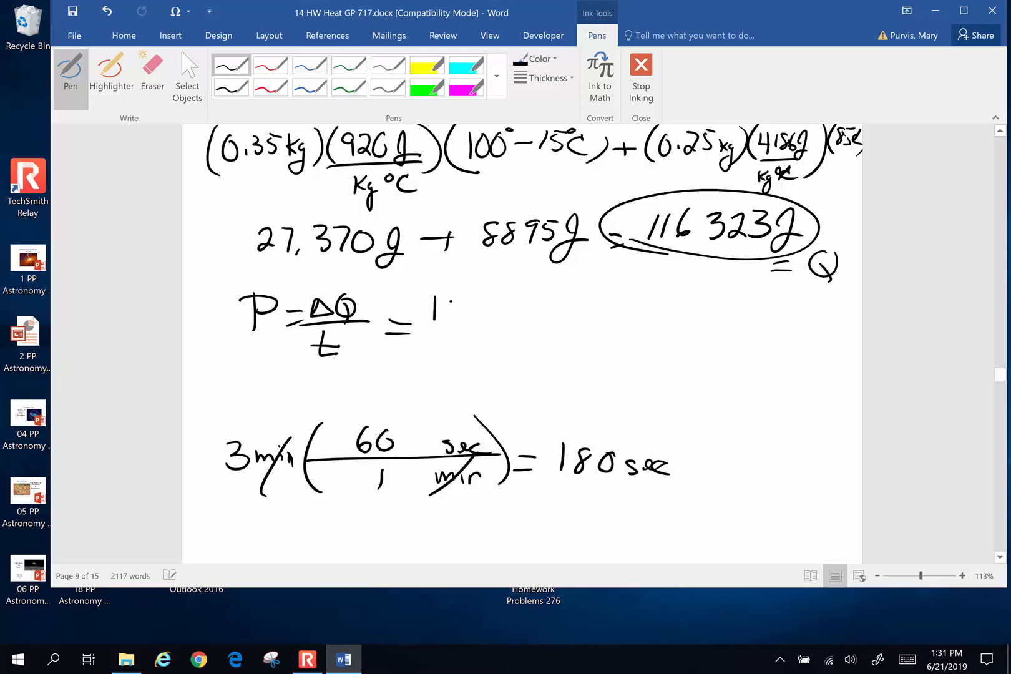
Step: Write P = 116,323 J/180 s = 646 J/s = watt and box the answer
left_click_drag(432, 312, 510, 313)
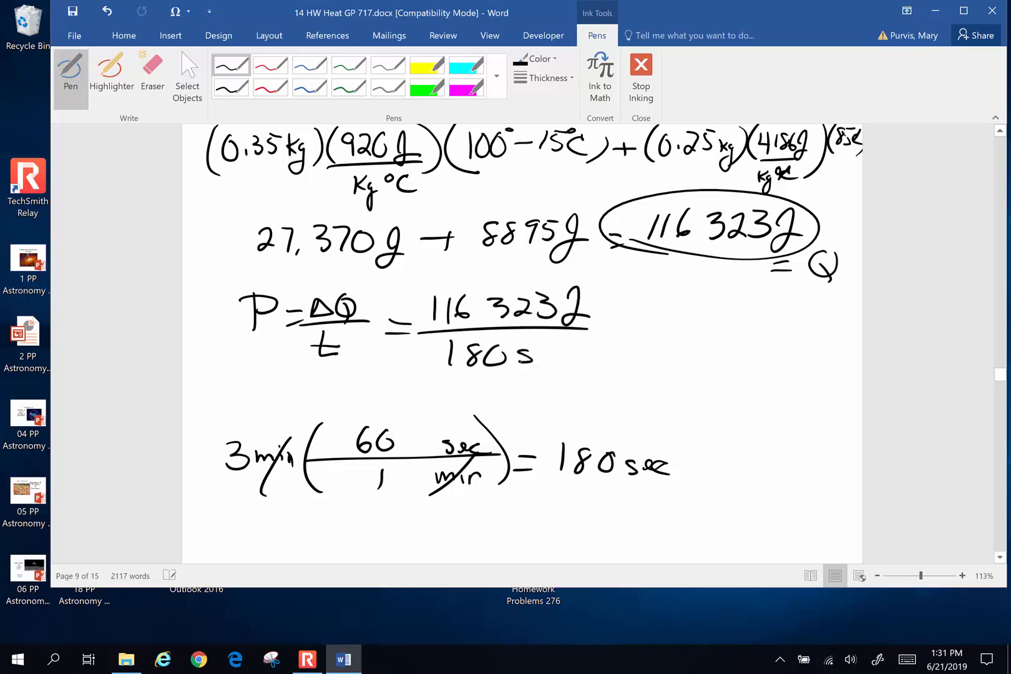
left_click_drag(623, 319, 645, 323)
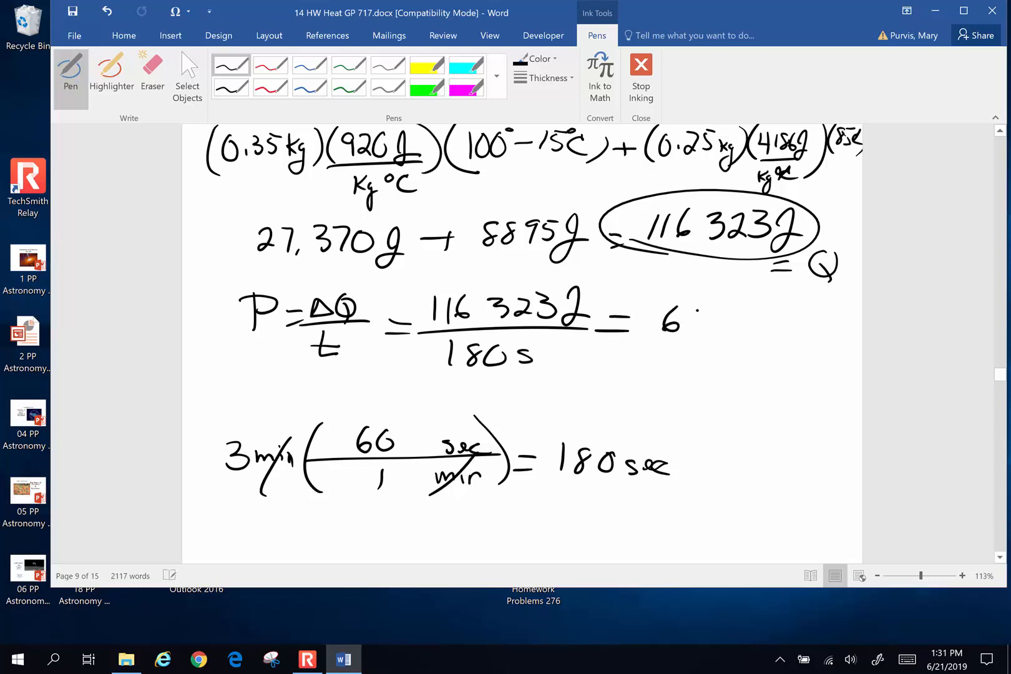
left_click_drag(694, 316, 732, 323)
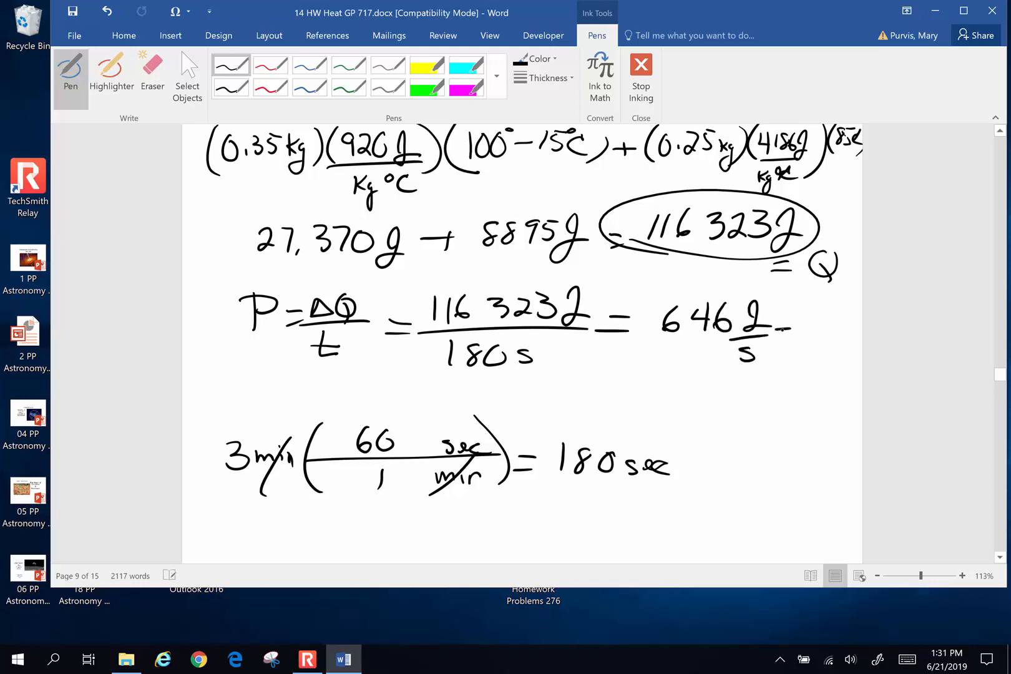
left_click_drag(784, 326, 839, 326)
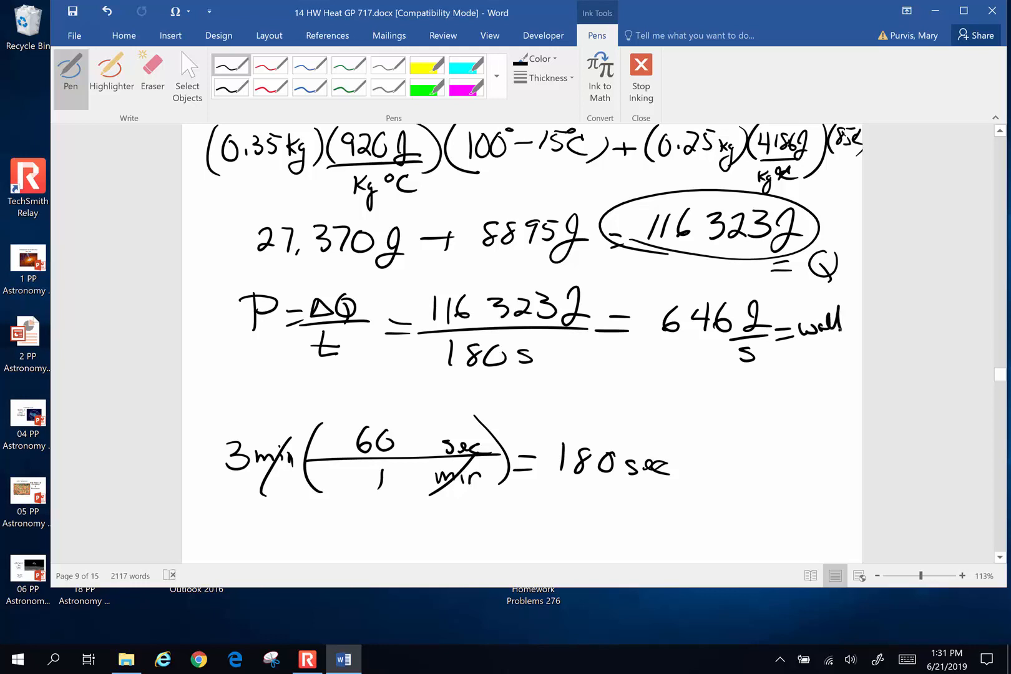
left_click_drag(645, 290, 858, 368)
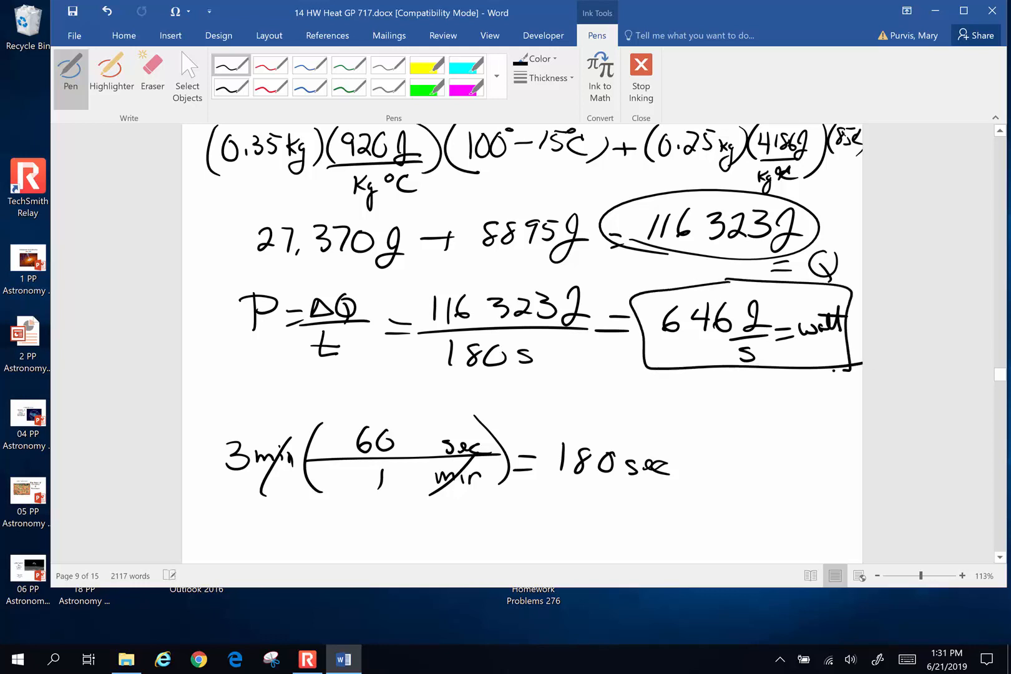
Step: Scroll to problem 15 and underline 38°C and 'specific heat of glycerin'
scroll("down", 3)
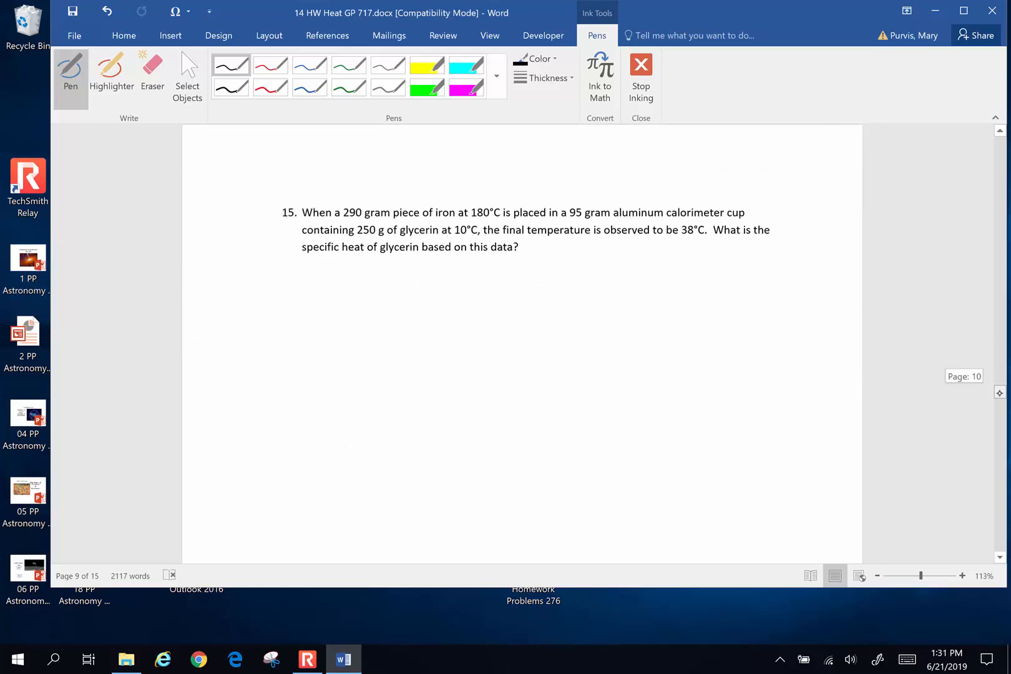
scroll("down", 3)
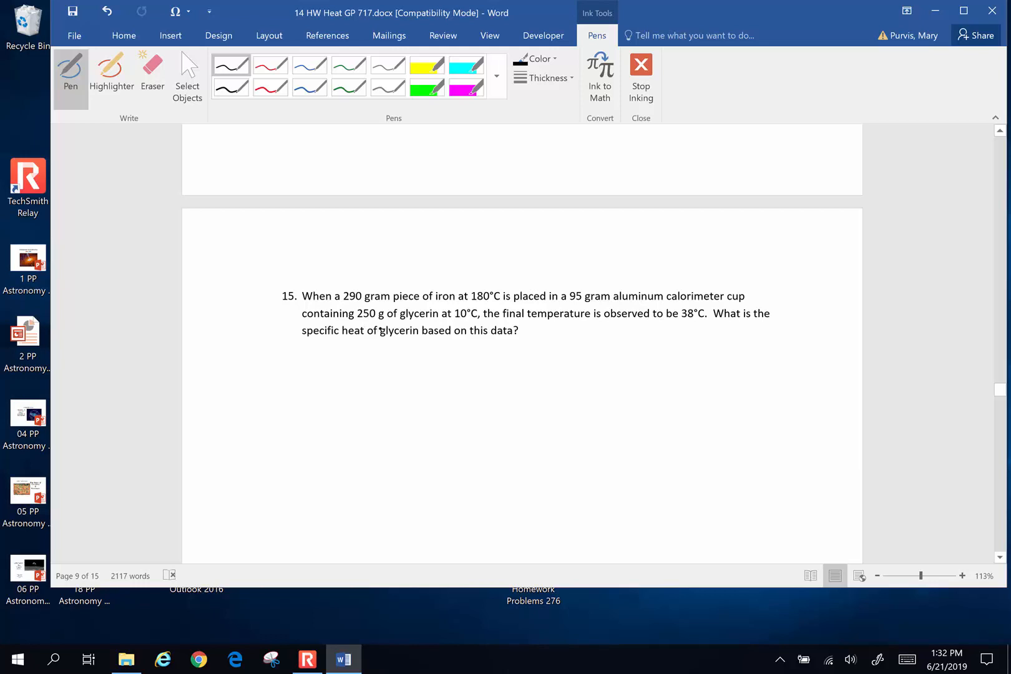
left_click_drag(674, 322, 706, 320)
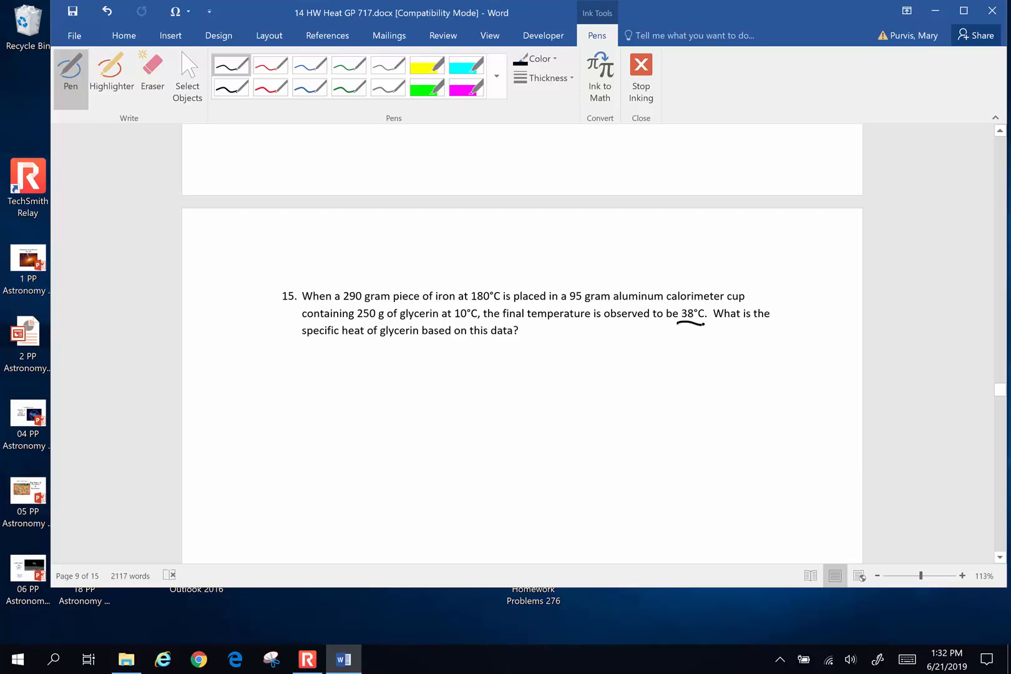
left_click(325, 345)
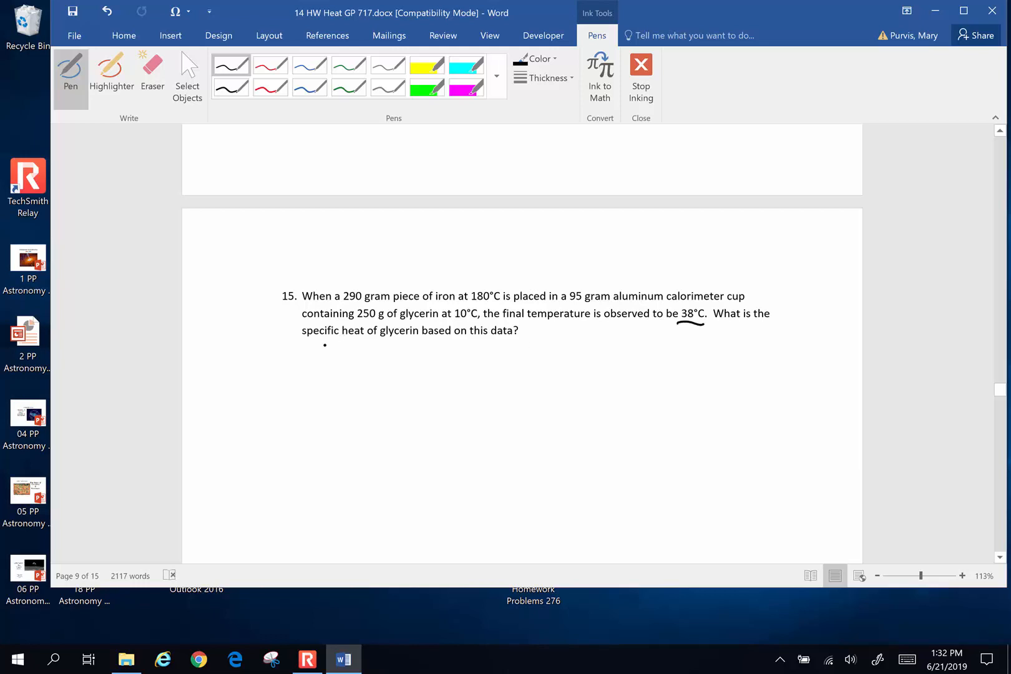
left_click_drag(326, 343, 380, 341)
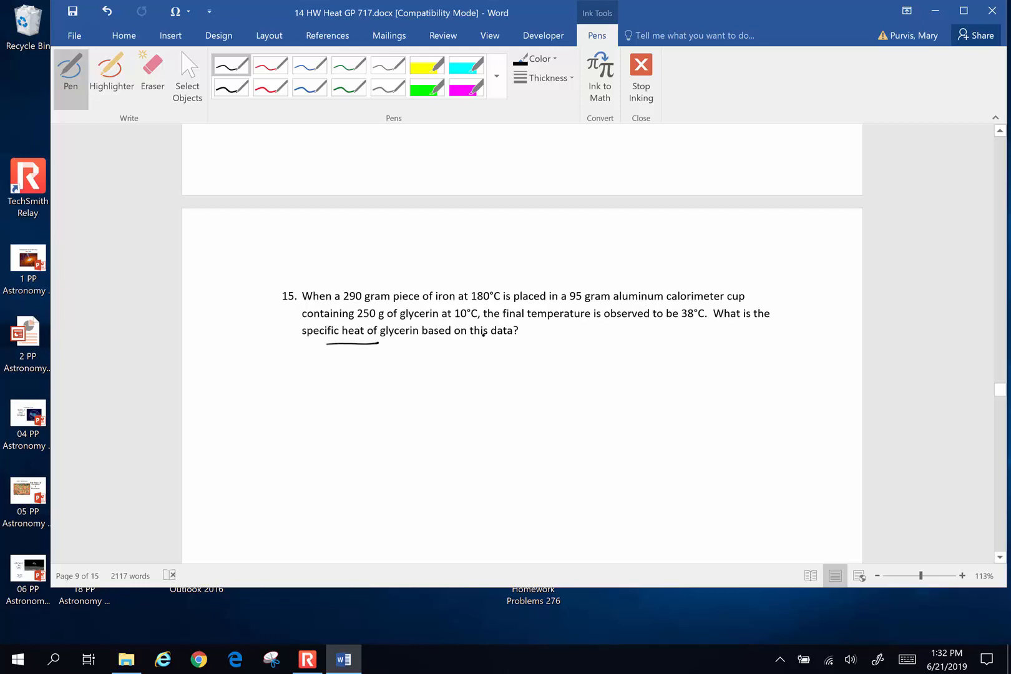
Step: Ink 'Heat Lost = Heat Gained' above the problem, underlining Lost
left_click(316, 251)
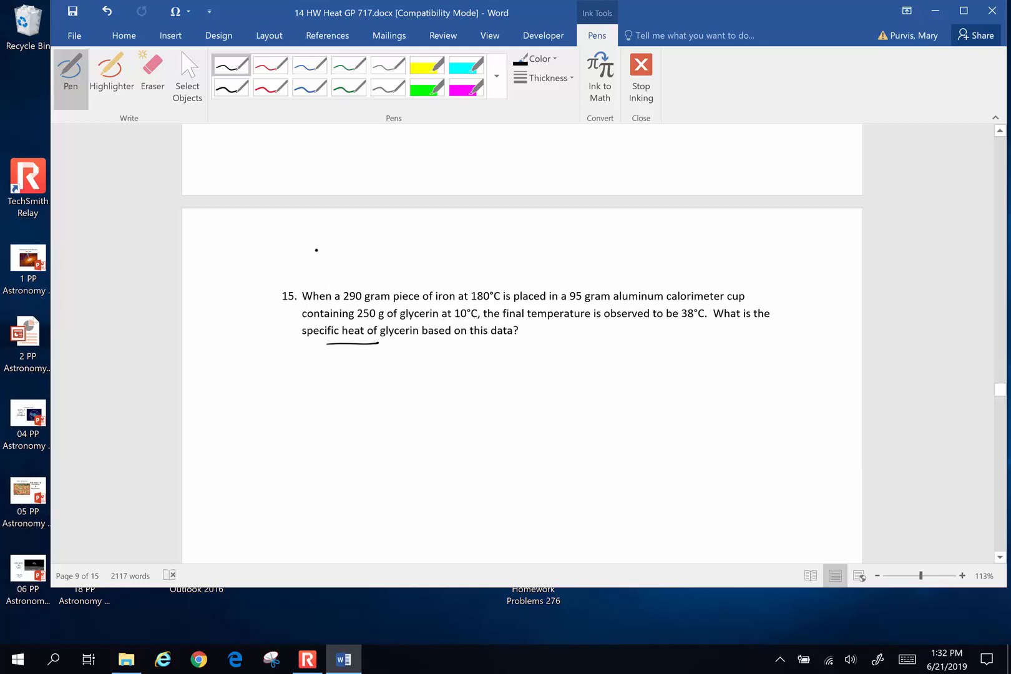
left_click_drag(300, 267, 351, 255)
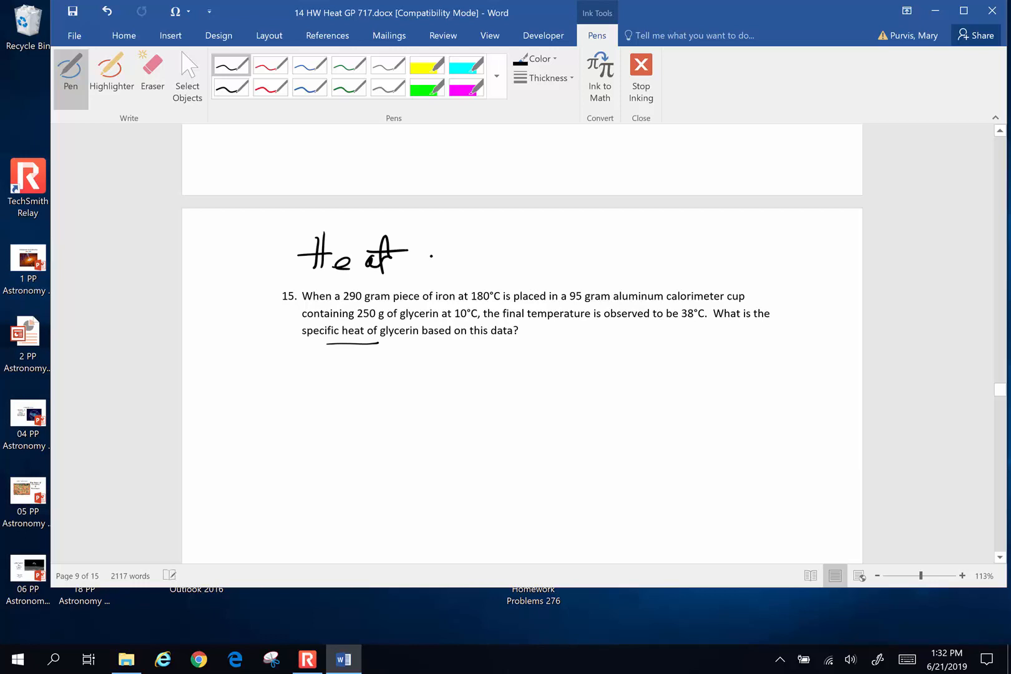
left_click_drag(420, 255, 487, 258)
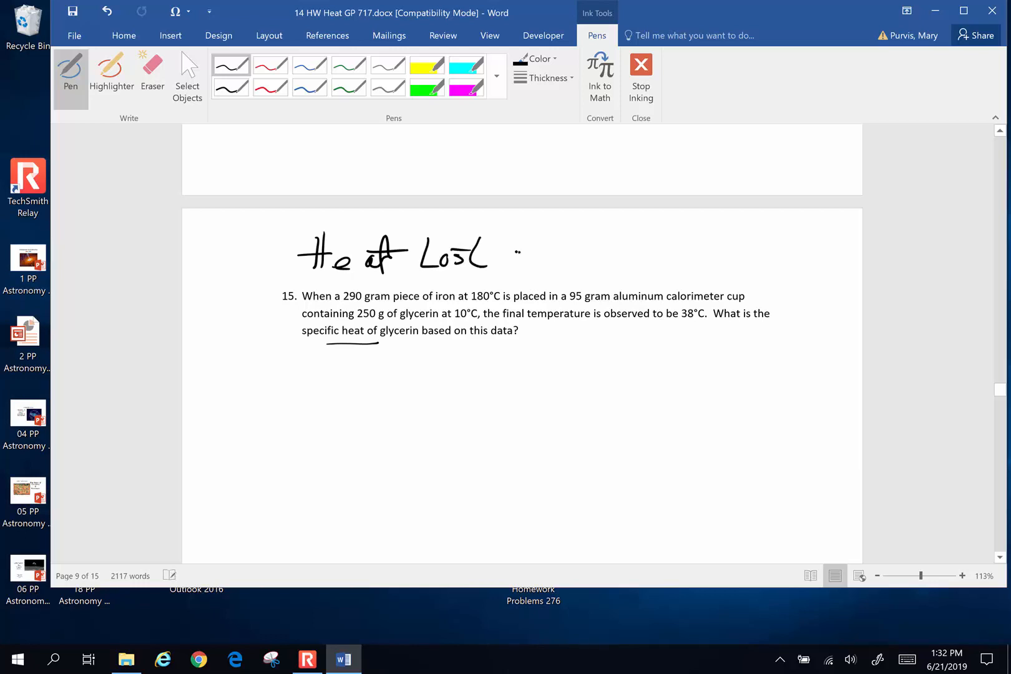
left_click_drag(523, 258, 619, 258)
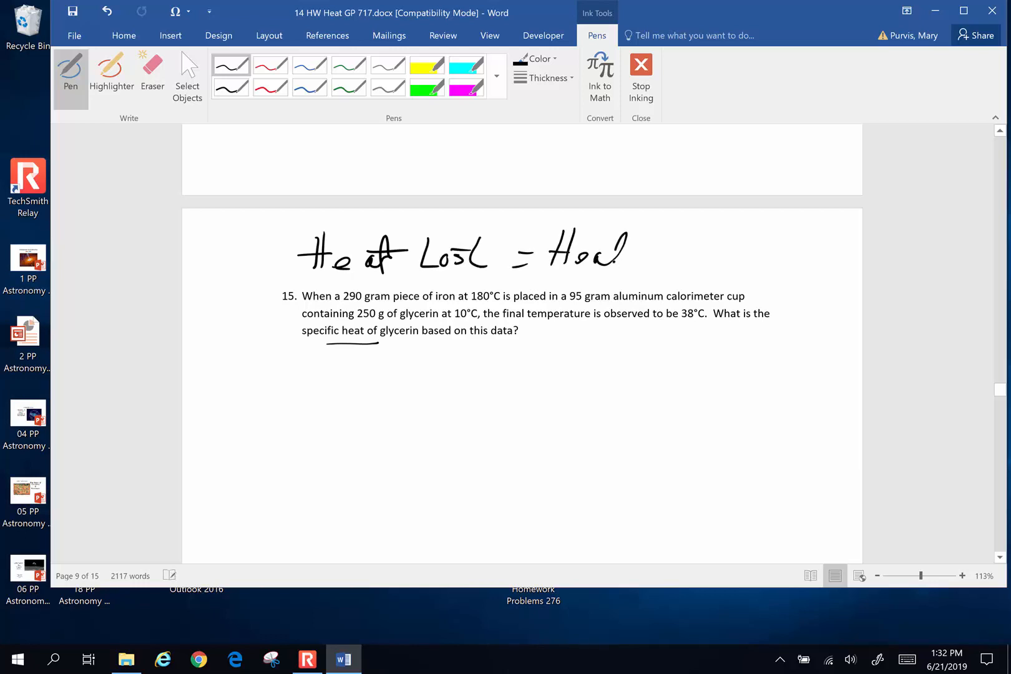
left_click_drag(638, 246, 741, 257)
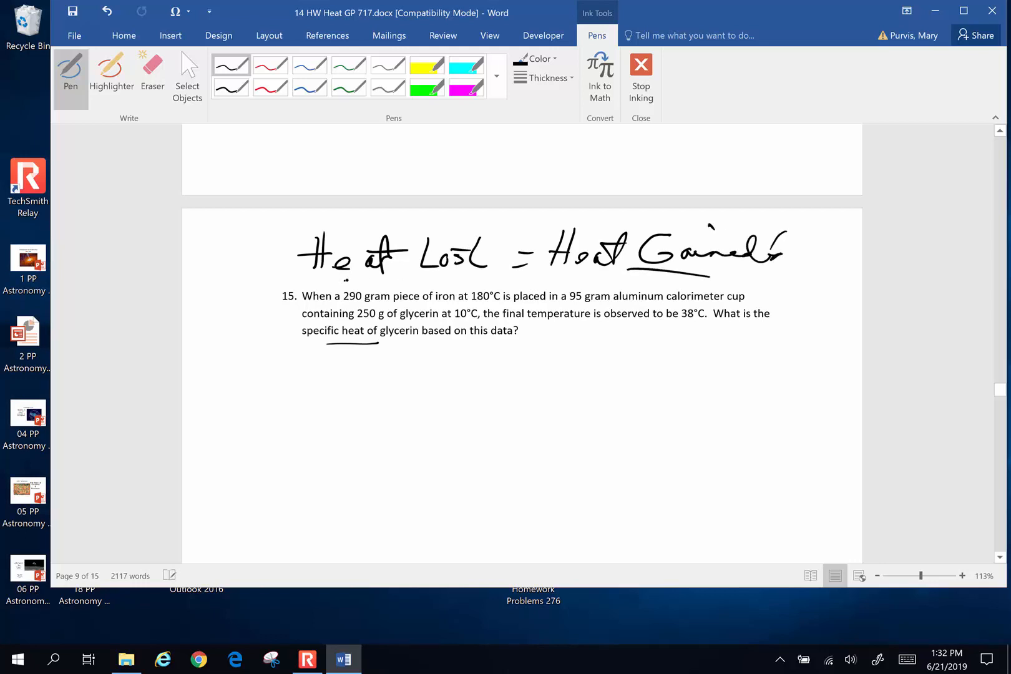
left_click_drag(341, 279, 464, 282)
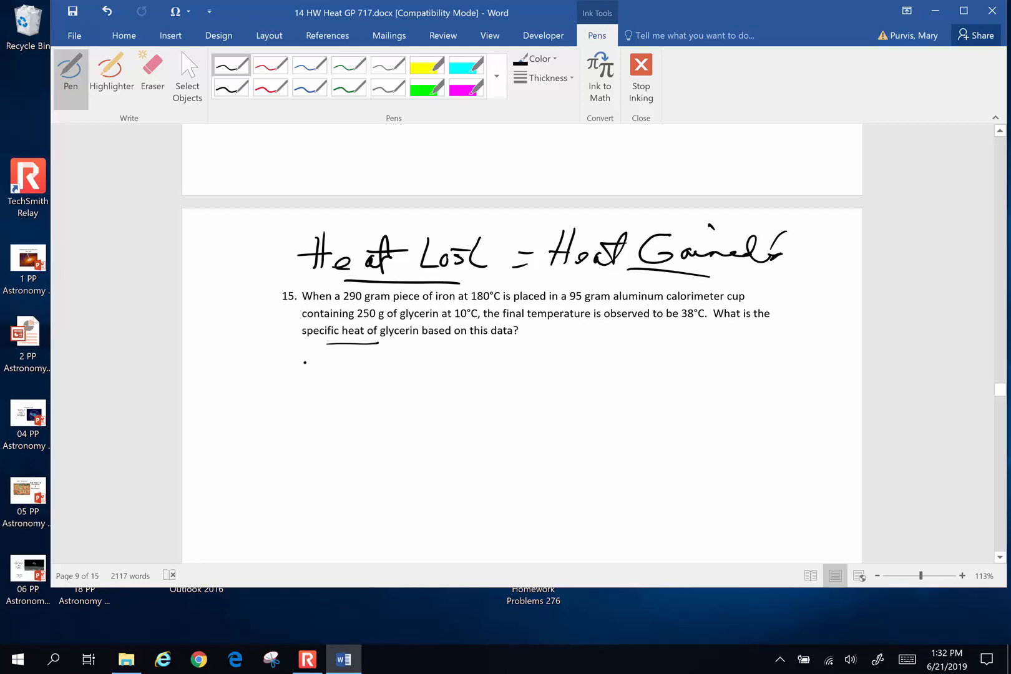
Step: Handwrite 'Heat Lost Iron =' below problem 15
left_click_drag(230, 352, 257, 371)
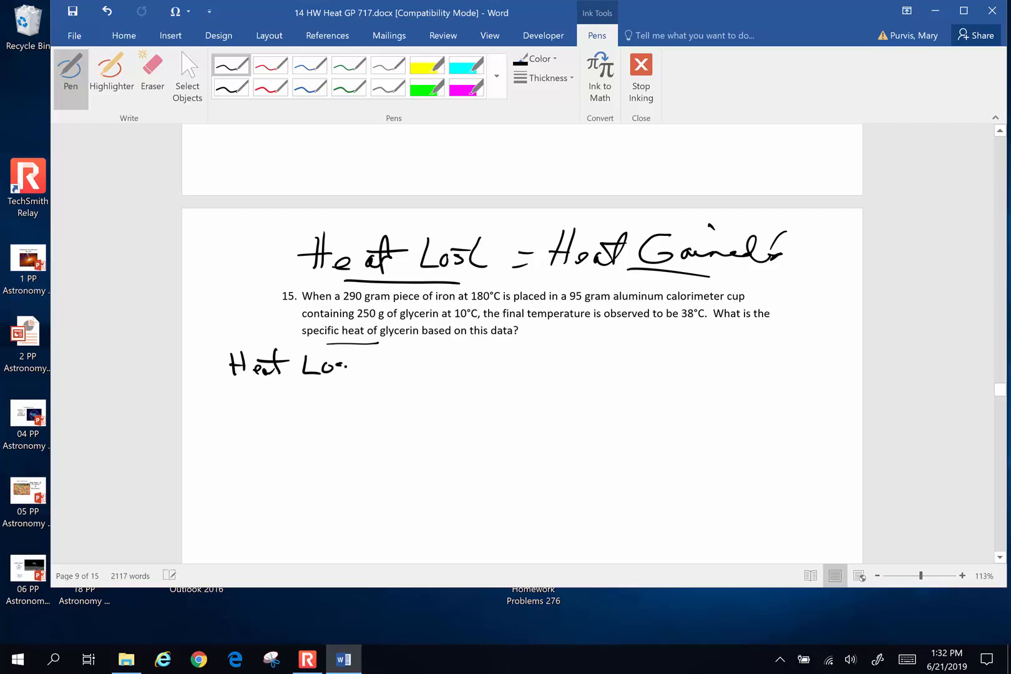
left_click_drag(336, 365, 409, 361)
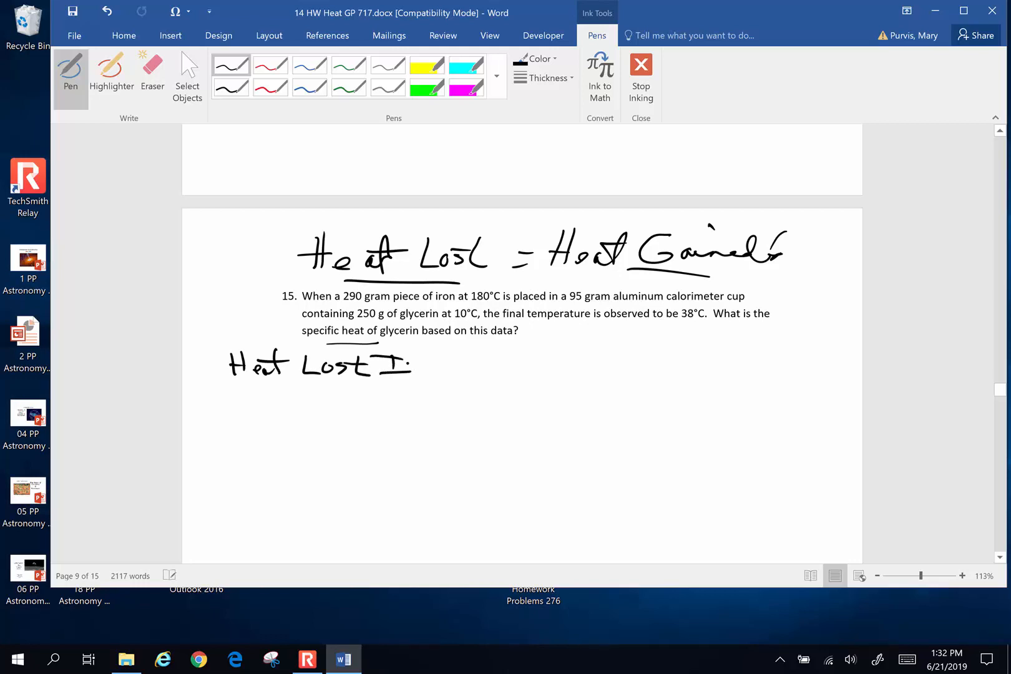
left_click_drag(387, 364, 477, 367)
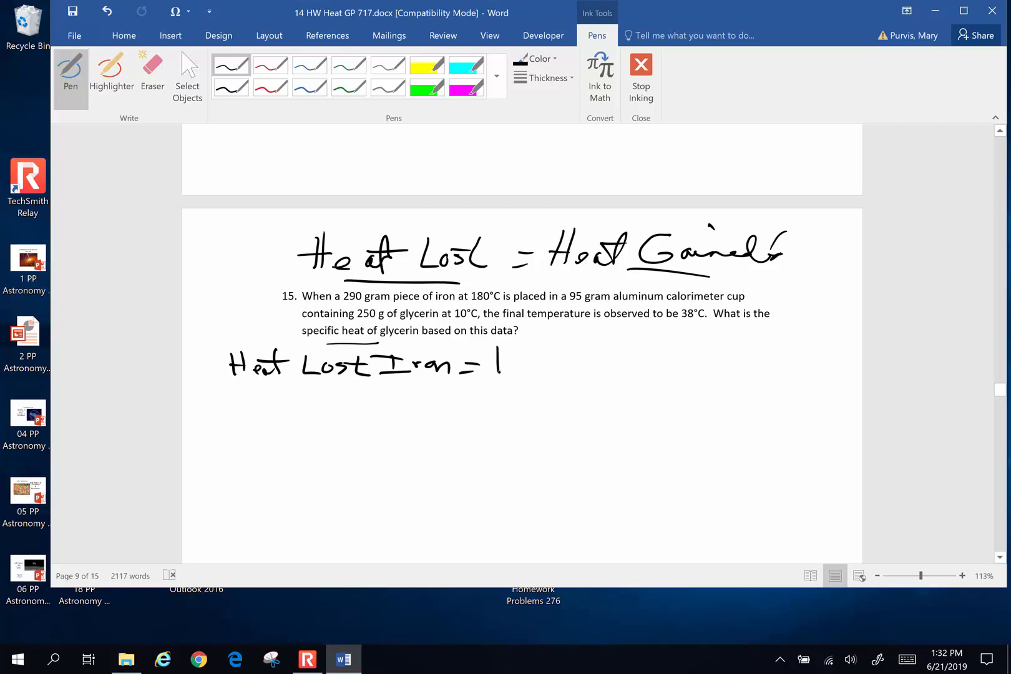
Step: Complete the right side with 'Heat Gained Al Cup + Gly'
left_click_drag(500, 362, 584, 361)
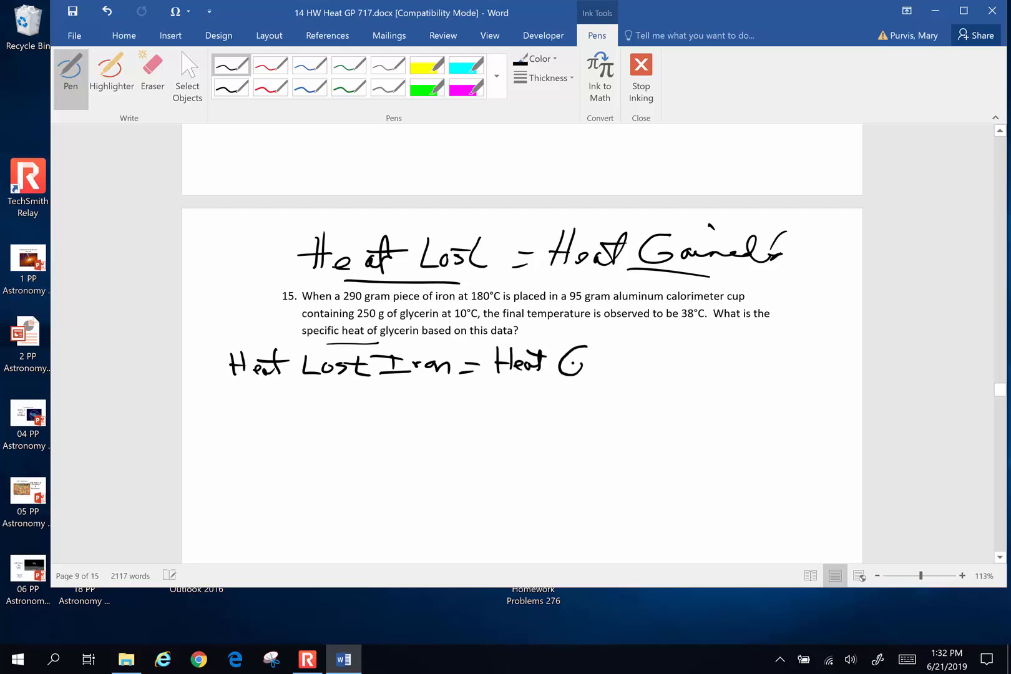
left_click_drag(568, 362, 655, 365)
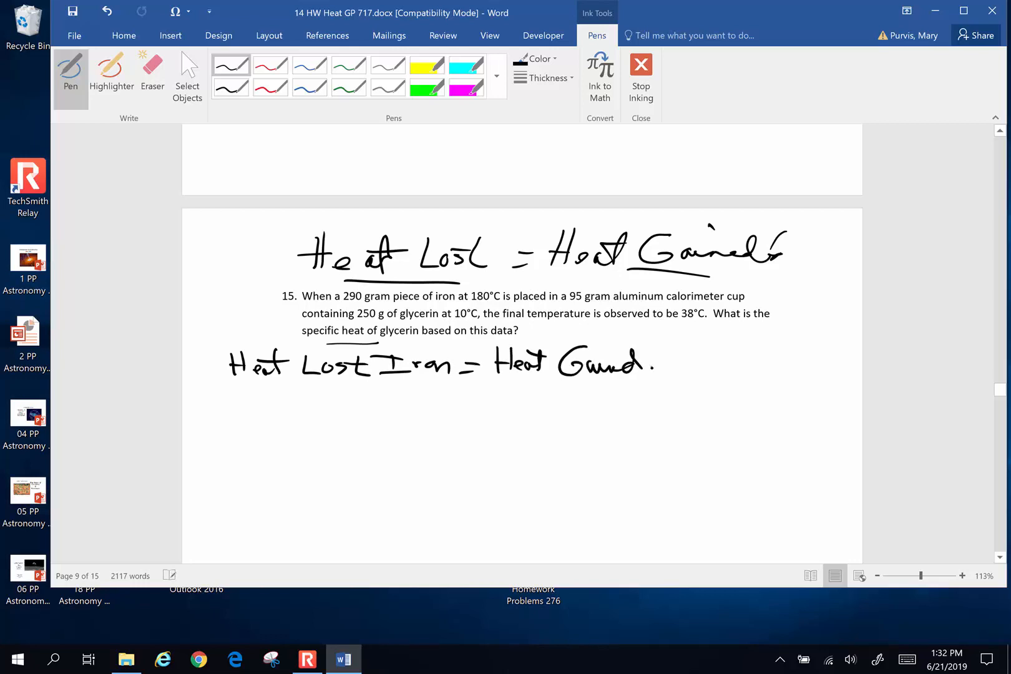
left_click_drag(659, 362, 728, 362)
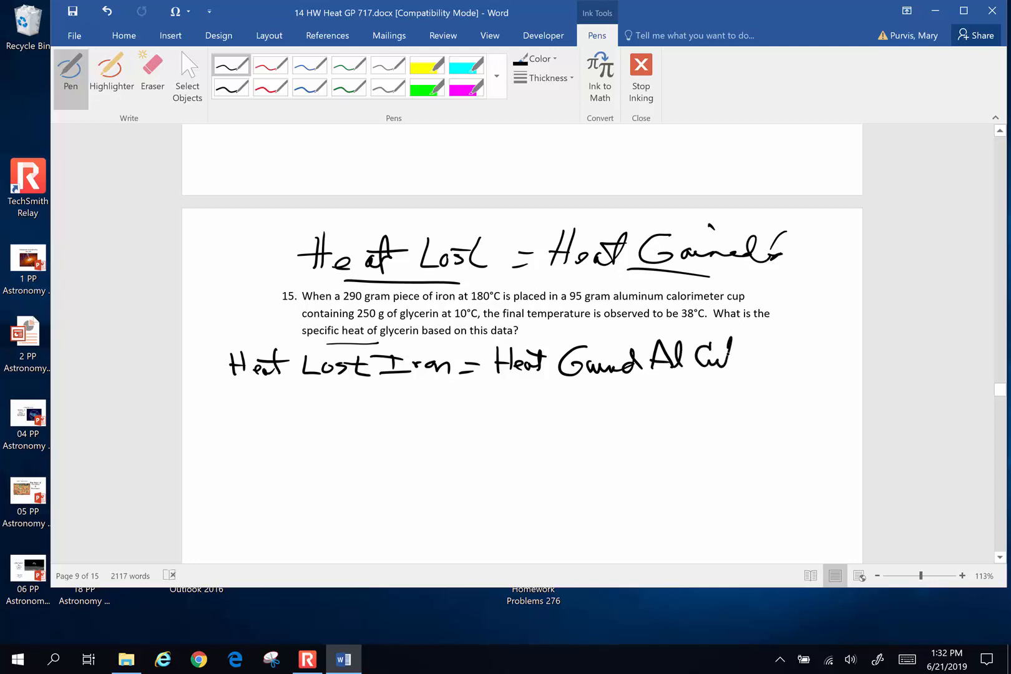
left_click_drag(703, 362, 794, 358)
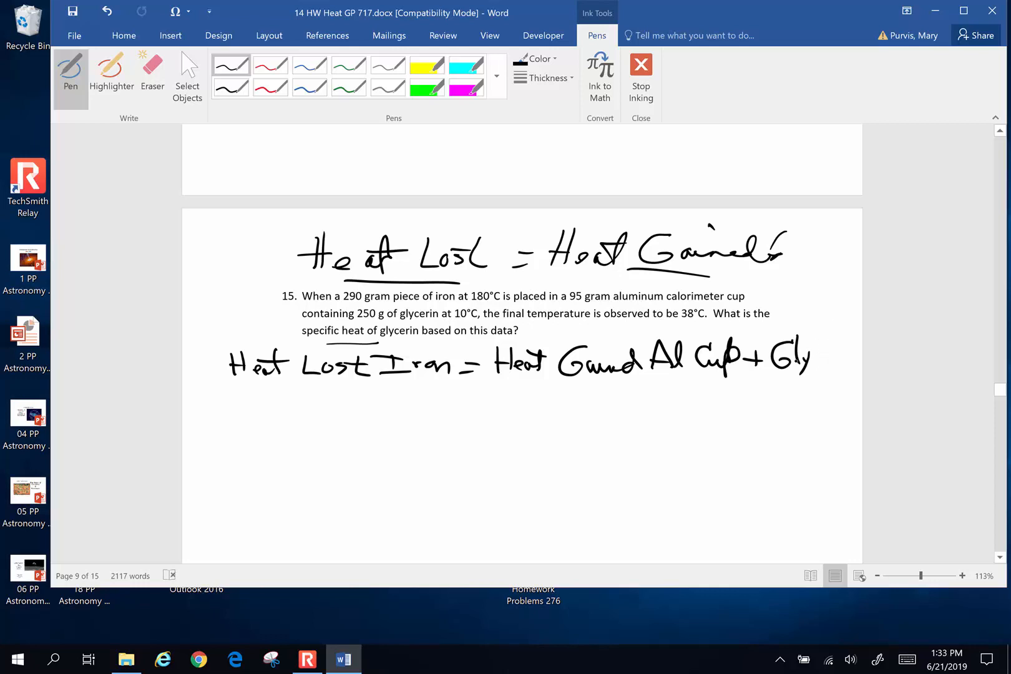
left_click(287, 387)
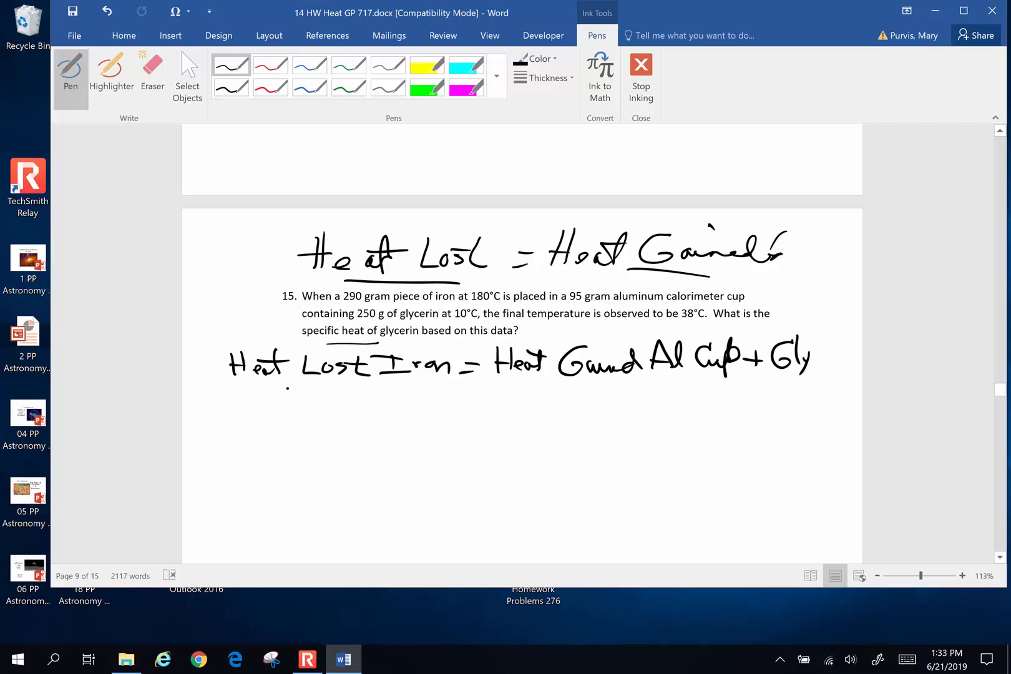
left_click(554, 377)
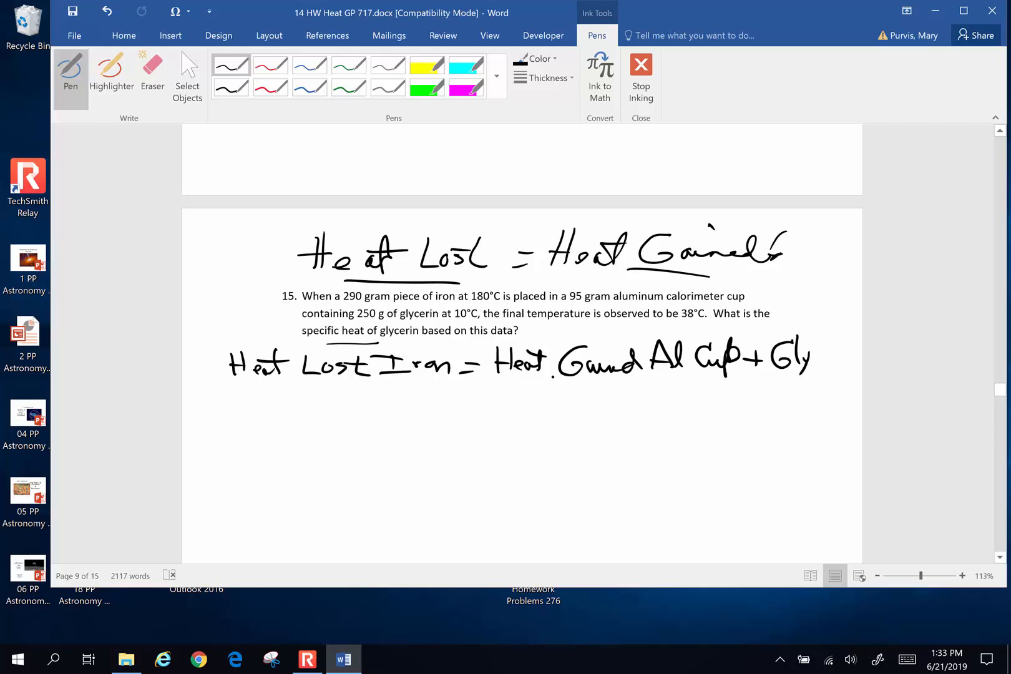
left_click(213, 403)
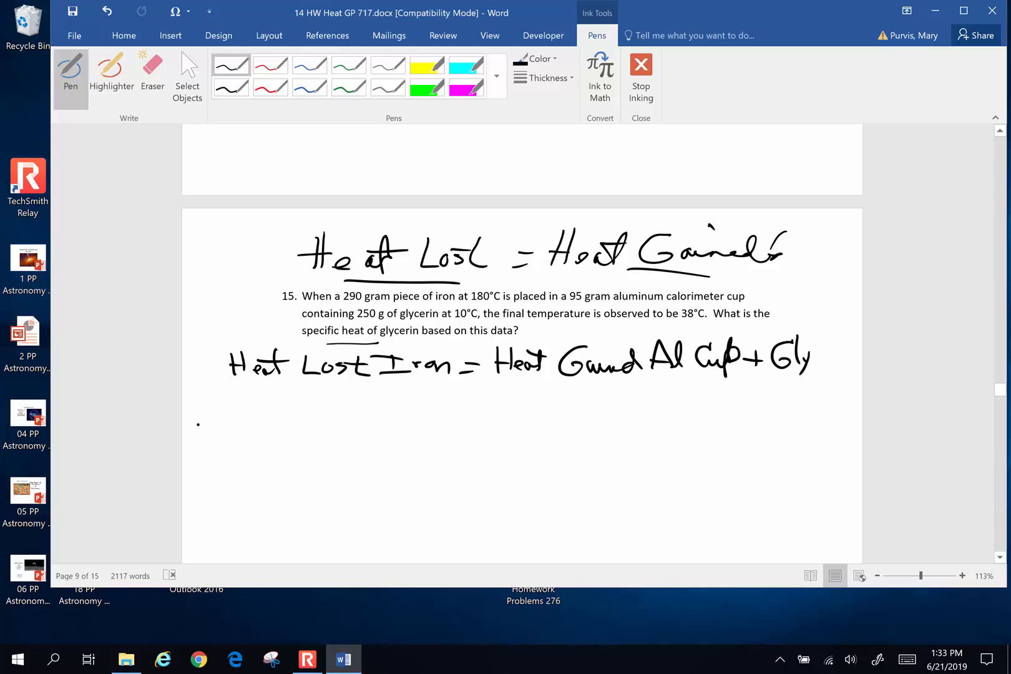
Step: Ink the iron side m_Fe C_Fe ΔT_Fe of the heat balance
left_click_drag(201, 426, 239, 448)
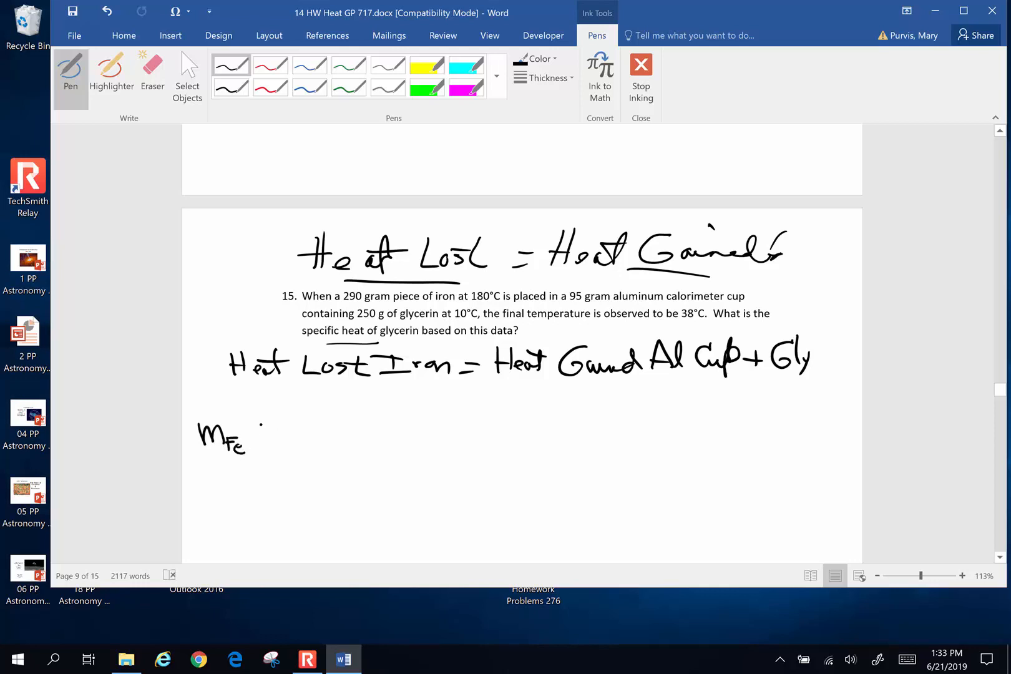
left_click_drag(258, 439, 291, 452)
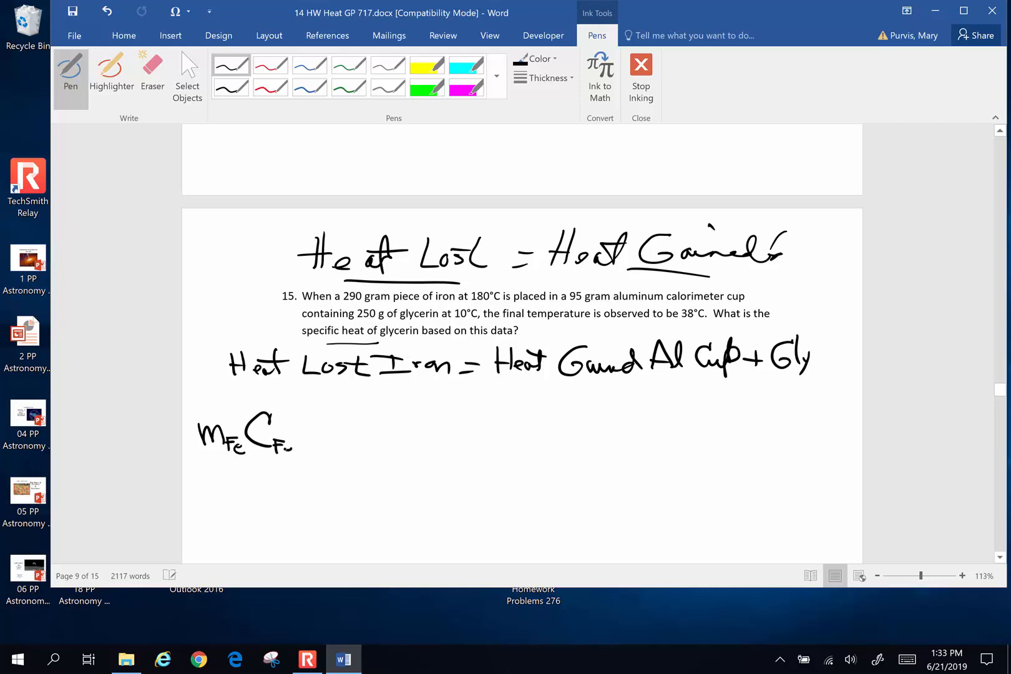
left_click_drag(296, 439, 345, 429)
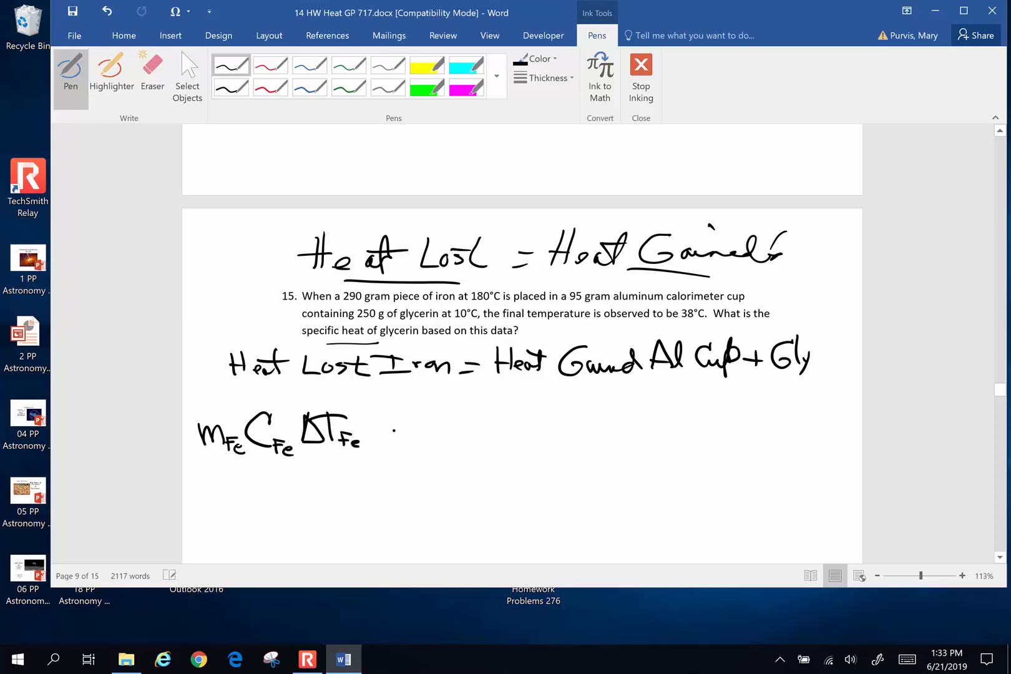
Step: Add = m_Al C_Al ΔT + m_G C_G ΔG and underline the unknown C_G
left_click_drag(393, 429, 465, 435)
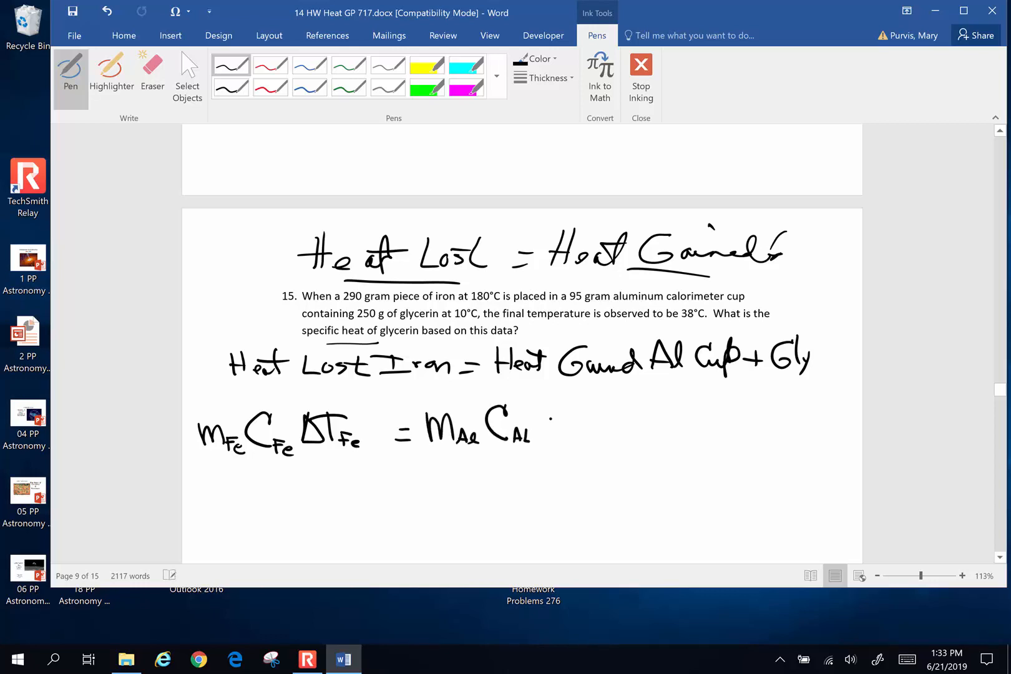
left_click_drag(548, 419, 593, 426)
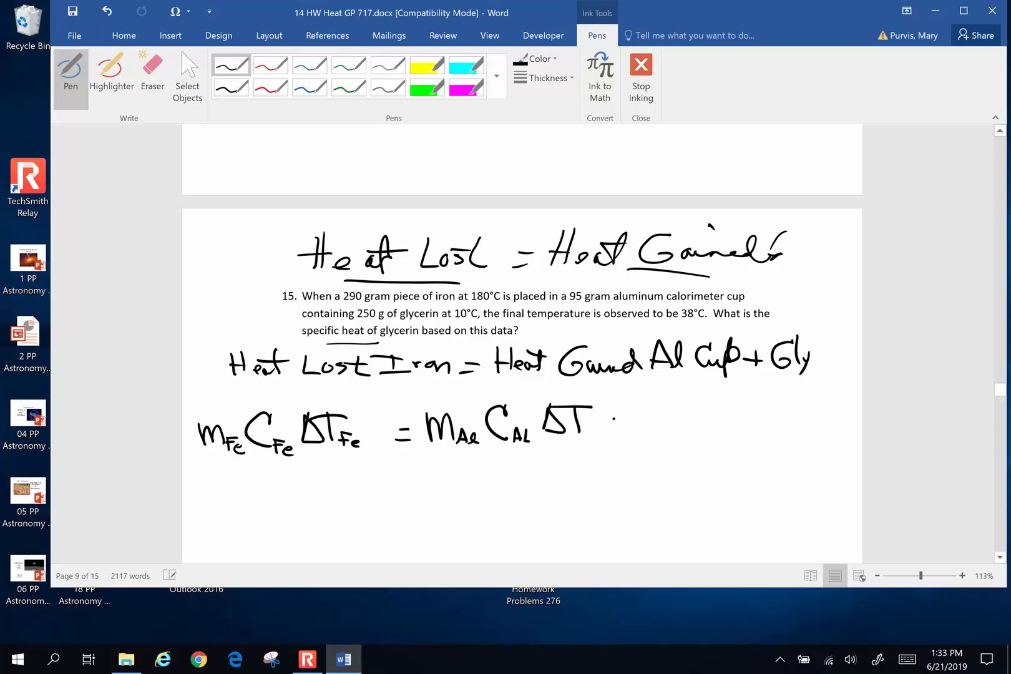
left_click_drag(603, 423, 674, 423)
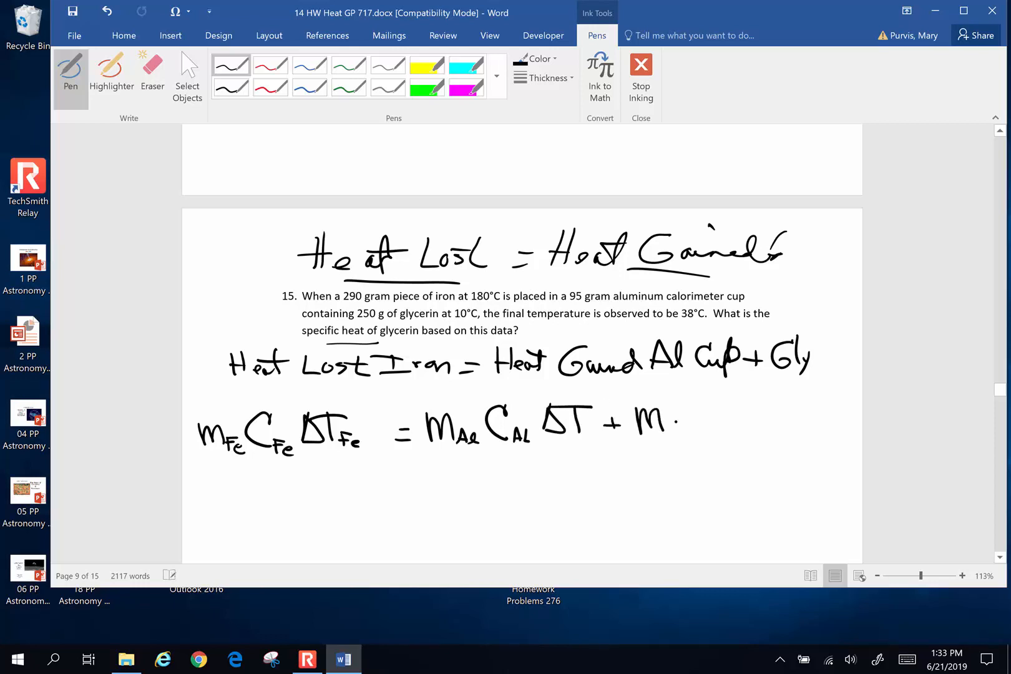
left_click_drag(671, 420, 687, 439)
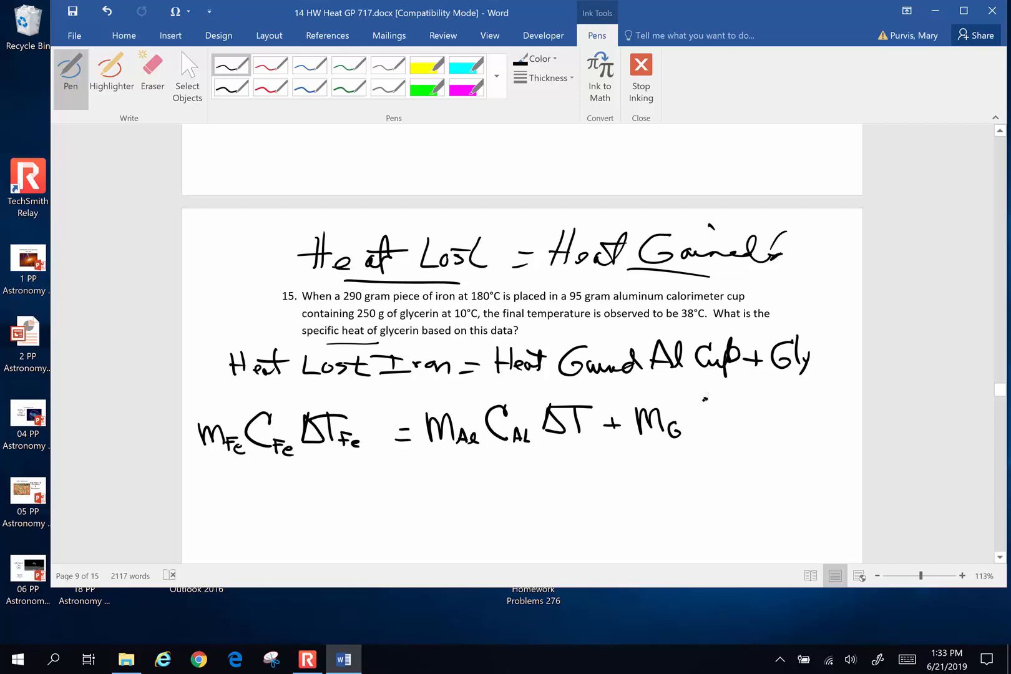
left_click_drag(699, 416, 732, 439)
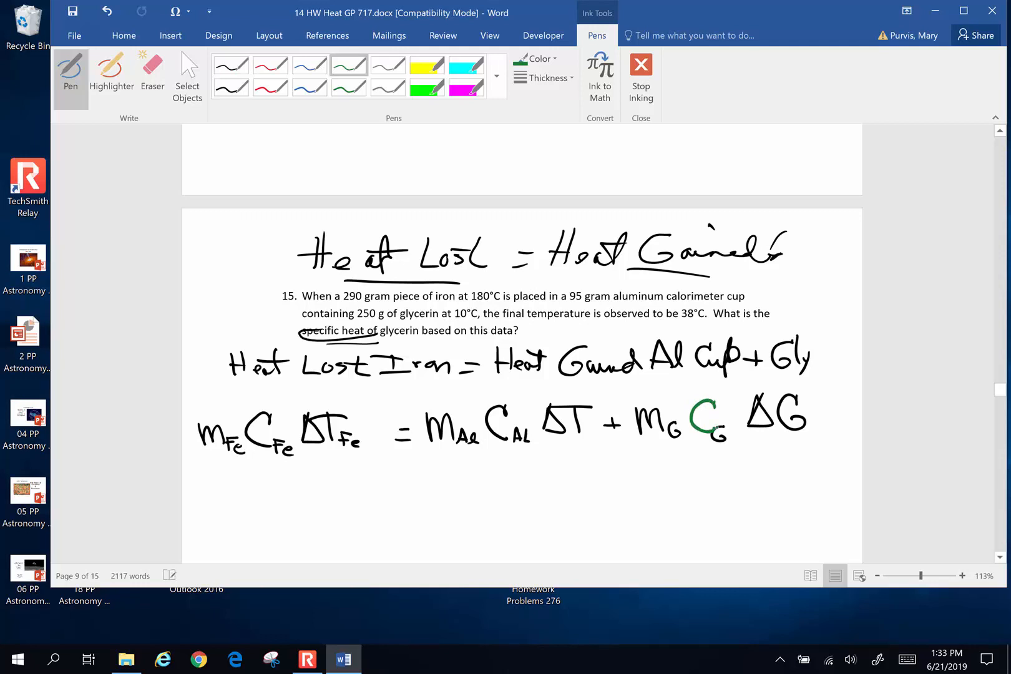
left_click_drag(693, 448, 739, 447)
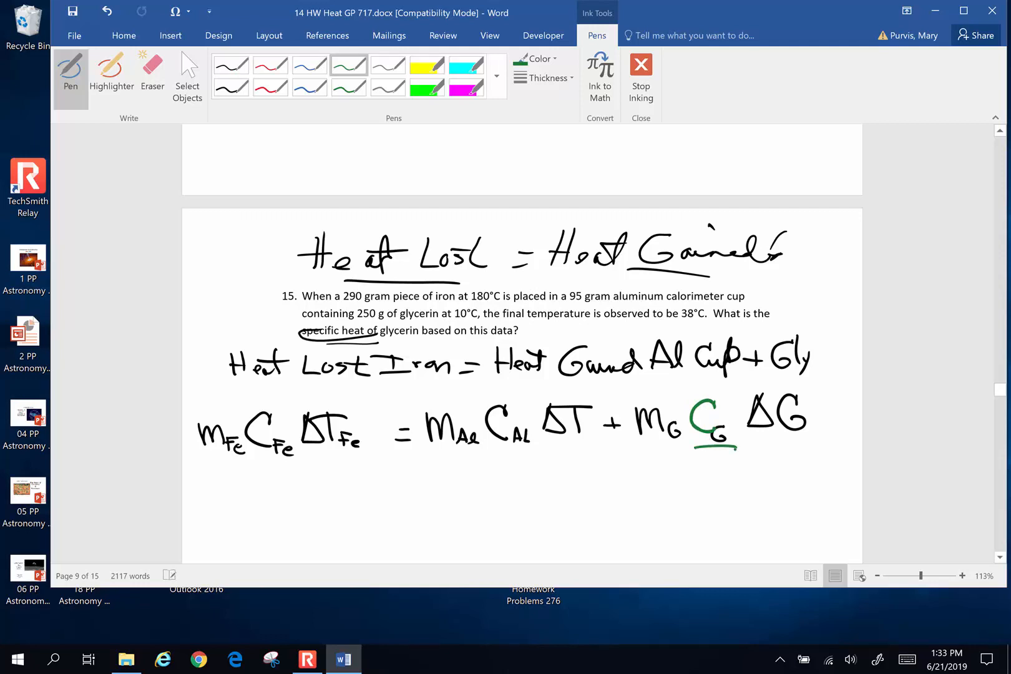
Step: In gray ink, note cgs/cm g and write (290 g)(0.11 cal/g°C)(180°C−38°)
left_click(388, 65)
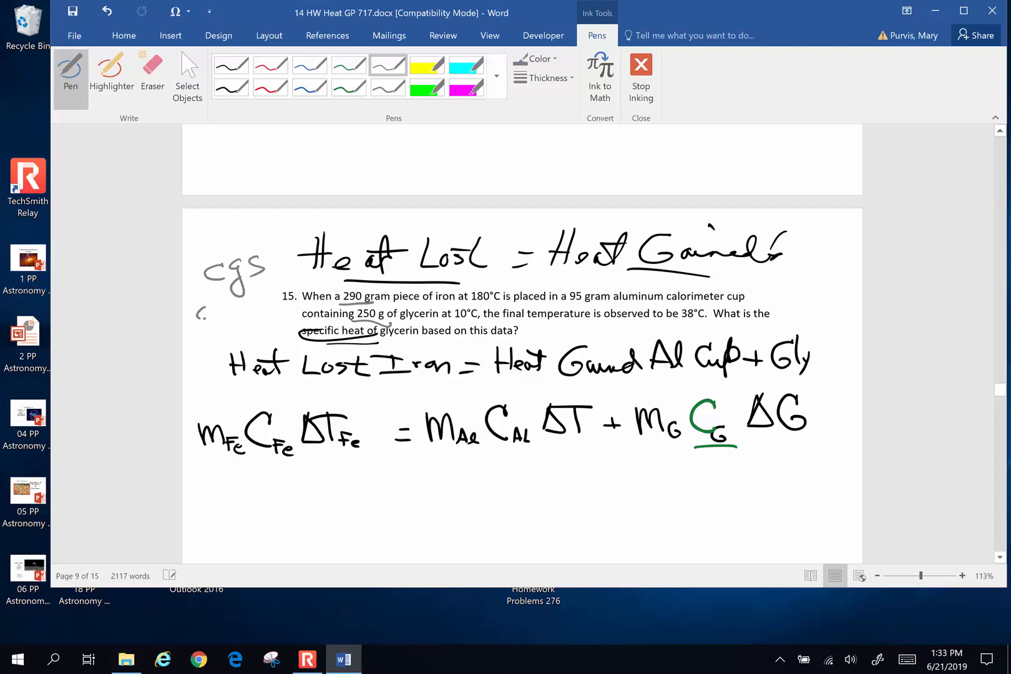
left_click_drag(200, 303, 271, 316)
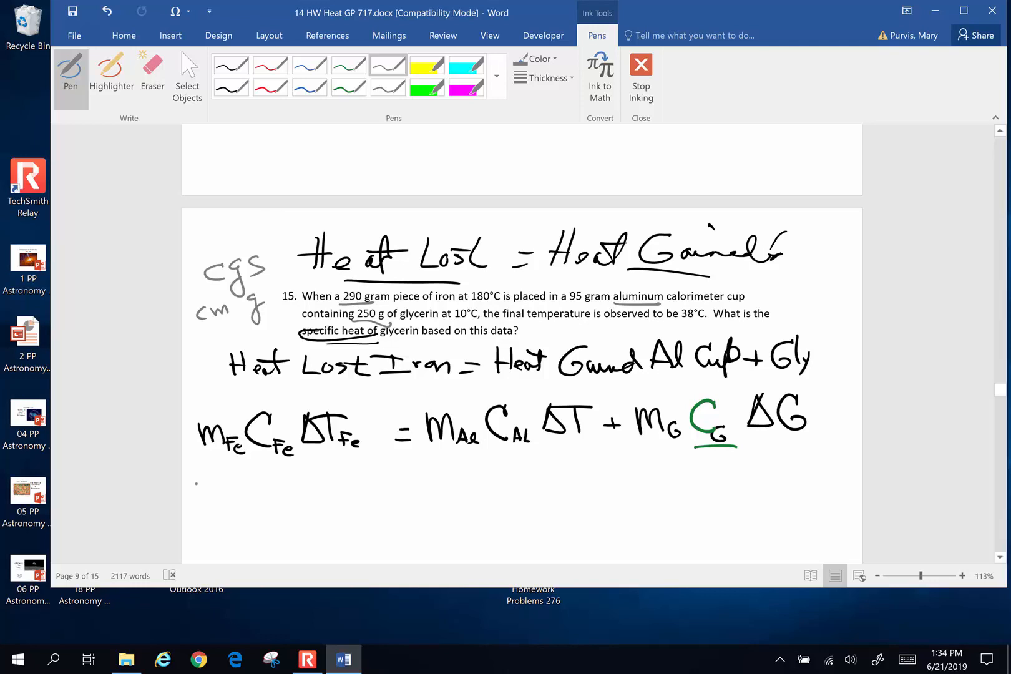
left_click_drag(198, 454, 242, 451)
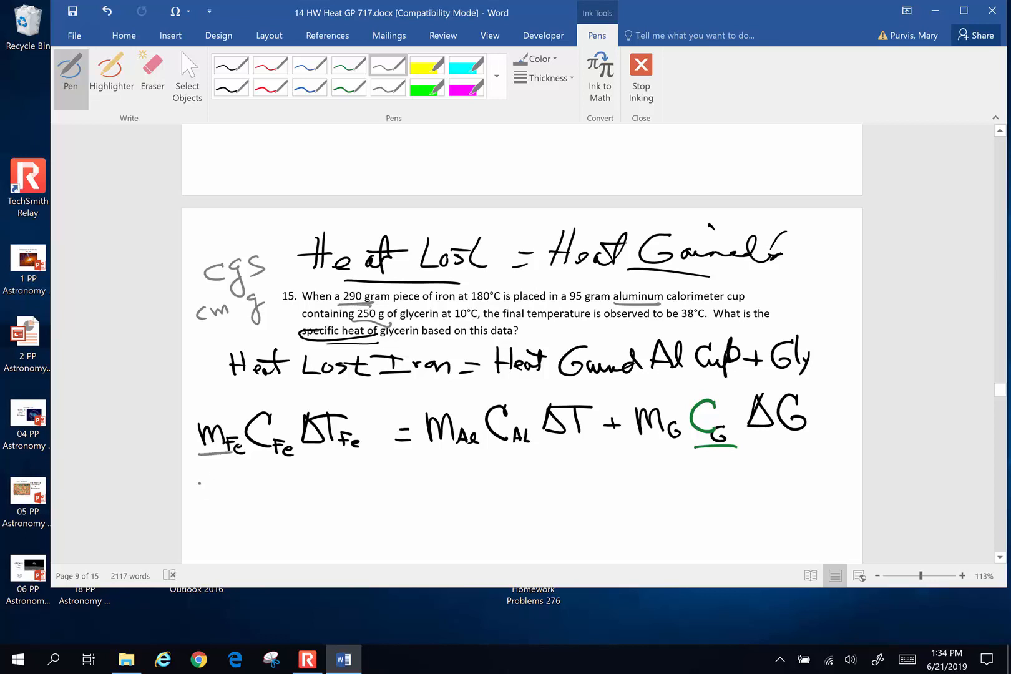
left_click_drag(193, 494, 230, 497)
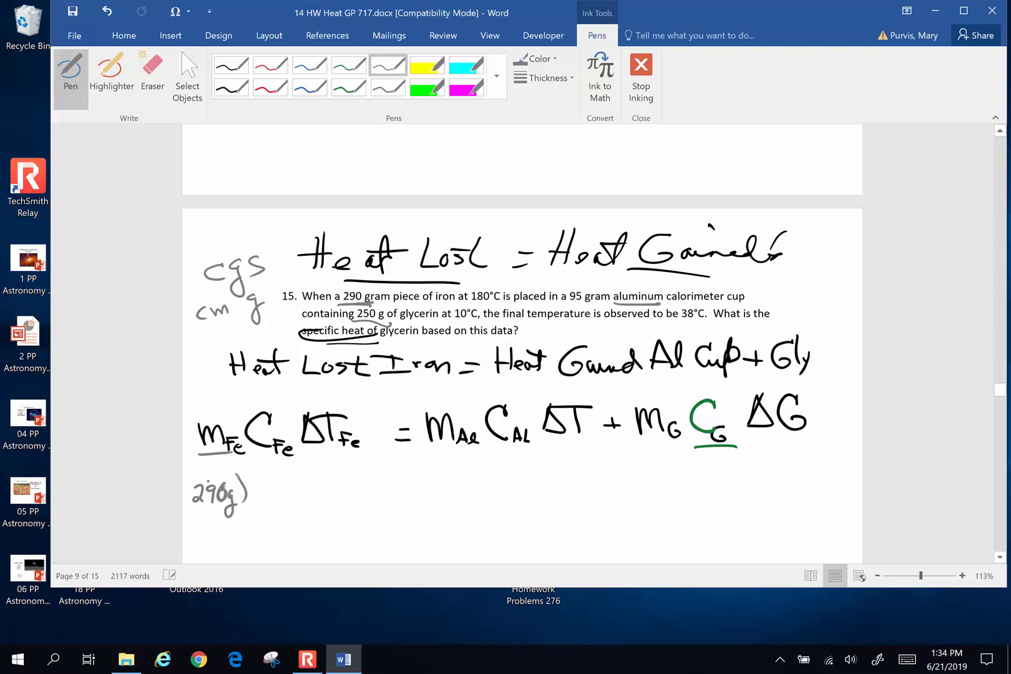
left_click_drag(187, 490, 265, 490)
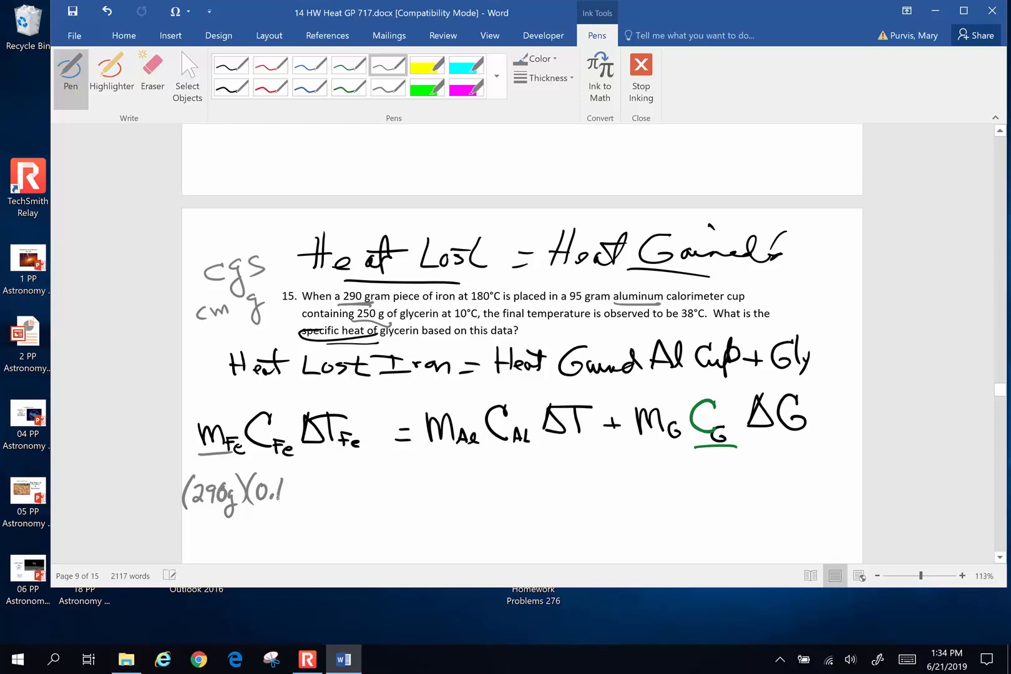
left_click_drag(284, 490, 313, 490)
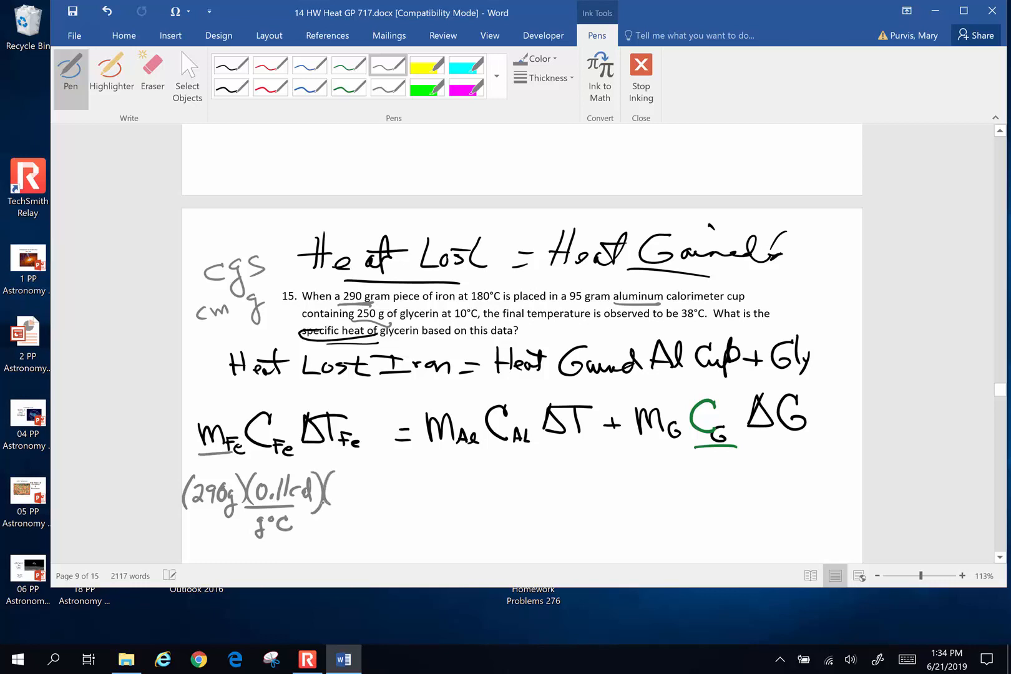
left_click_drag(322, 465, 332, 448)
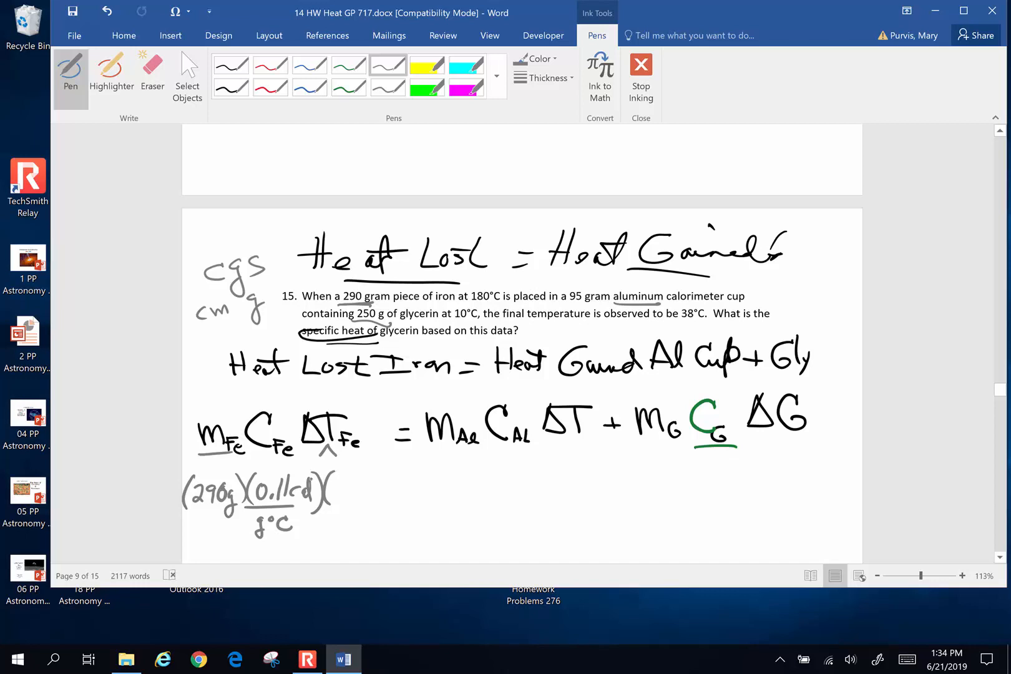
left_click_drag(470, 302, 500, 303)
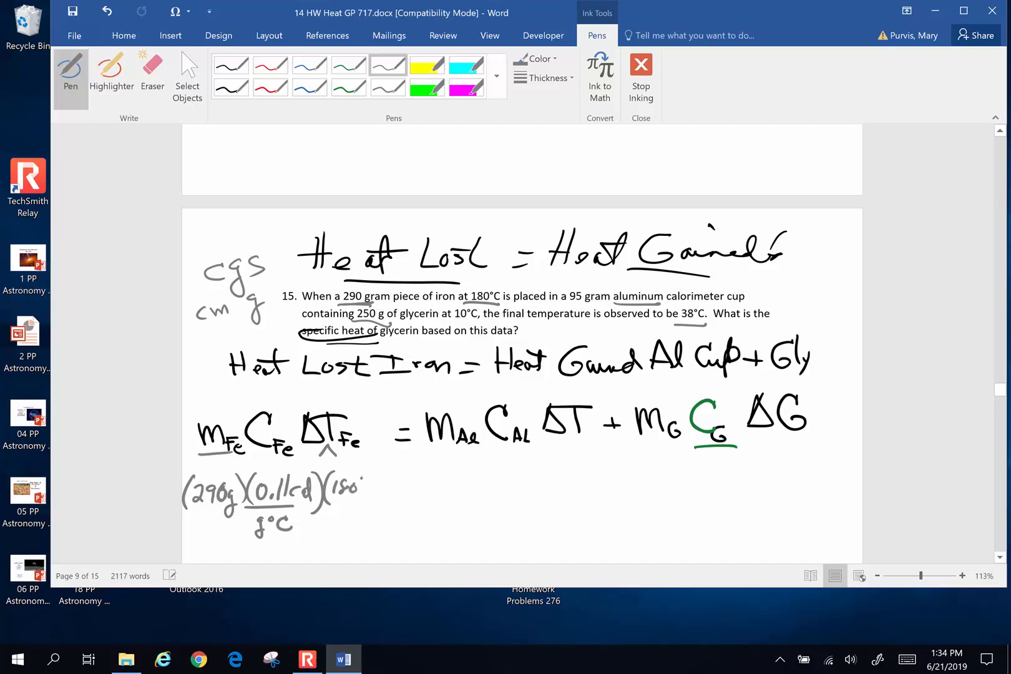
Step: Add = 95 g(0.22 cal/g°C)(38°C−10°C) + for the aluminum cup
left_click_drag(364, 487, 403, 490)
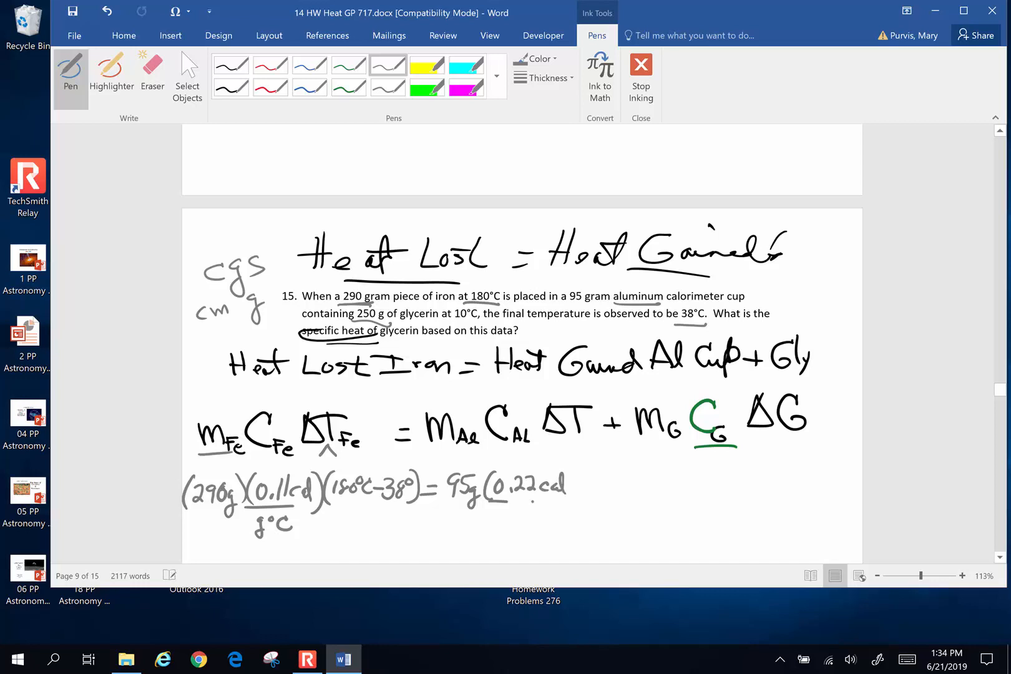
left_click_drag(490, 500, 568, 501)
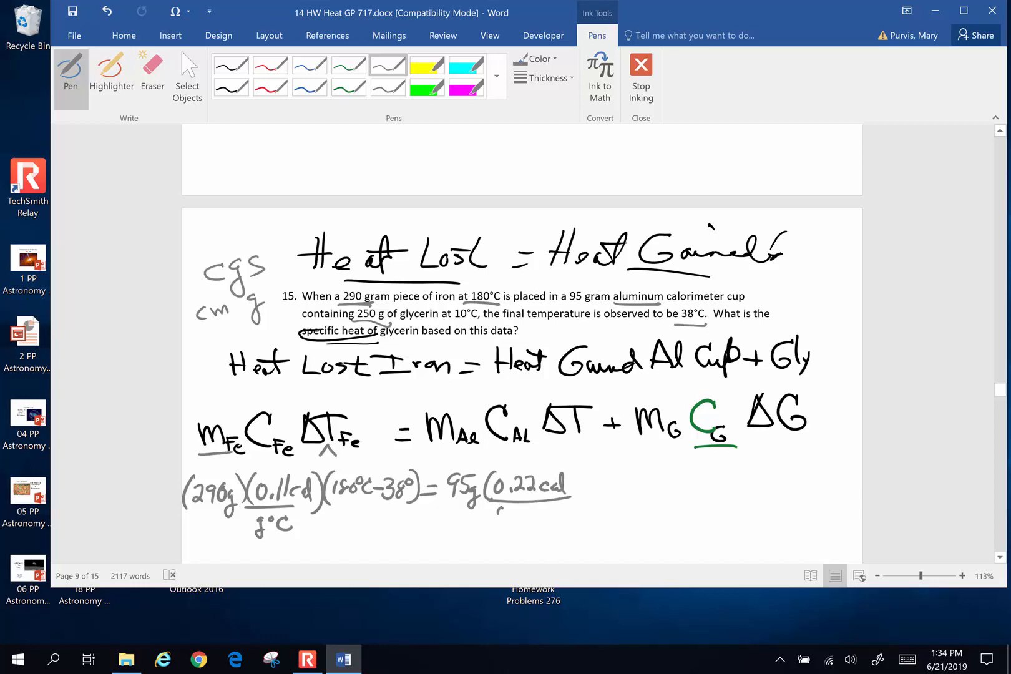
left_click_drag(497, 510, 581, 464)
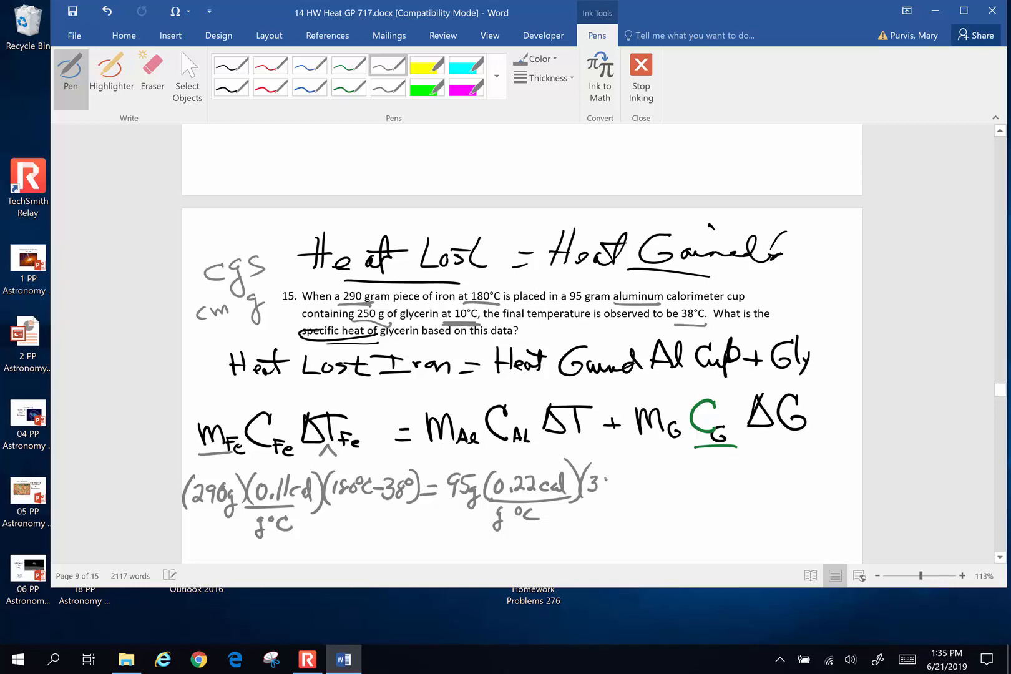
left_click_drag(600, 490, 644, 490)
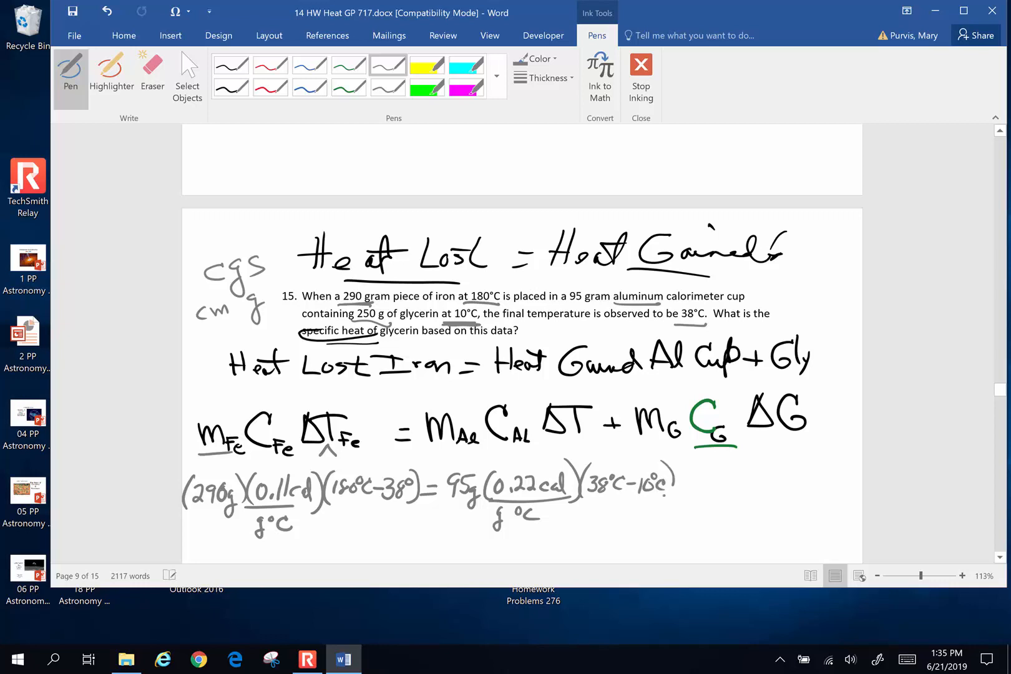
left_click_drag(674, 490, 700, 484)
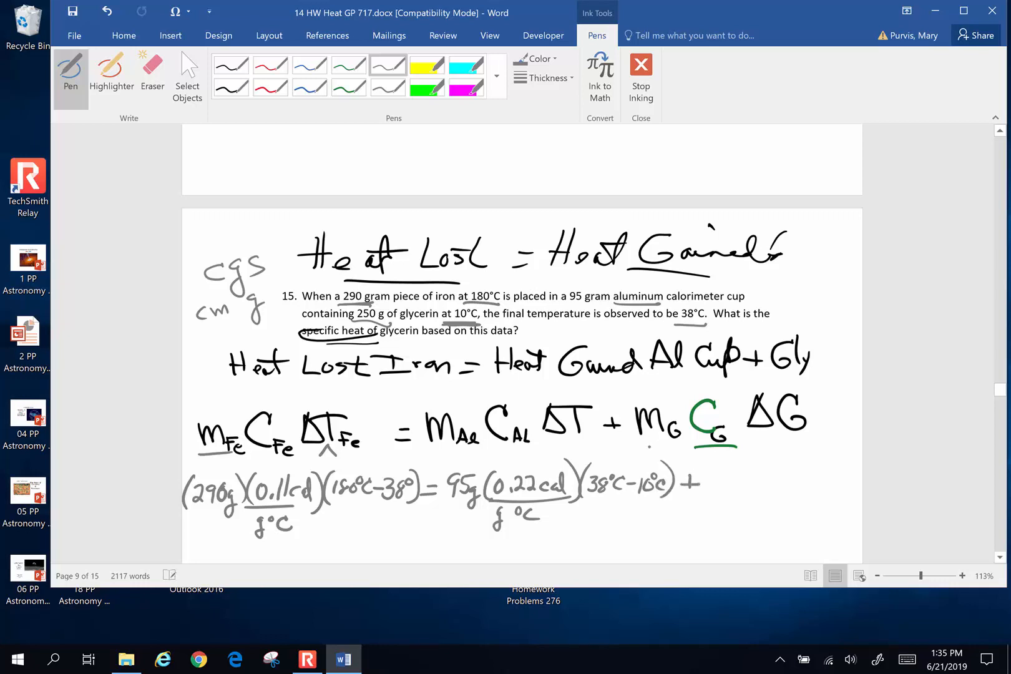
Step: Ink '+ 250 g · C (28°C)' in gray to complete the glycerin term
left_click_drag(351, 320, 384, 315)
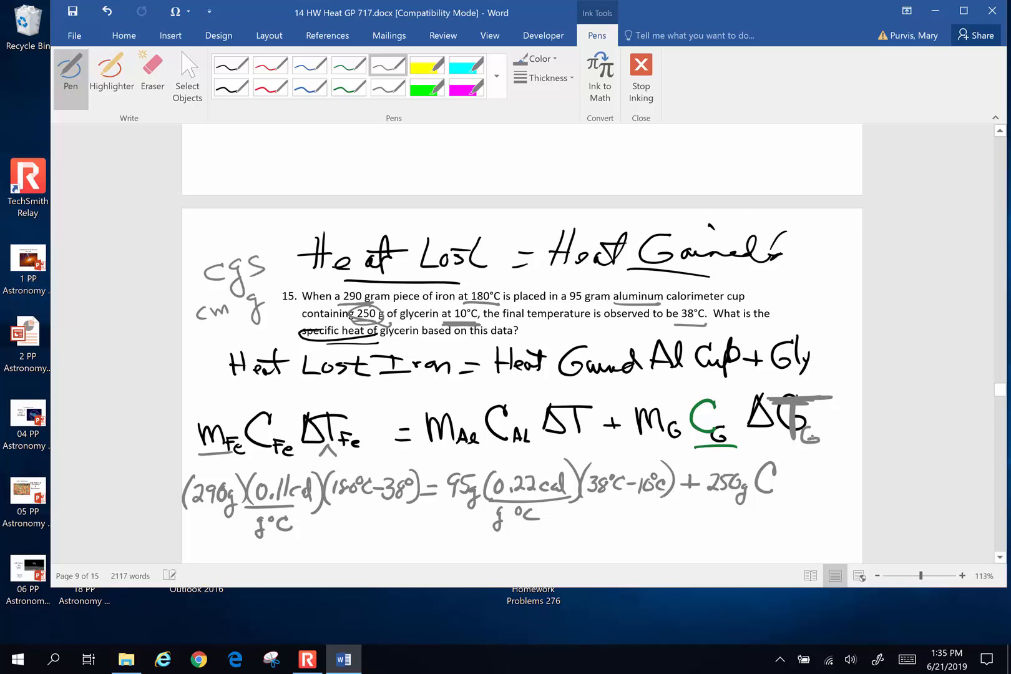
left_click_drag(786, 465, 861, 497)
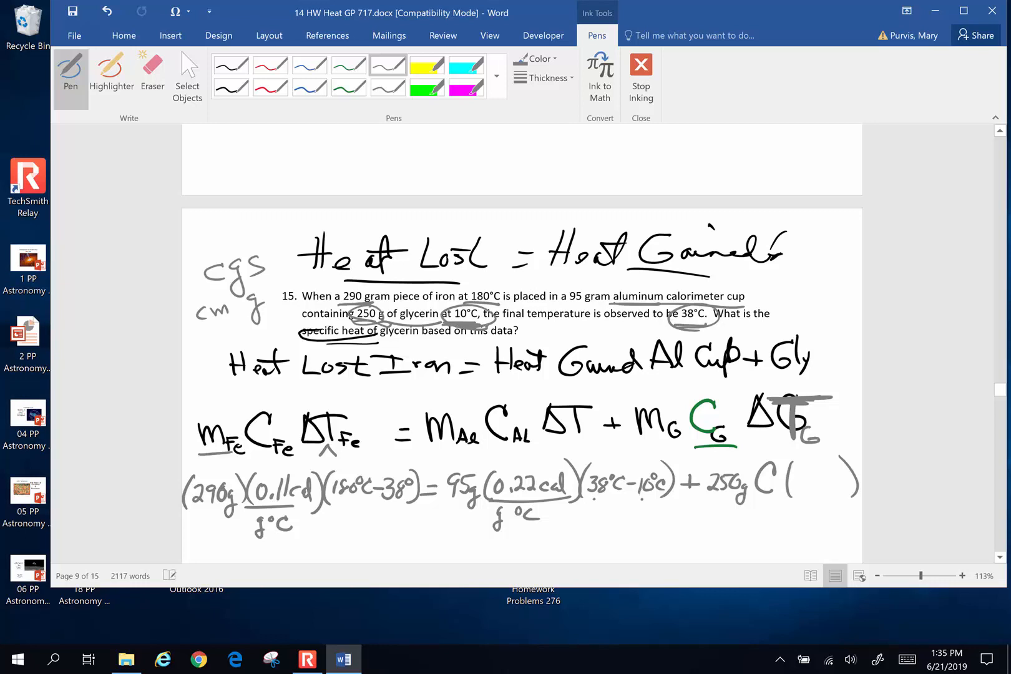
left_click(803, 475)
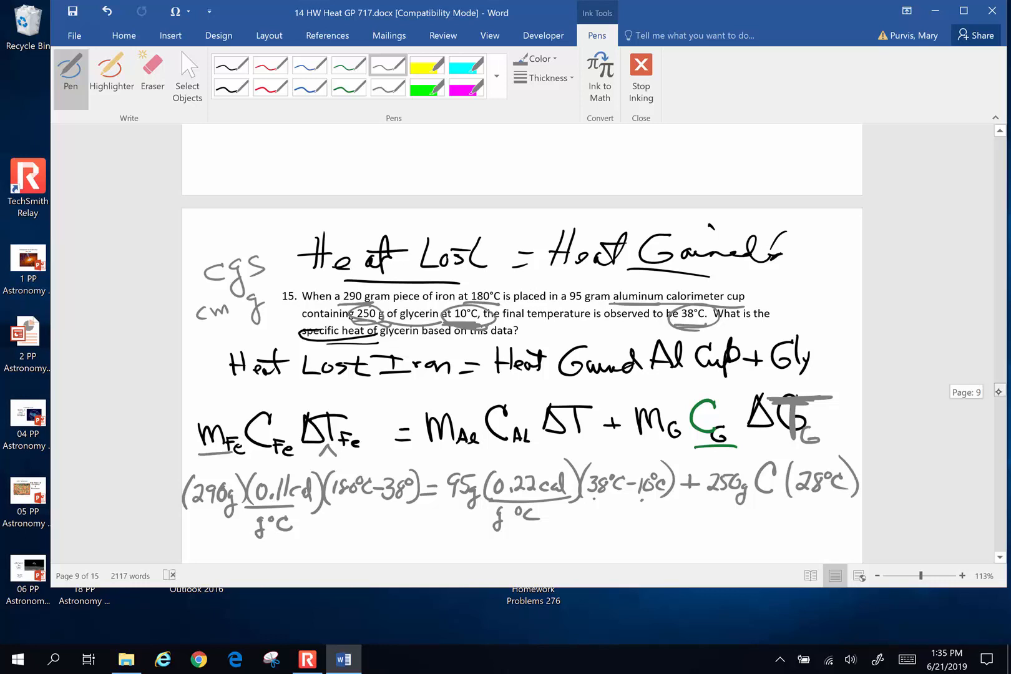
scroll("down", 3)
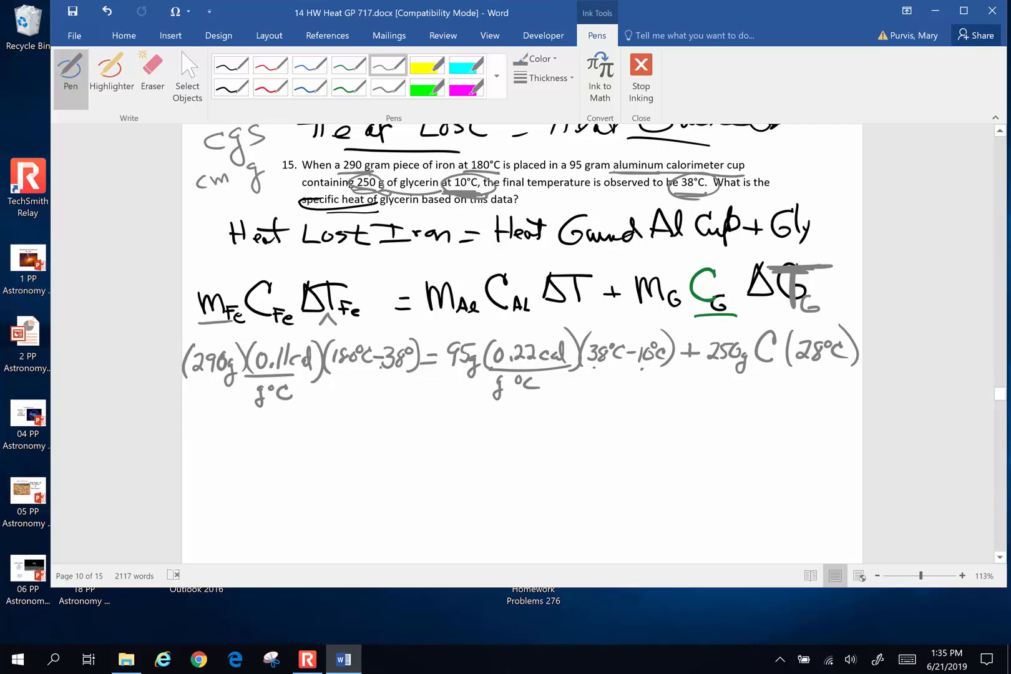
Step: In blue ink, bracket the iron's temperature difference and write 142°C below it
left_click(309, 64)
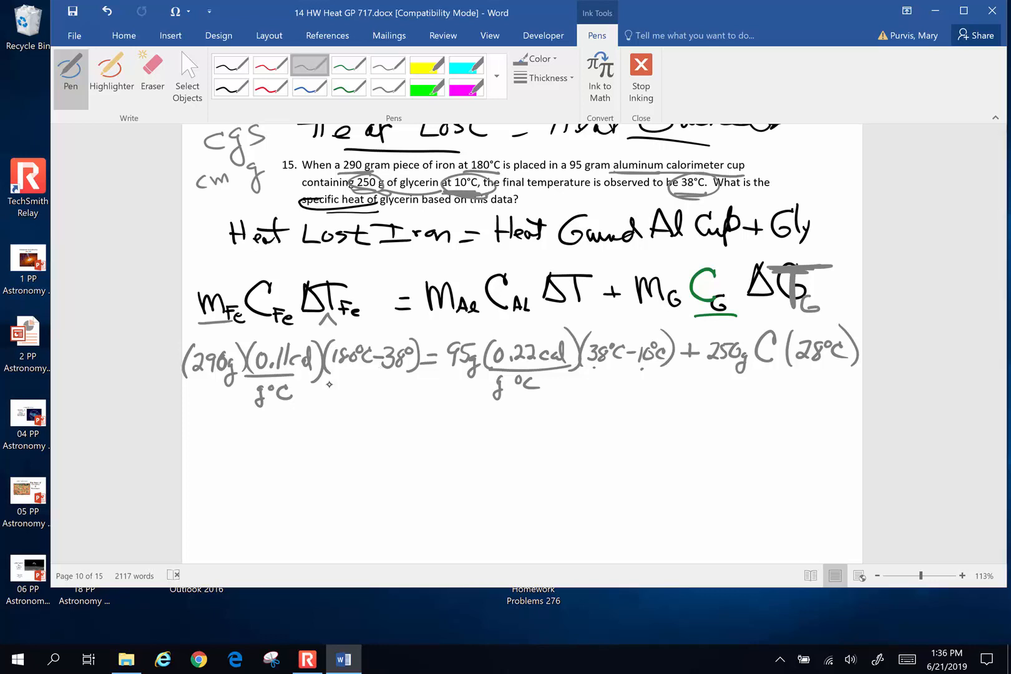
left_click_drag(332, 387, 403, 385)
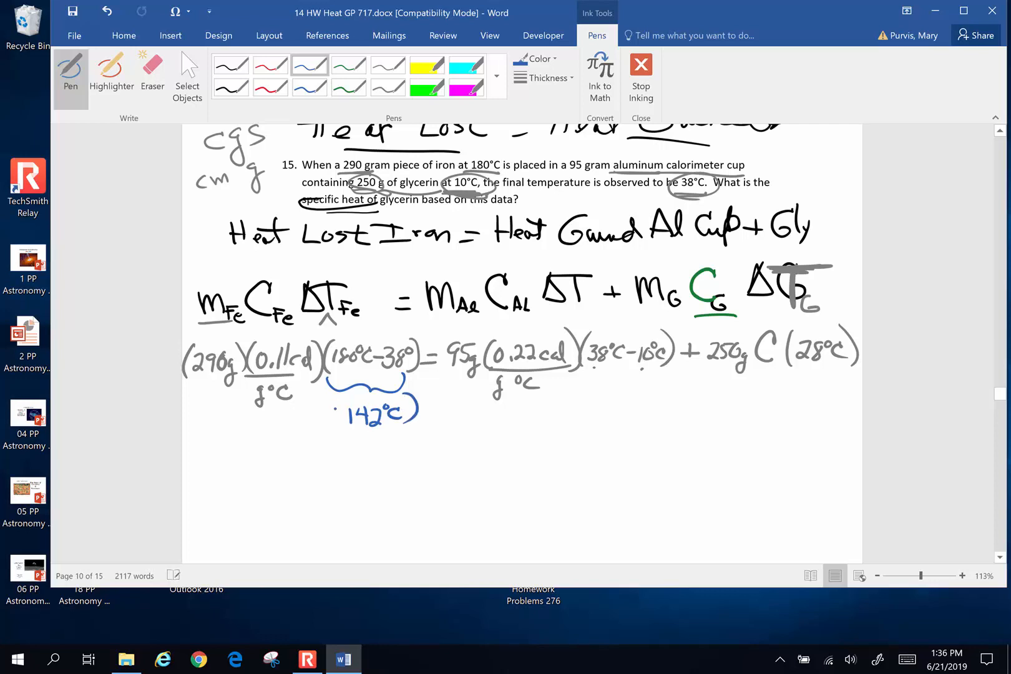
left_click_drag(335, 394, 338, 439)
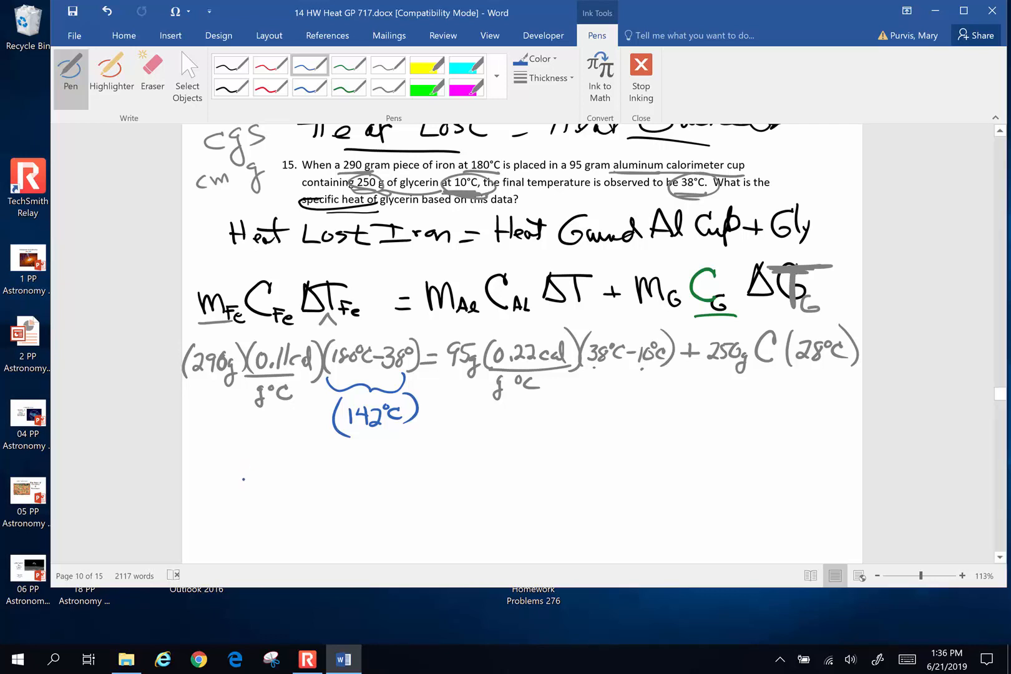
Step: Write the iron's 4530 cal result and box the aluminium cup term
left_click_drag(232, 452, 268, 483)
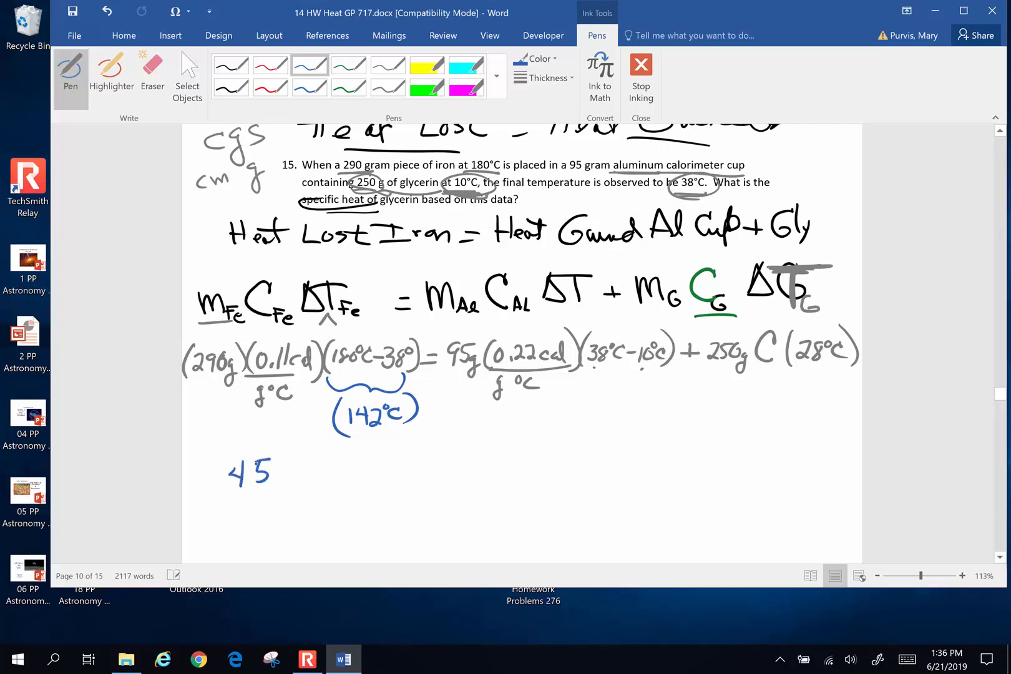
left_click_drag(284, 475, 329, 474)
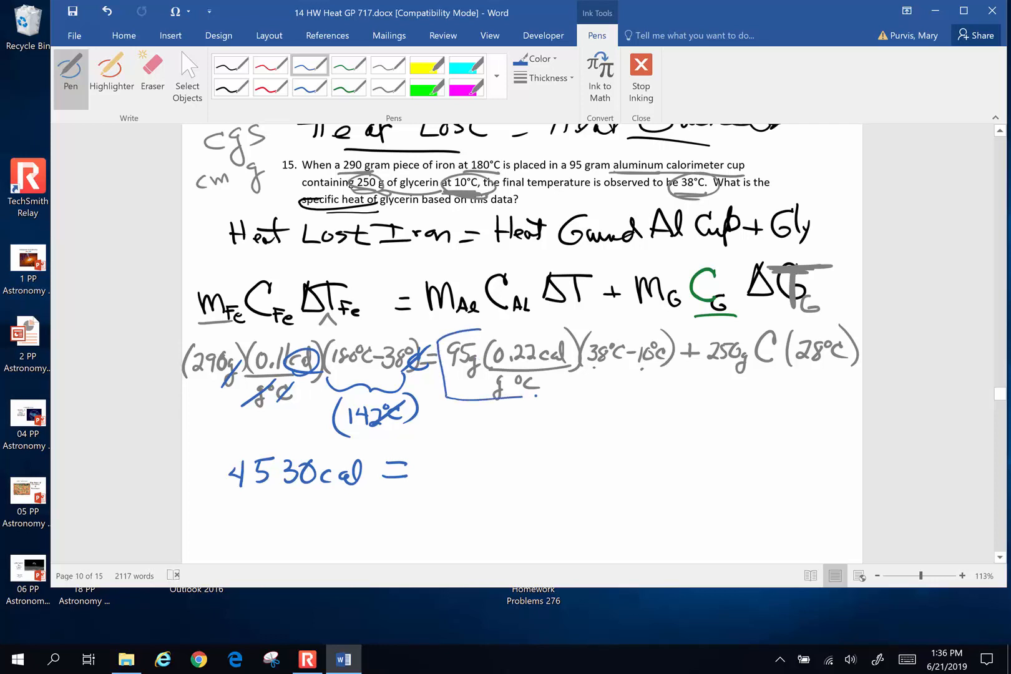
left_click_drag(445, 339, 677, 387)
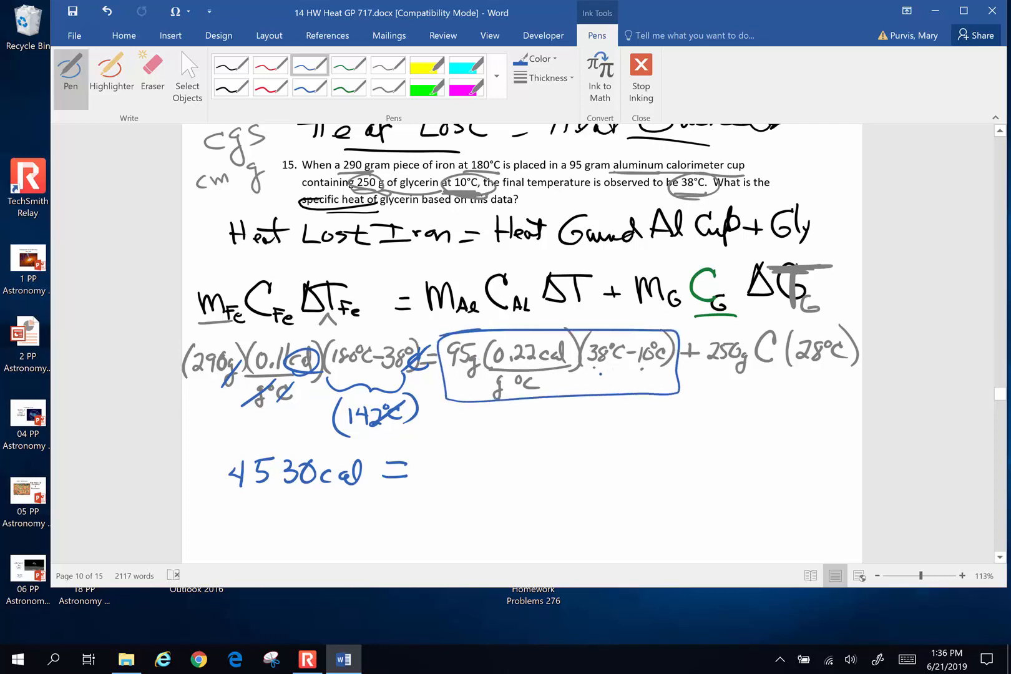
Step: Underline the cup's temperature change and write '= 585 cal' for the cup
left_click_drag(594, 377, 645, 373)
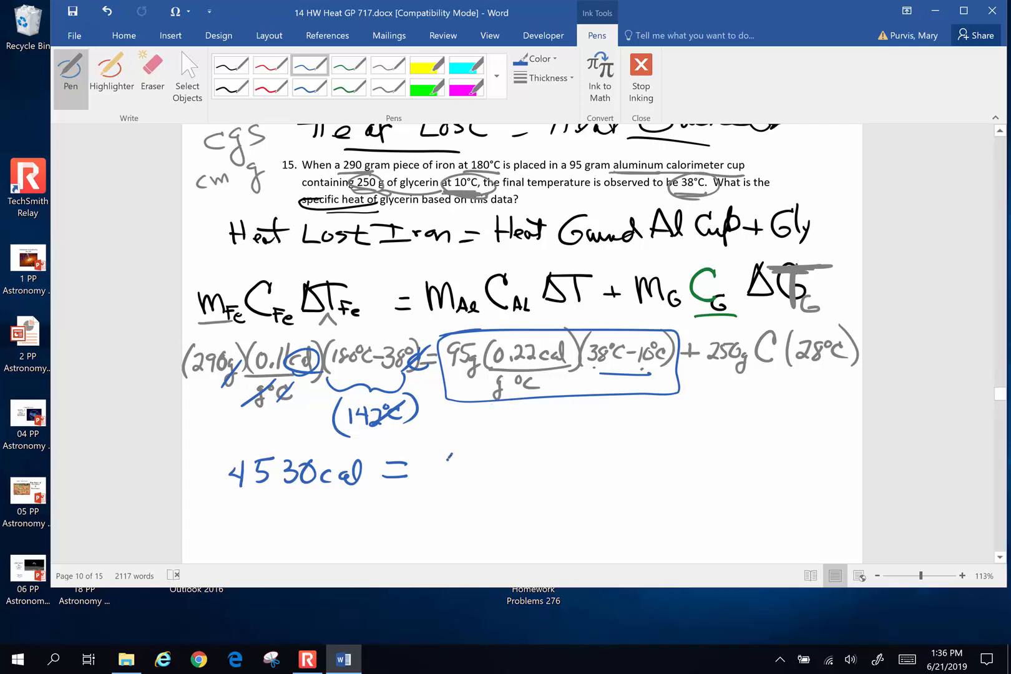
left_click_drag(445, 481, 507, 458)
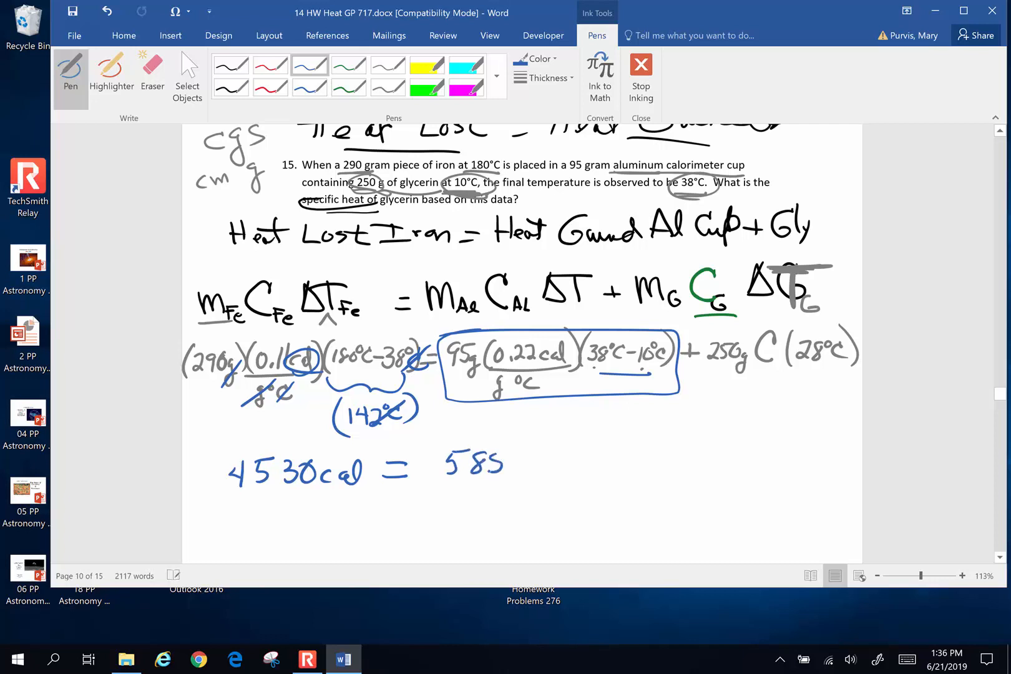
left_click_drag(509, 465, 536, 471)
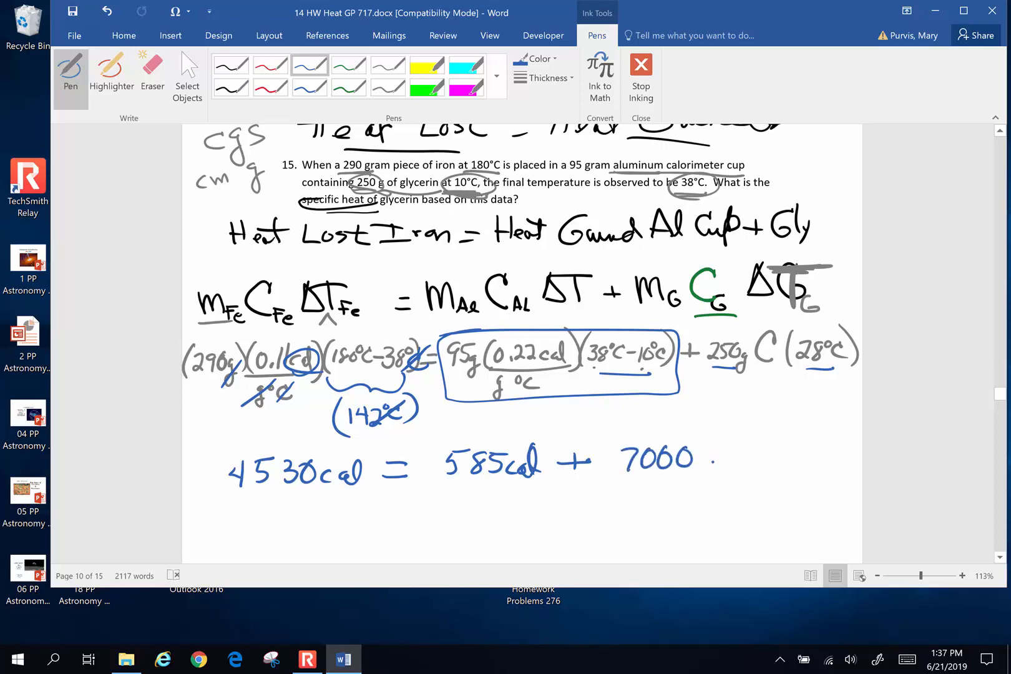
Step: Write the glycerin term '+ 7000 g°C · C_G' with its G subscript
left_click_drag(706, 452, 735, 439)
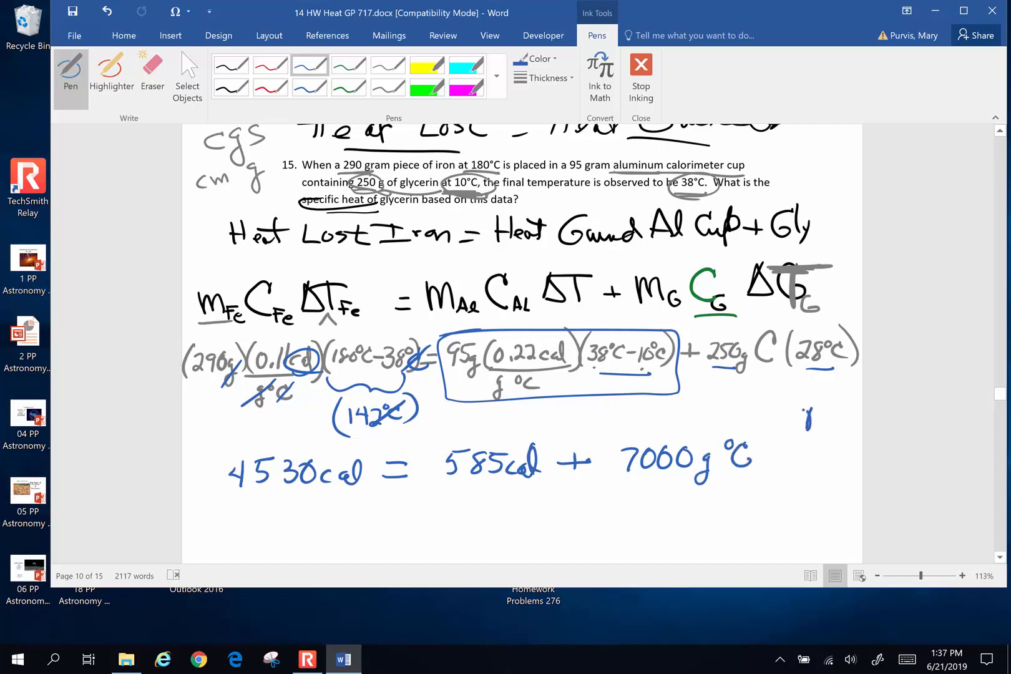
left_click_drag(783, 420, 806, 470)
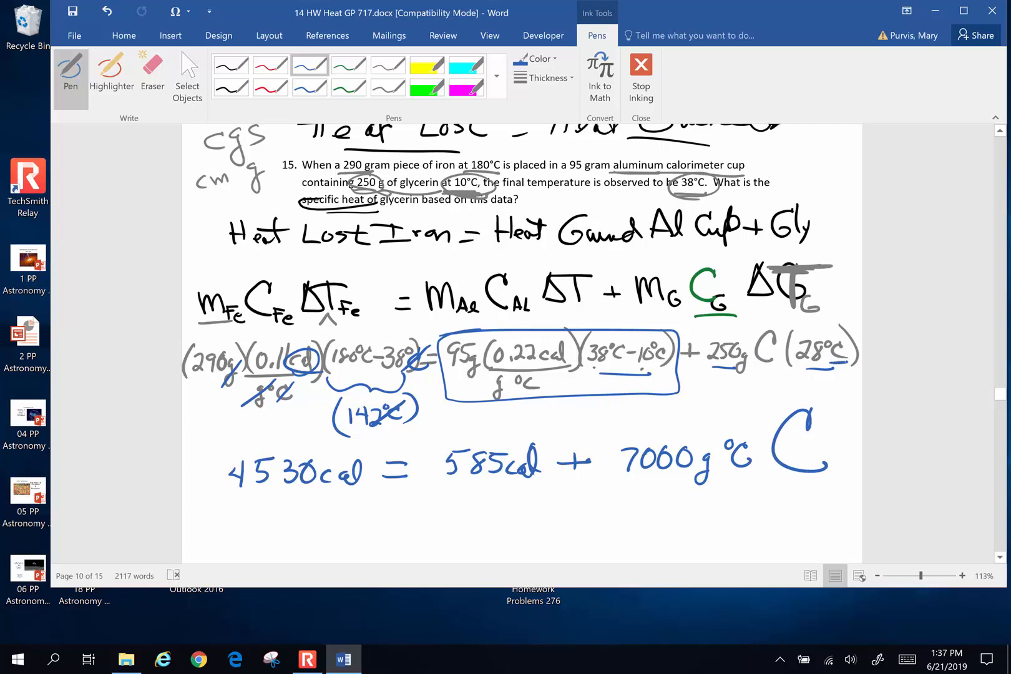
left_click(829, 475)
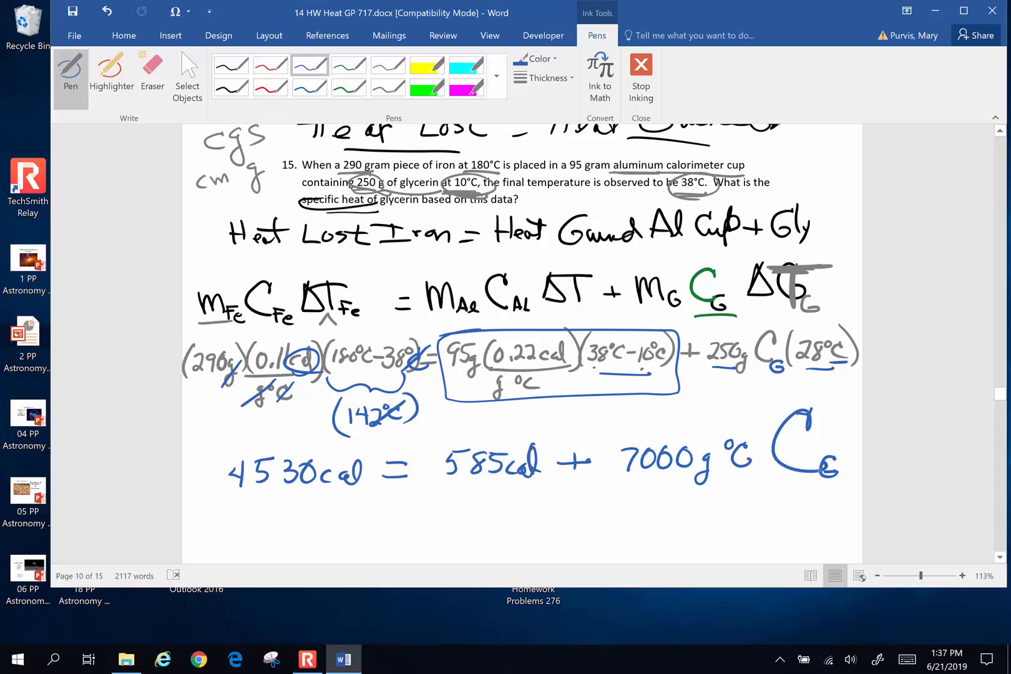
Step: In green ink, subtract 585 cal under both sides of the equation
left_click(349, 65)
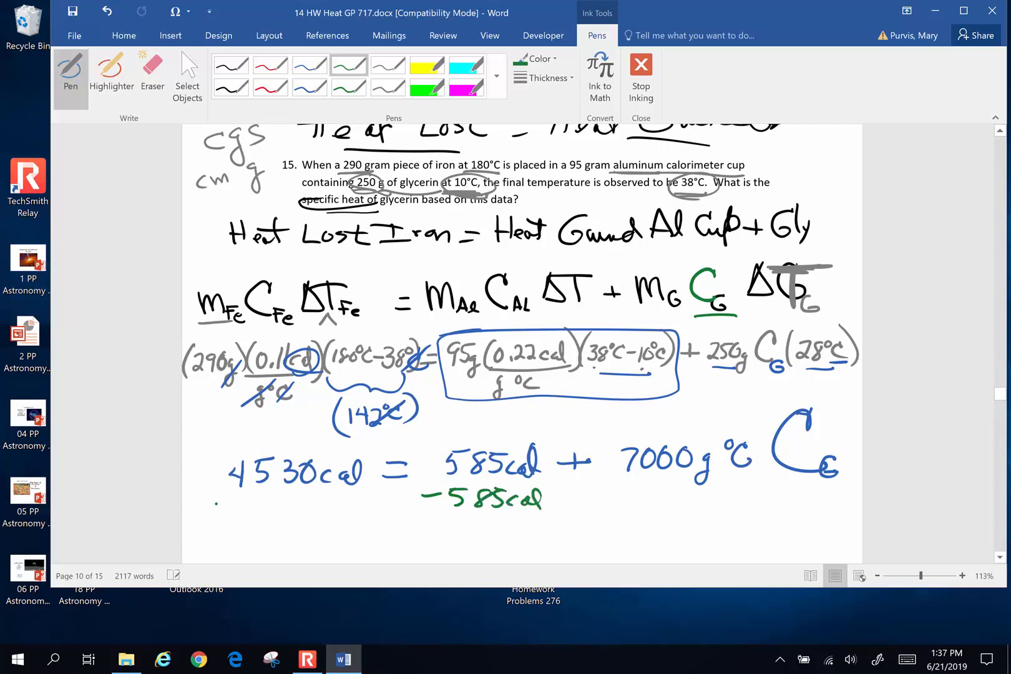
left_click_drag(219, 506, 323, 507)
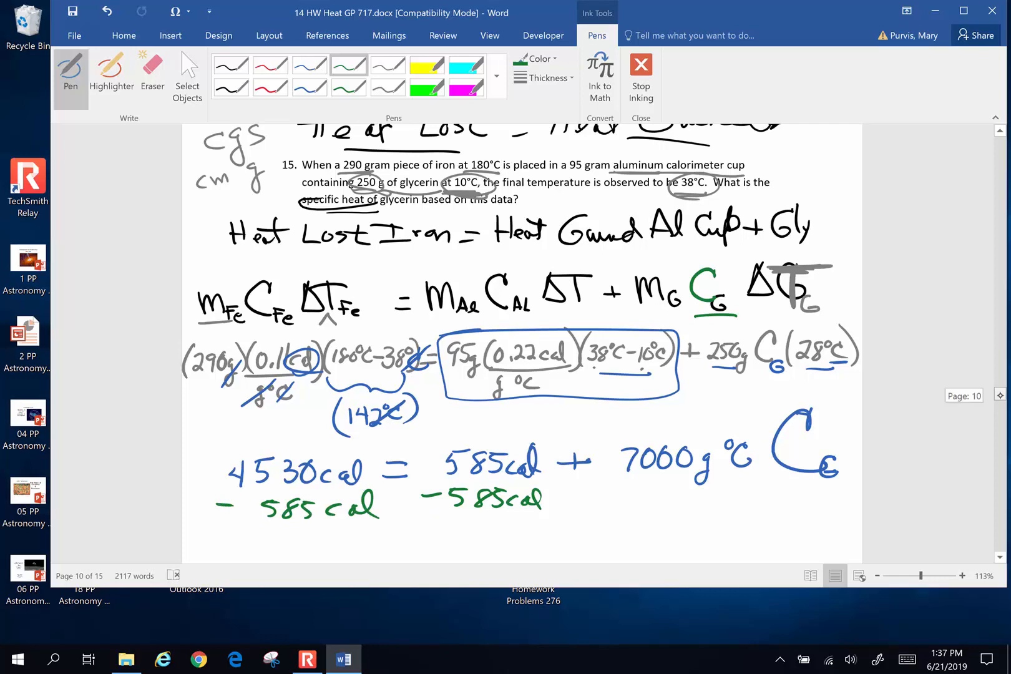
scroll("down", 3)
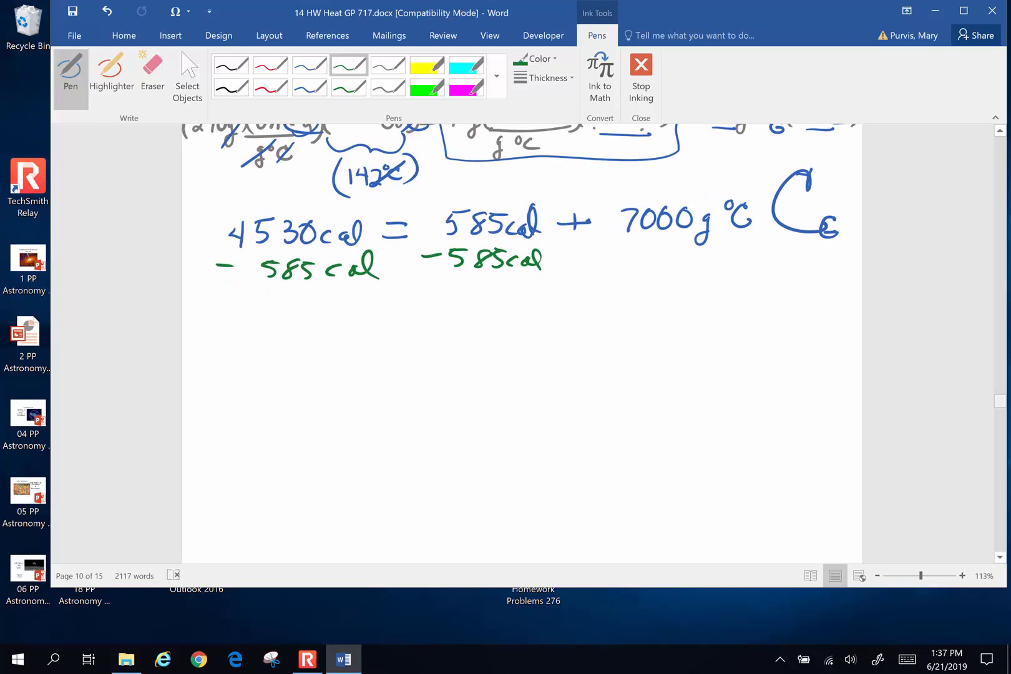
Step: Write the new line '3945 cal = 7000 g°C C_G'
left_click_drag(271, 316, 310, 339)
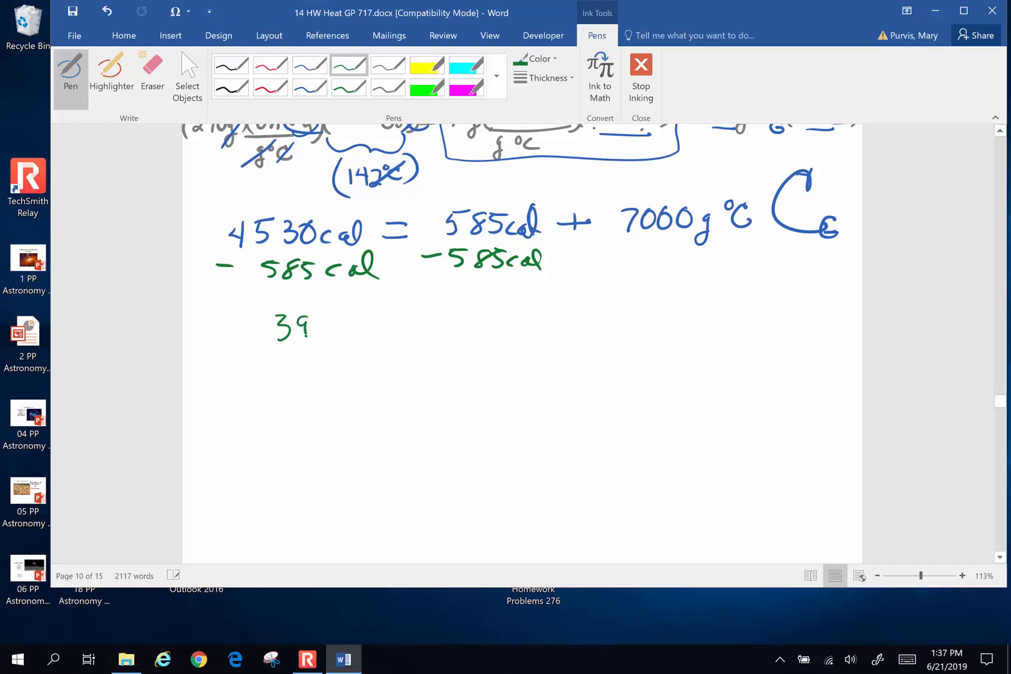
left_click_drag(309, 326, 381, 329)
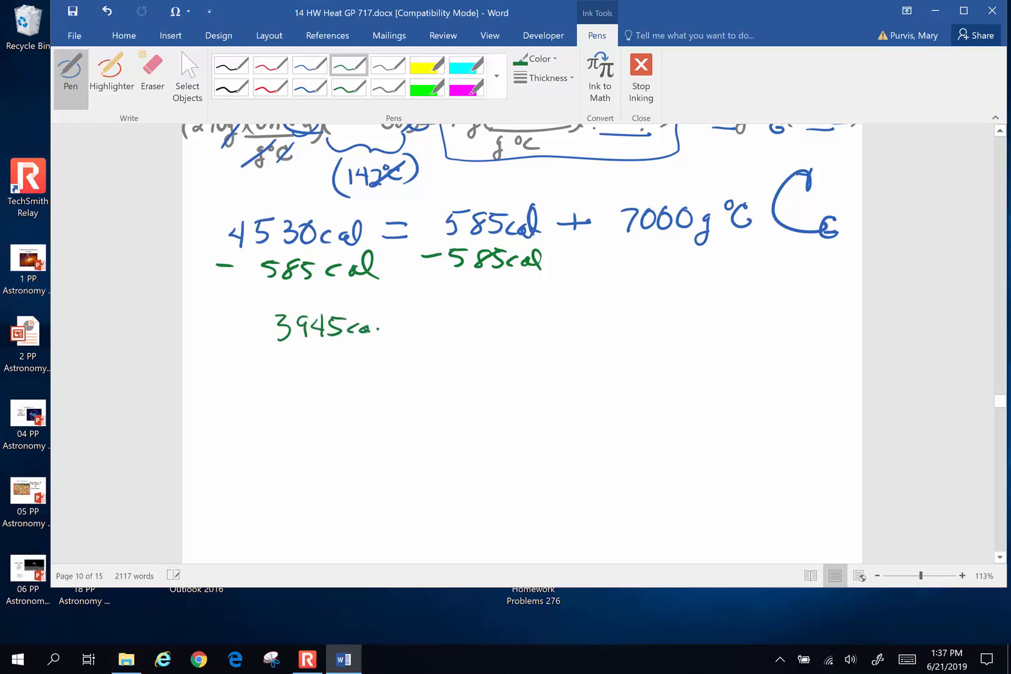
left_click_drag(413, 323, 491, 322)
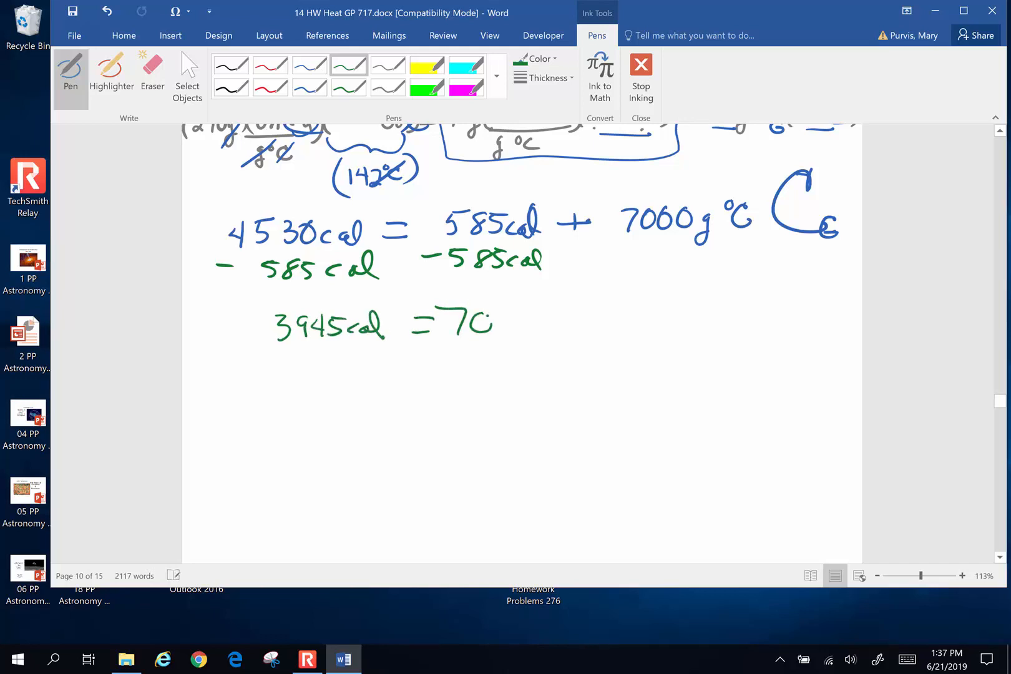
left_click_drag(473, 323, 566, 335)
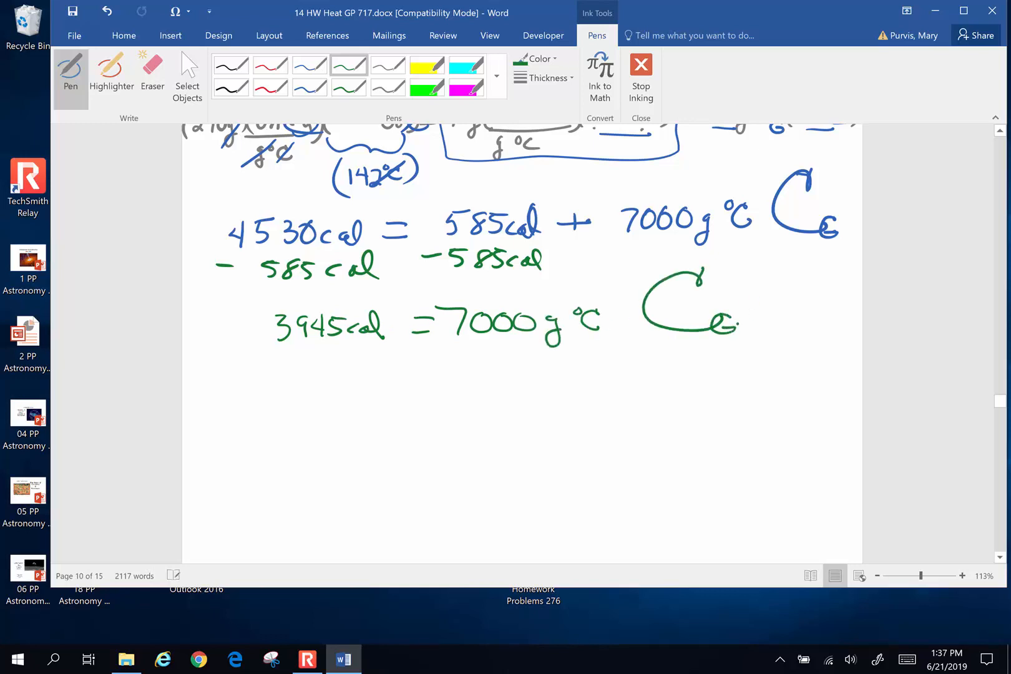
Step: In red ink, divide by 7000 g°C and write C_G = 0.564 cal/g°C
left_click(270, 65)
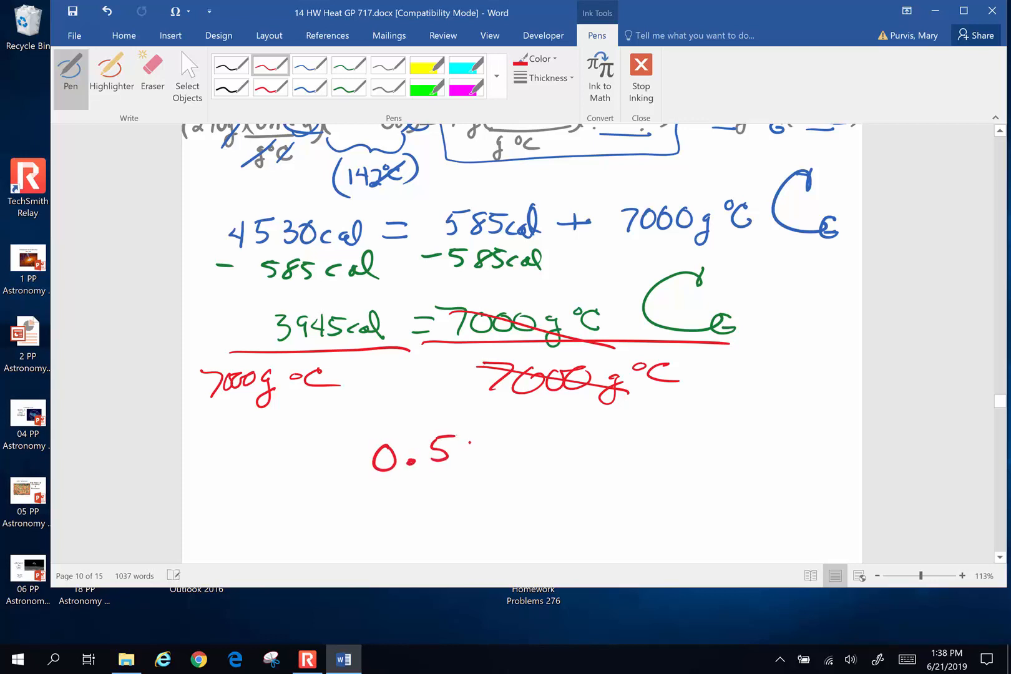
left_click_drag(465, 451, 504, 451)
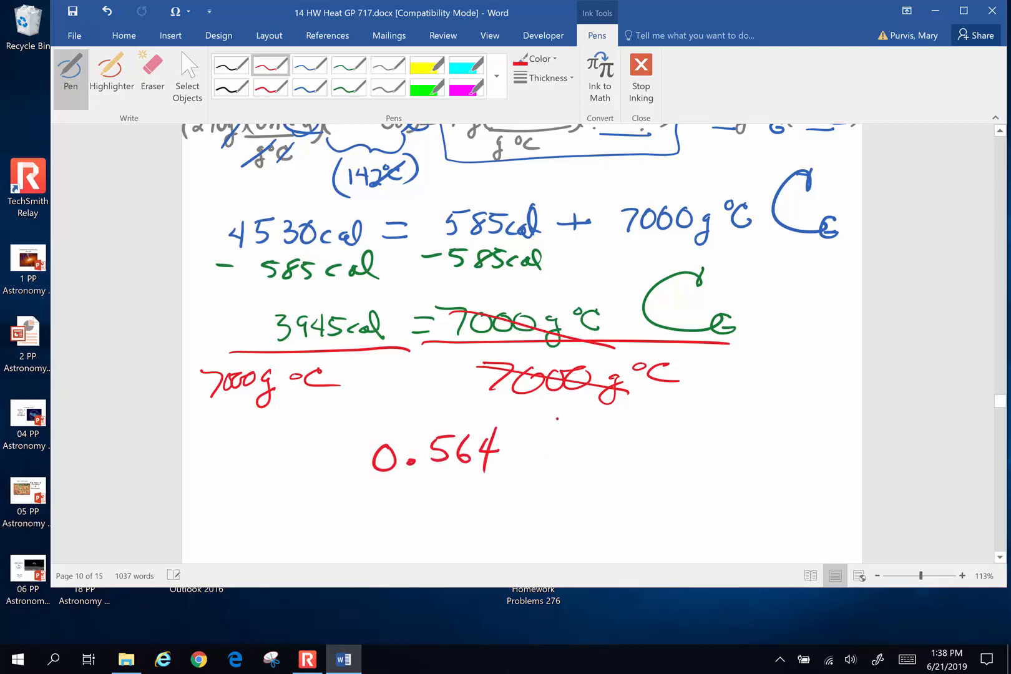
left_click_drag(509, 451, 574, 458)
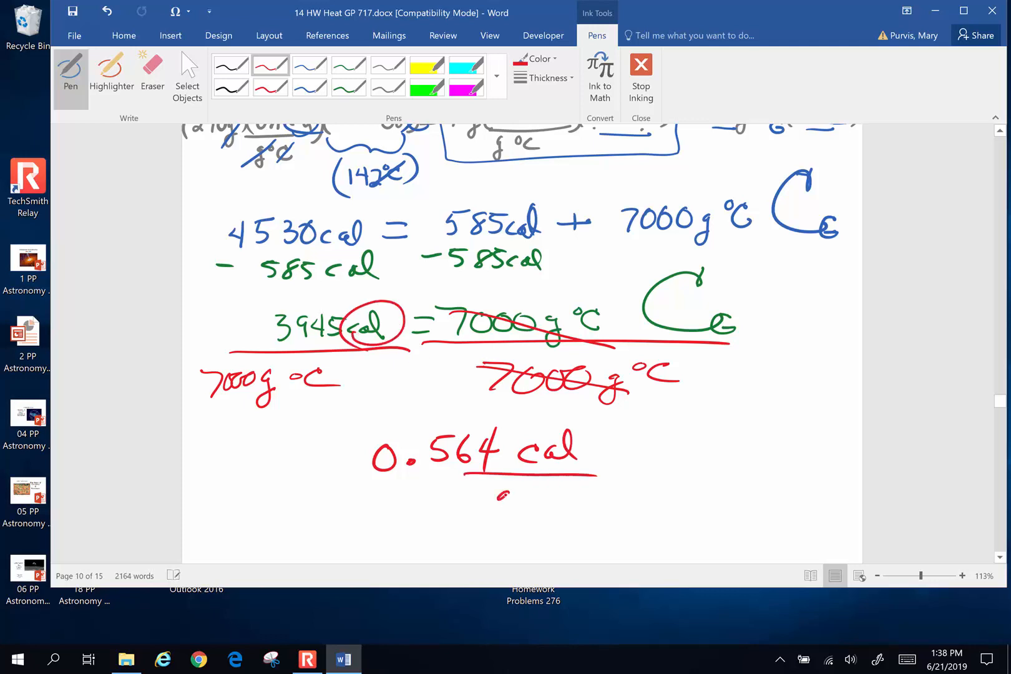
left_click_drag(497, 509, 580, 503)
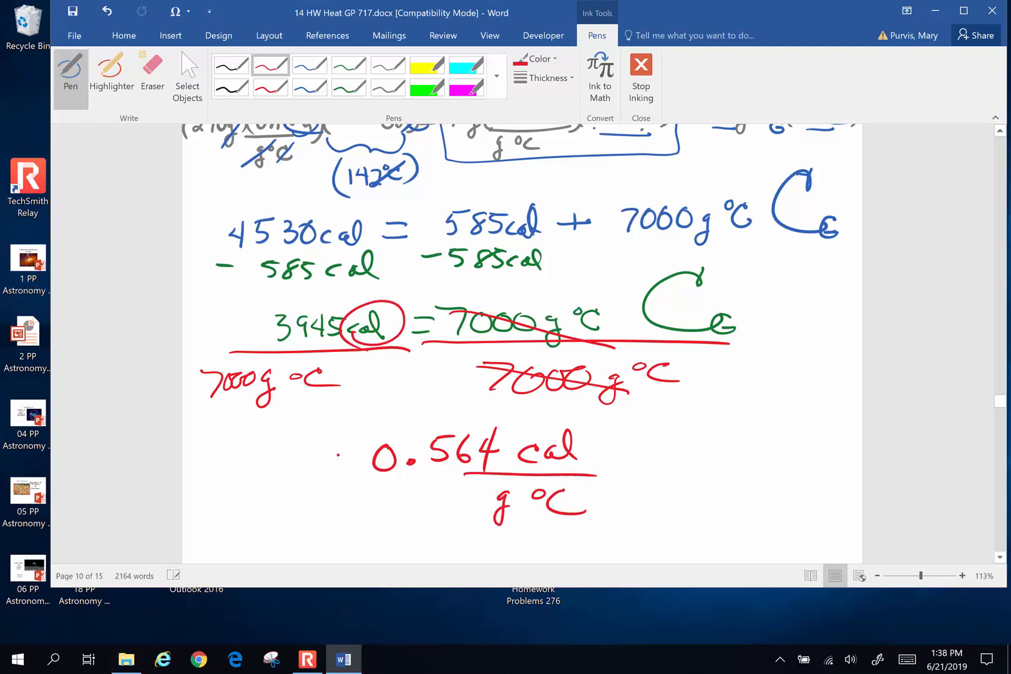
left_click_drag(207, 439, 343, 464)
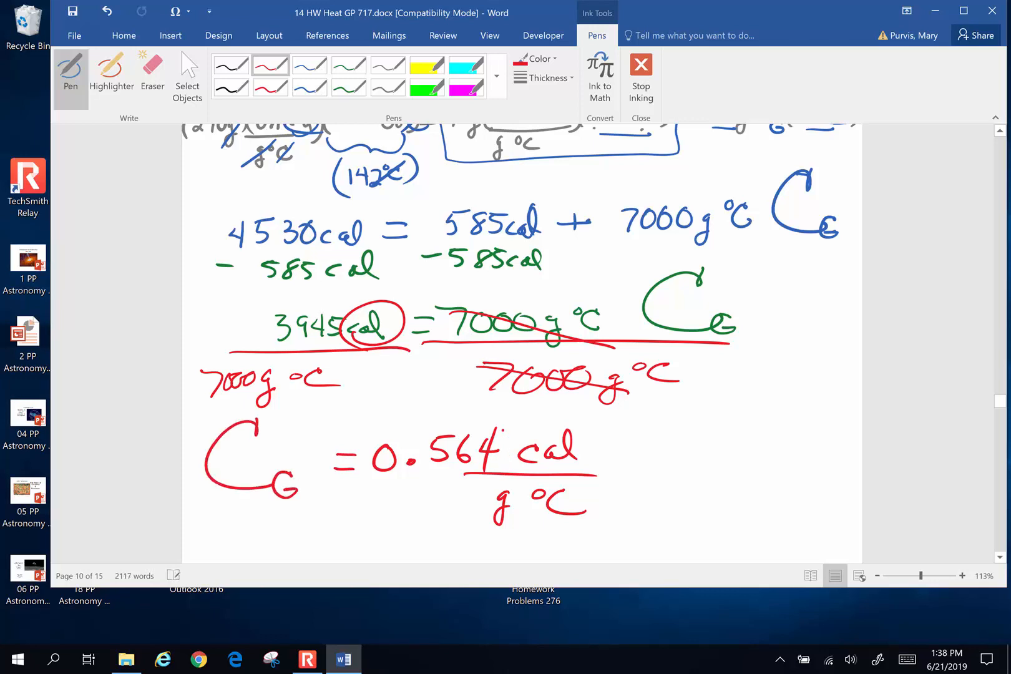
left_click_drag(200, 400, 632, 536)
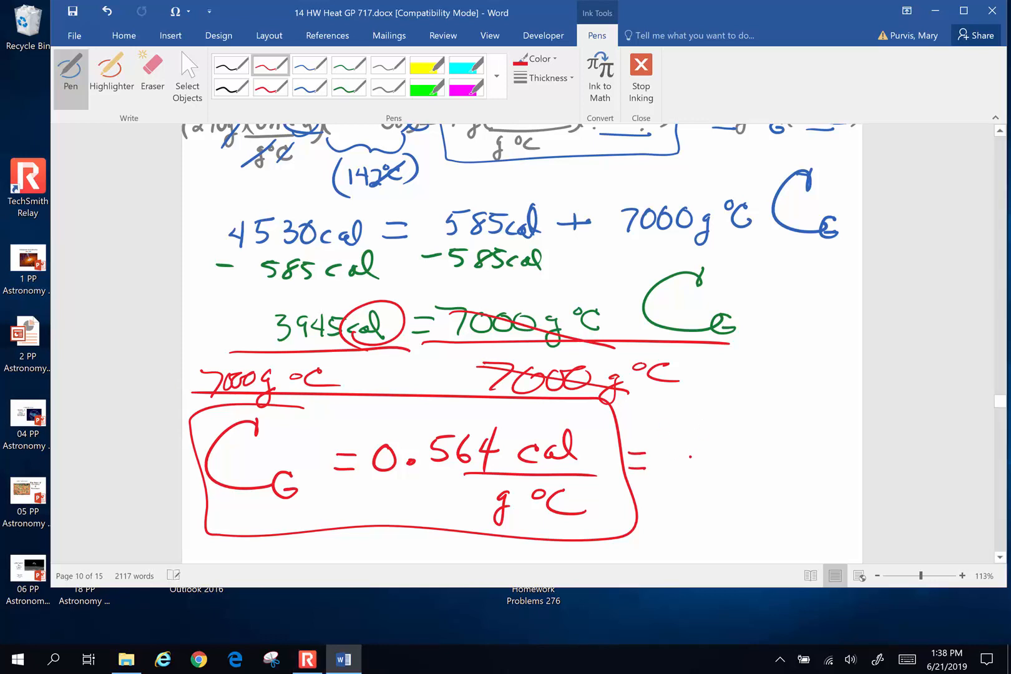
Step: Box the 0.564 cal/g°C result and write the equivalent '= 2300 J/kg°C'
left_click_drag(684, 452, 768, 452)
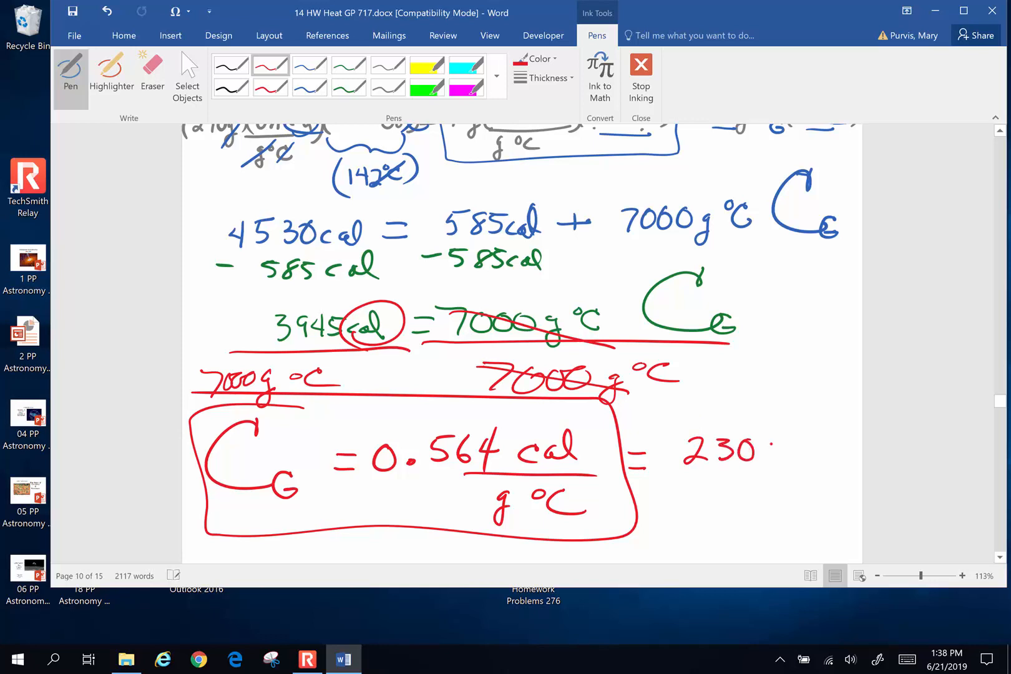
left_click_drag(741, 445, 819, 471)
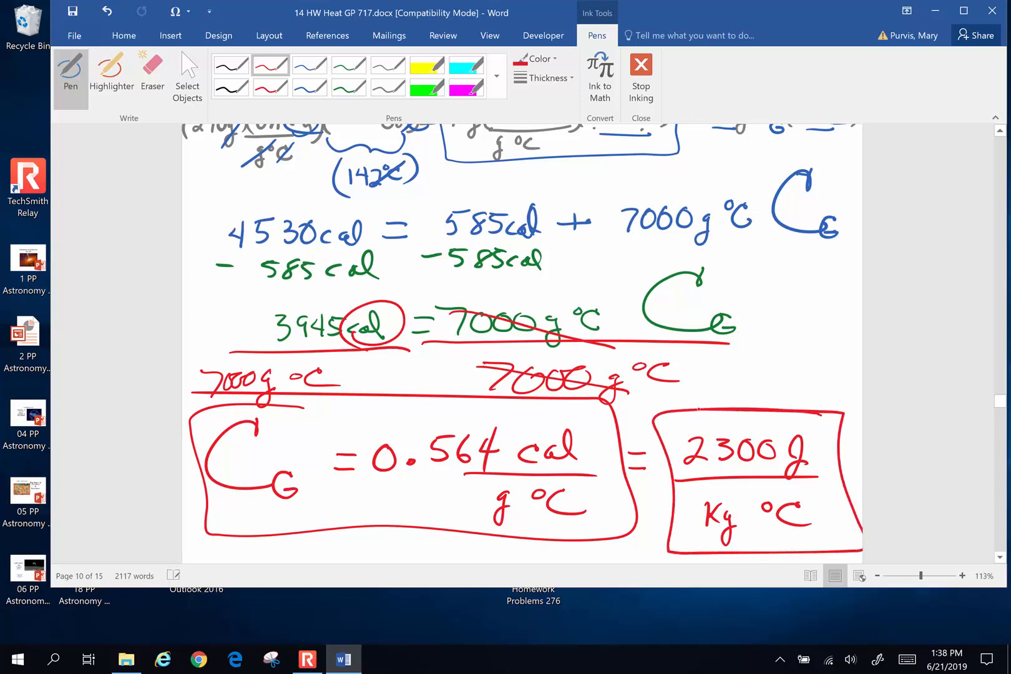
left_click(307, 659)
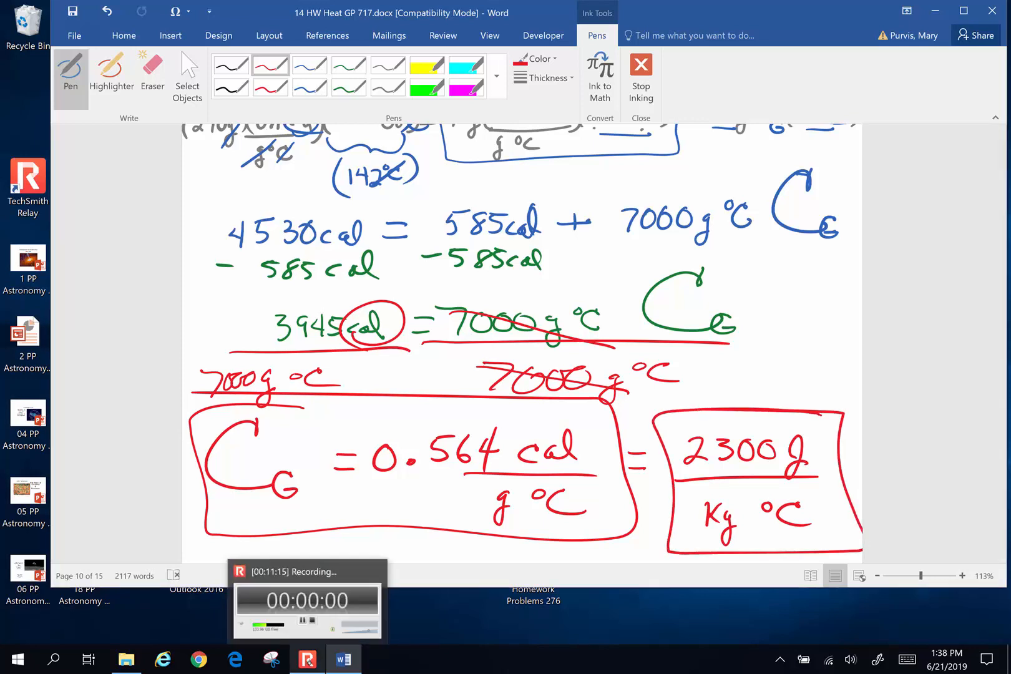